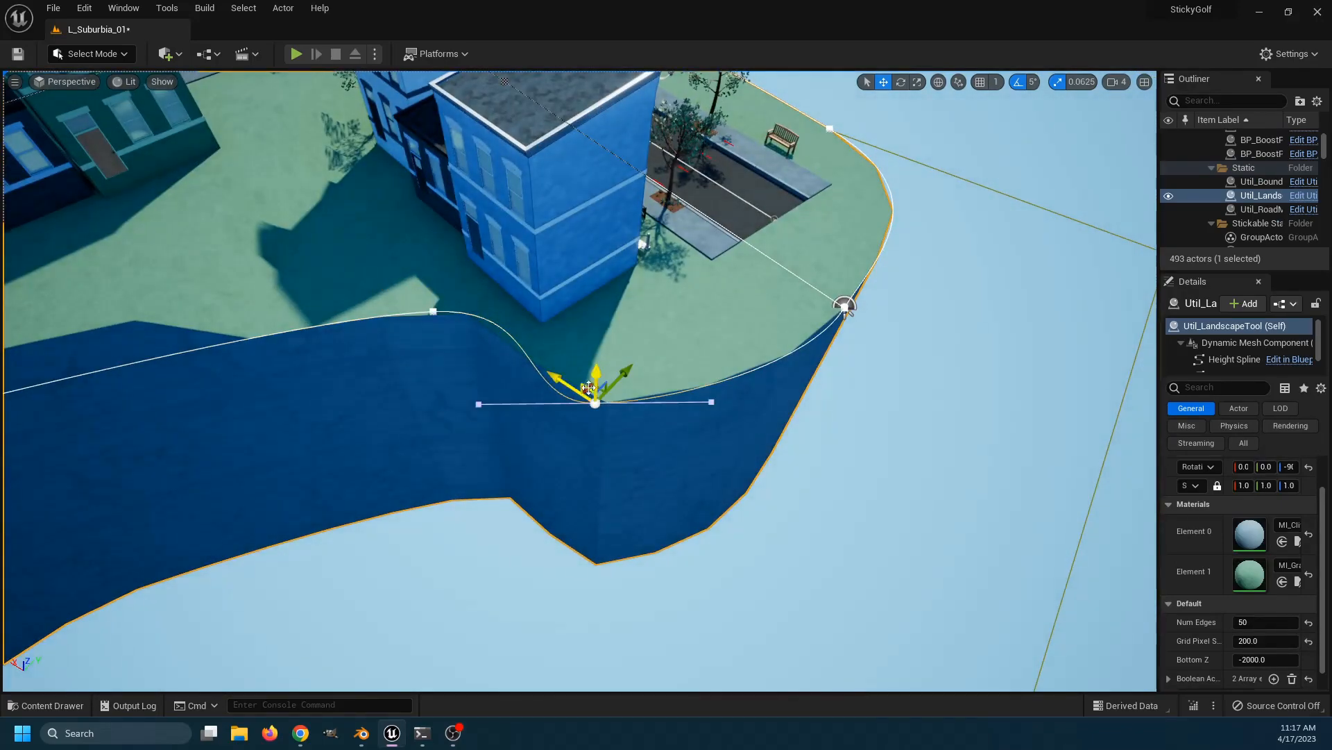
Browse the Plugins window from the Edit menu looking for the geometry plugin
{"action": "left_click", "coordinate": [46, 705]}
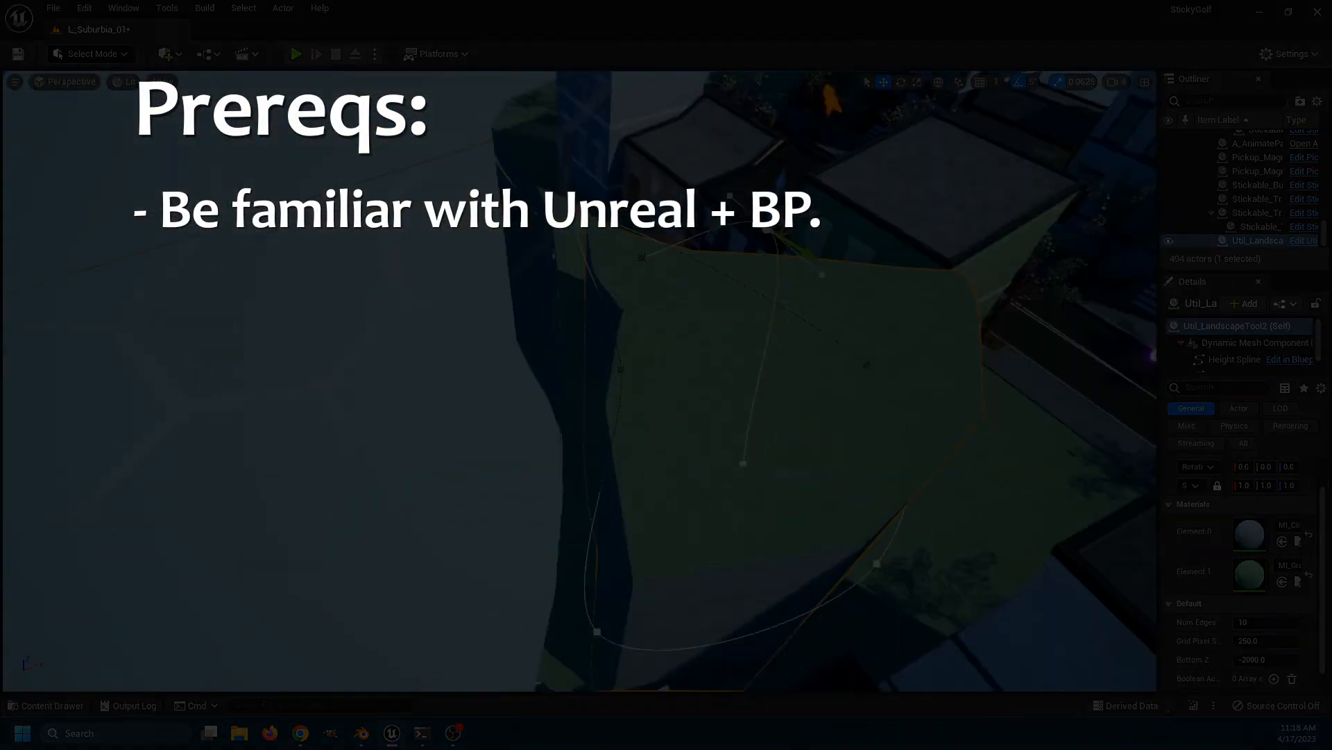
{"action": "left_click", "coordinate": [297, 54]}
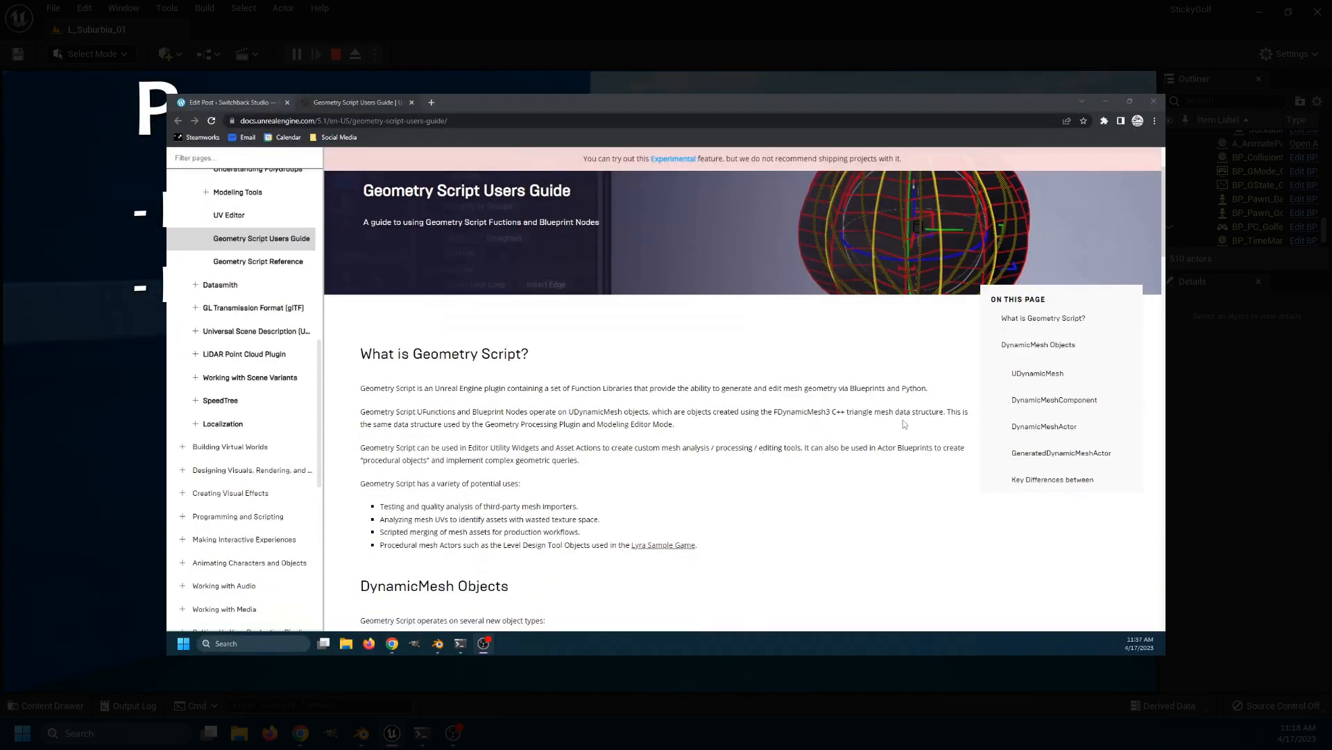
{"action": "scroll", "scroll_direction": "down", "scroll_amount": 3}
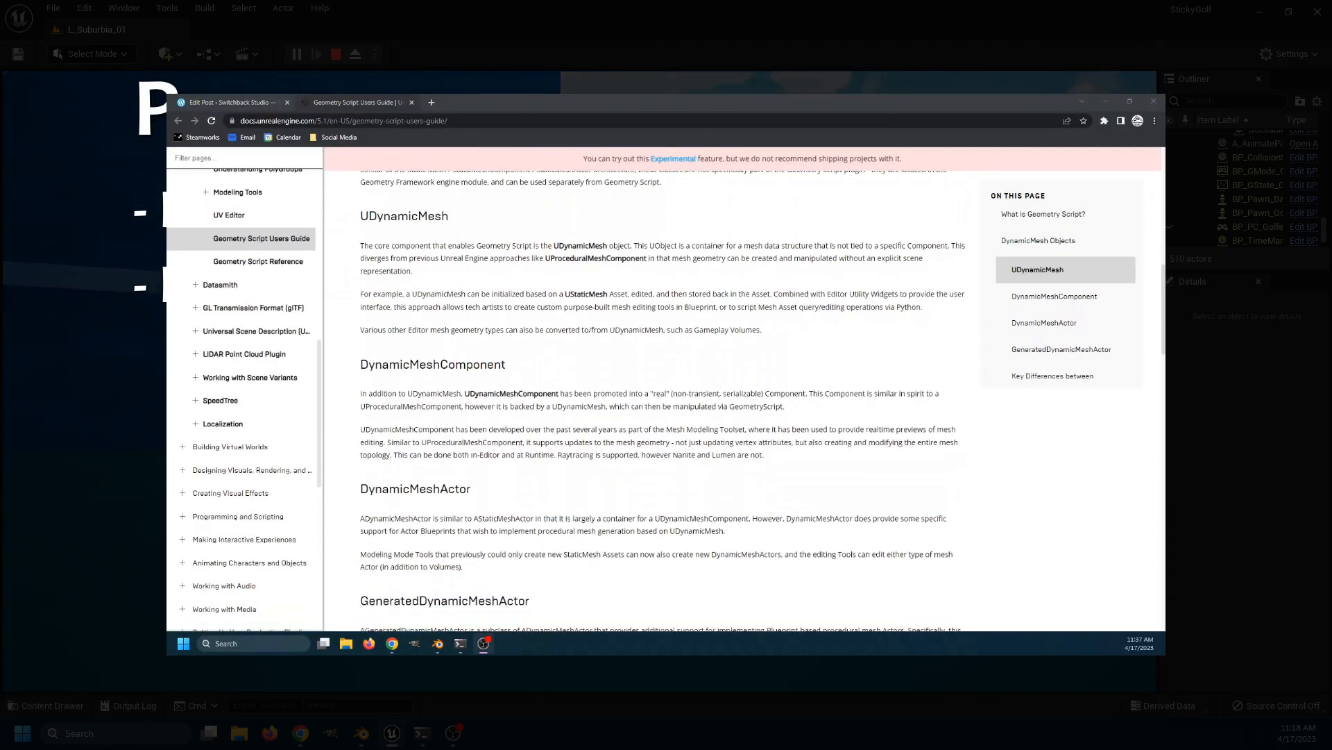
{"action": "scroll", "scroll_direction": "down", "scroll_amount": 3}
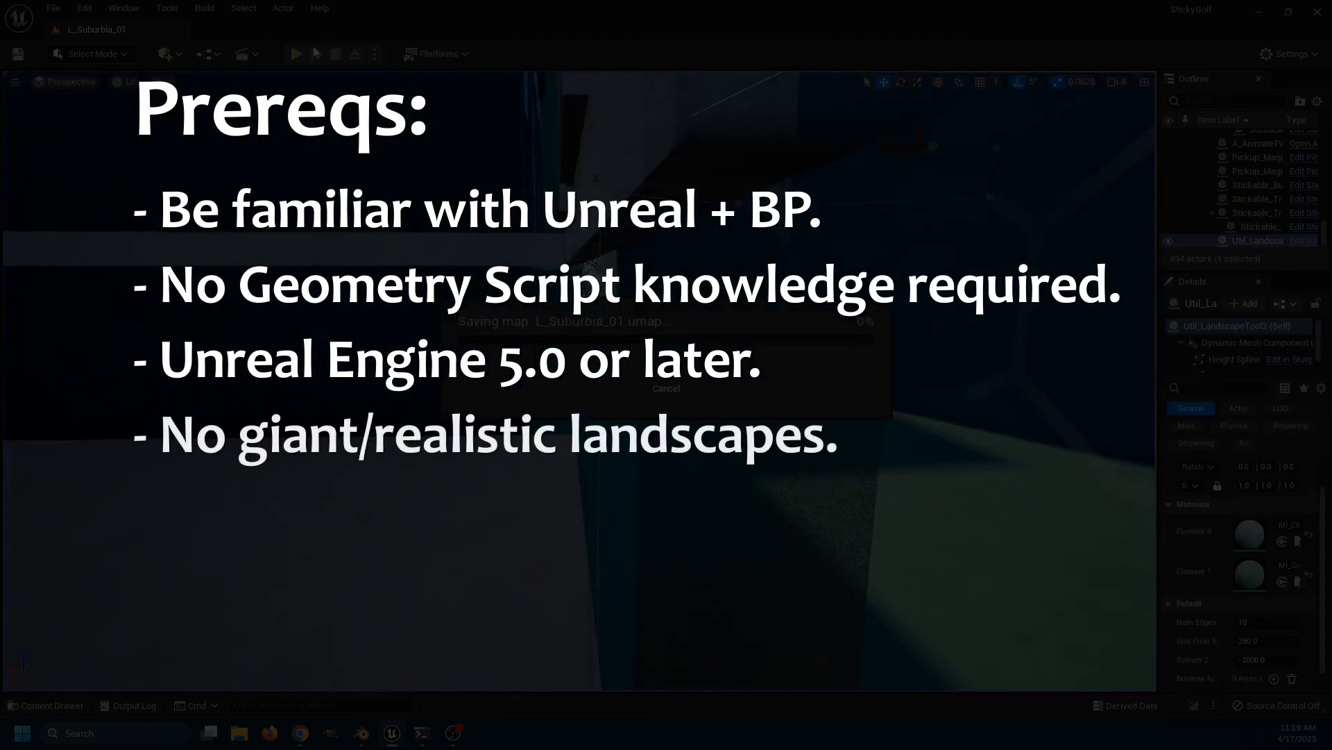
{"action": "left_click", "coordinate": [296, 55]}
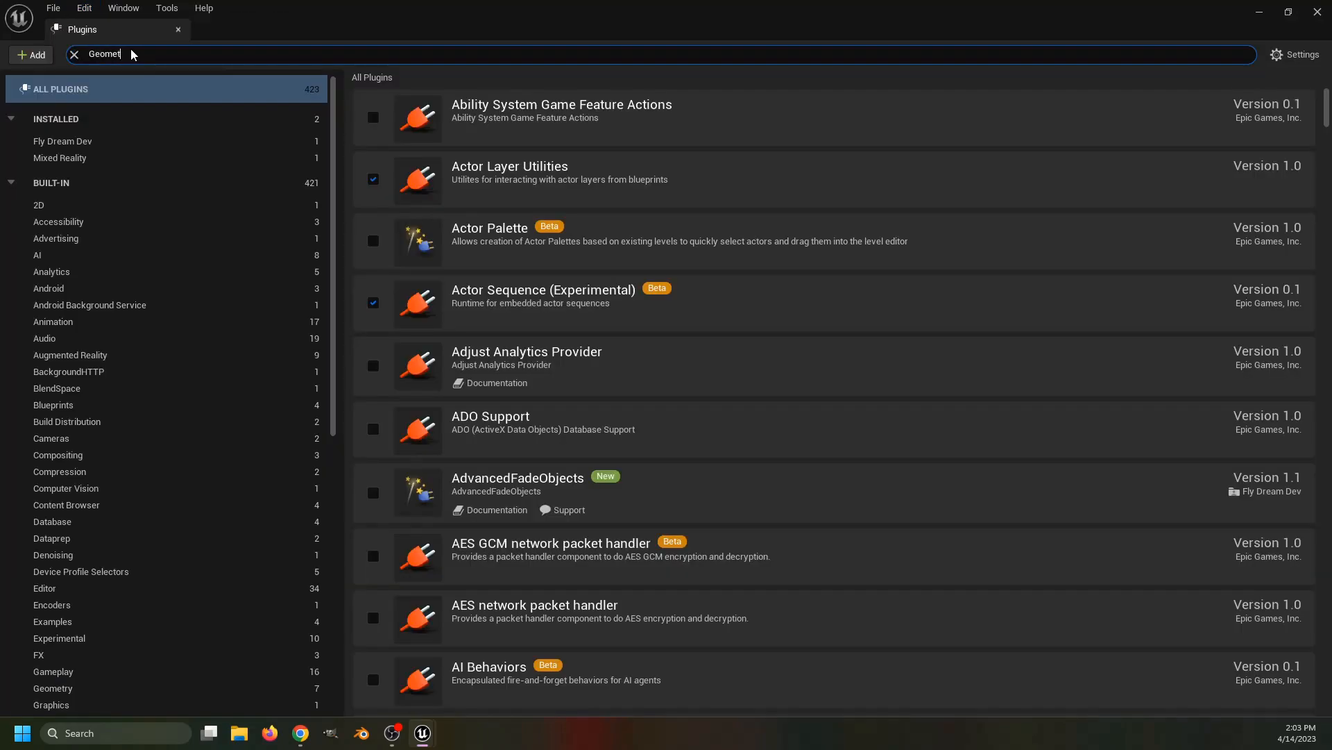
Enable the Geometry Script plugin and accept the experimental-plugin warning
{"action": "type", "text": "ry Script"}
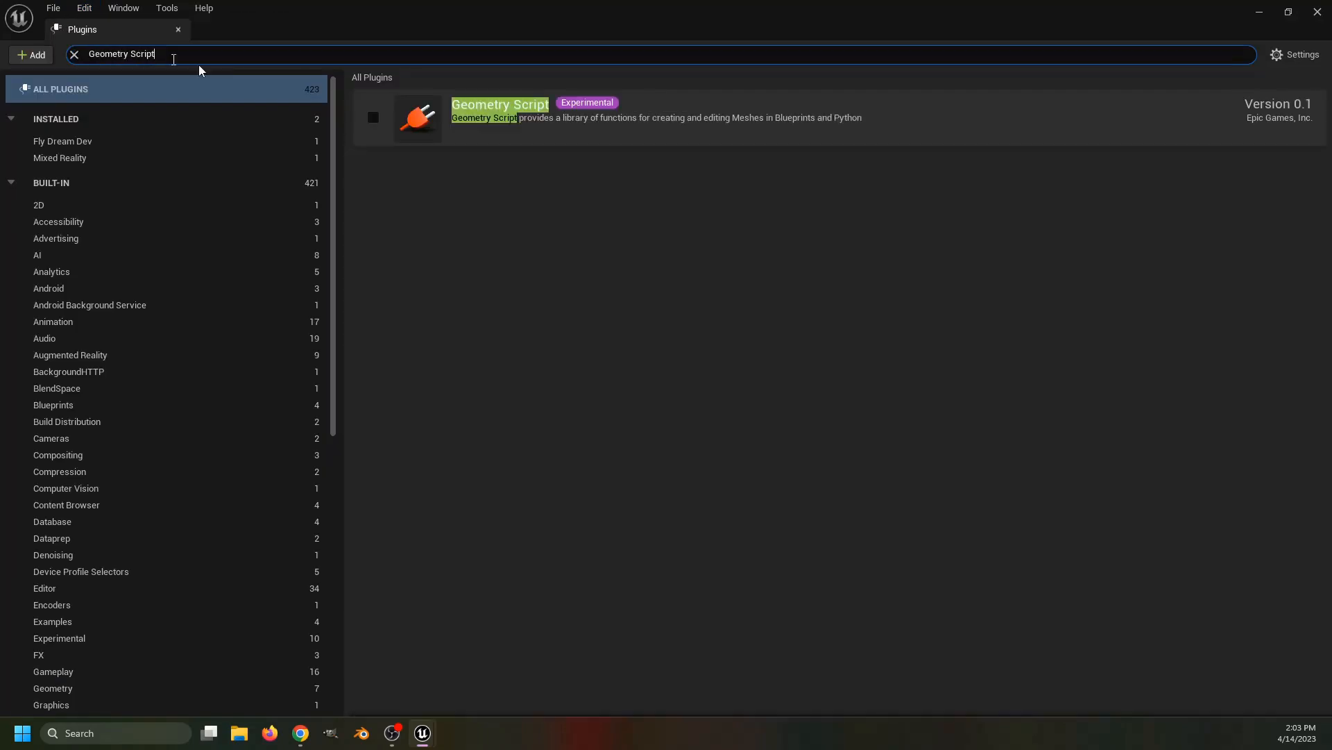
{"action": "left_click", "coordinate": [372, 117]}
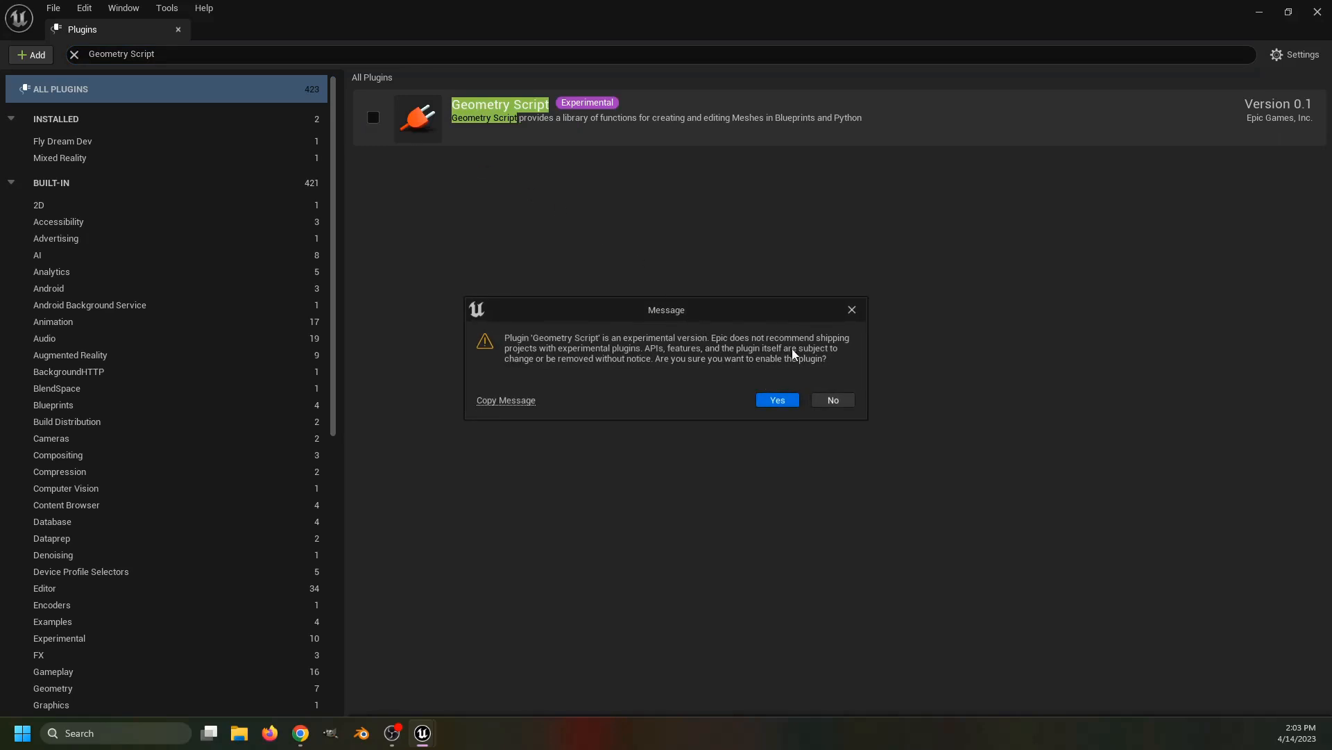
{"action": "mouse_move", "coordinate": [437, 442]}
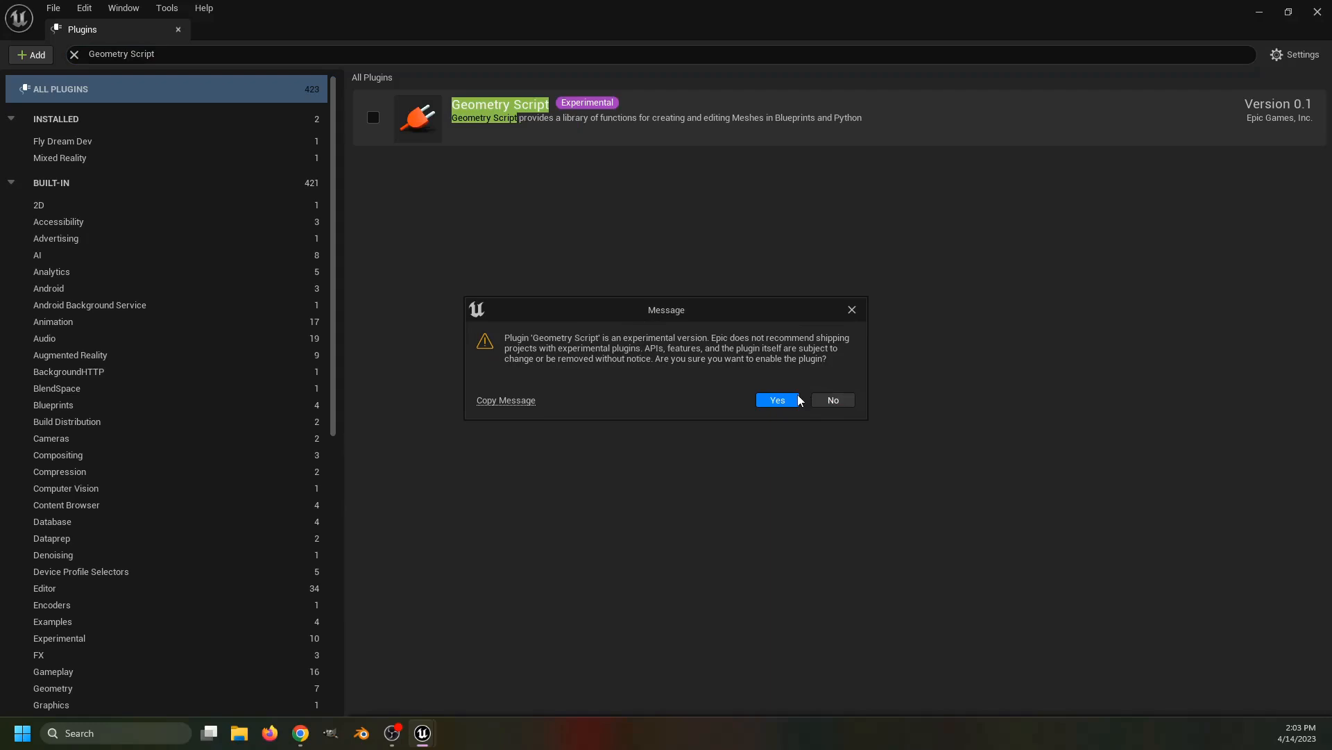
{"action": "left_click", "coordinate": [775, 400]}
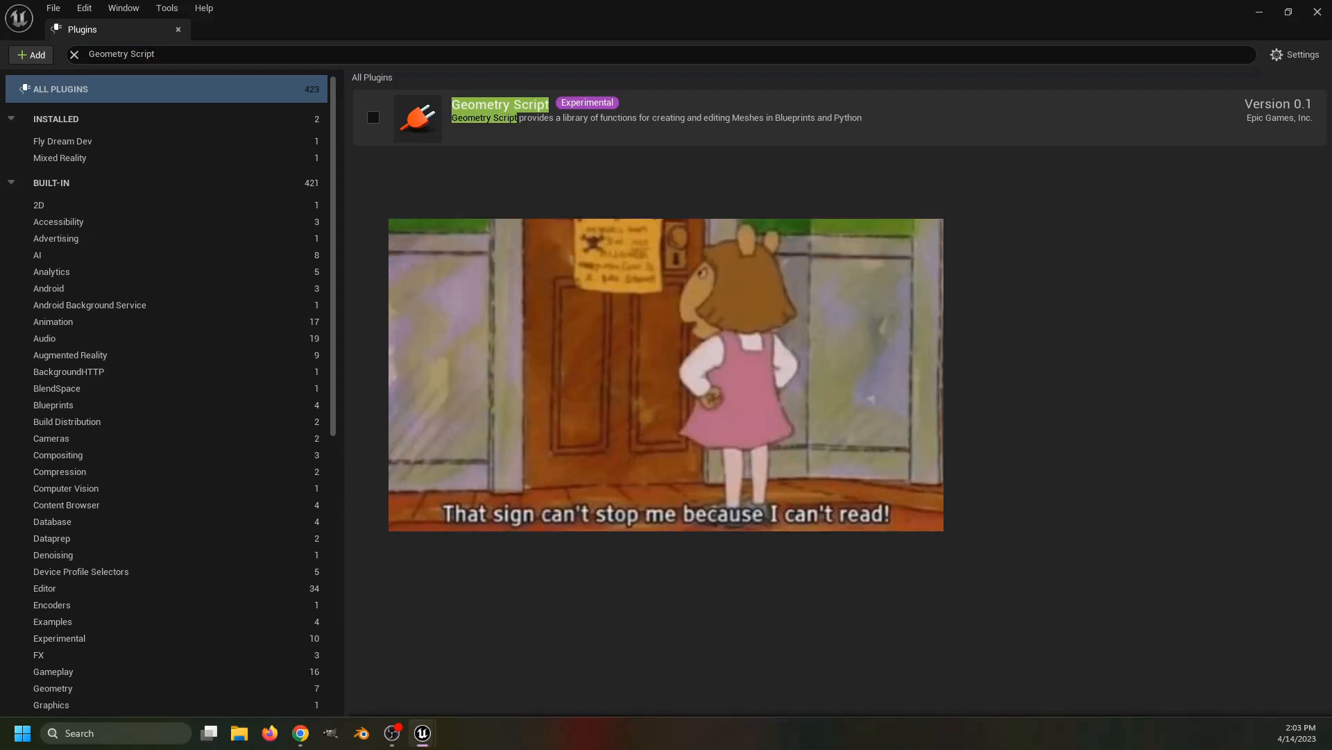
{"action": "left_click", "coordinate": [74, 54]}
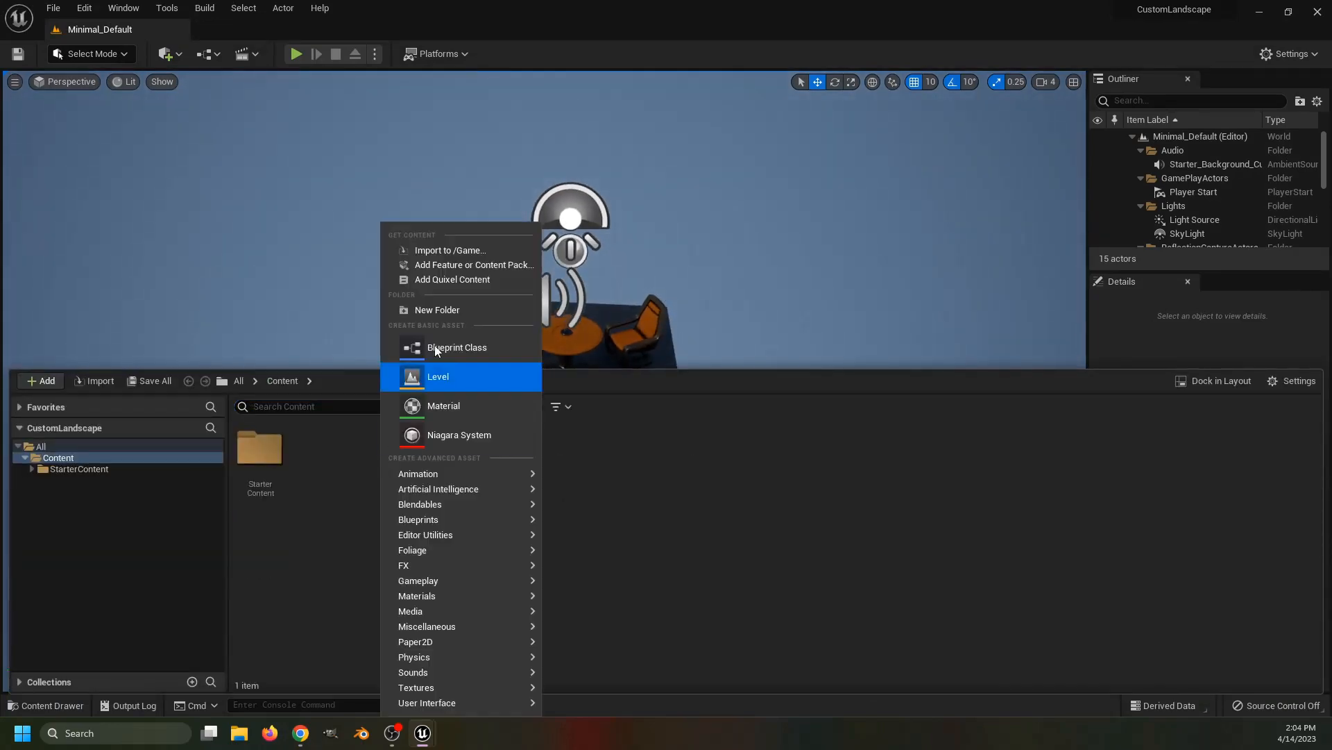
Create Blueprint BP_CustomLandscapeTool from GeneratedDynamicMeshActor and open it in the editor
{"action": "left_click", "coordinate": [457, 347]}
{"action": "type", "text": "generated"}
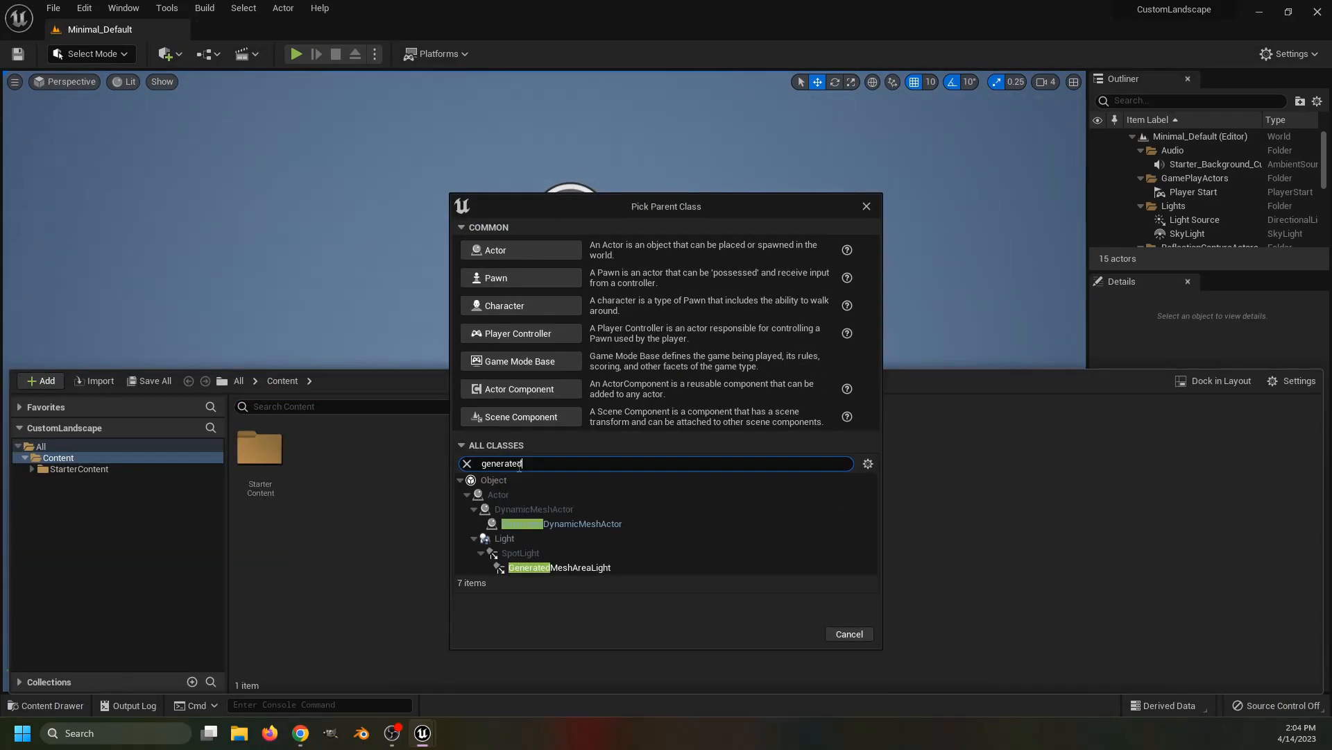
{"action": "left_click", "coordinate": [562, 523]}
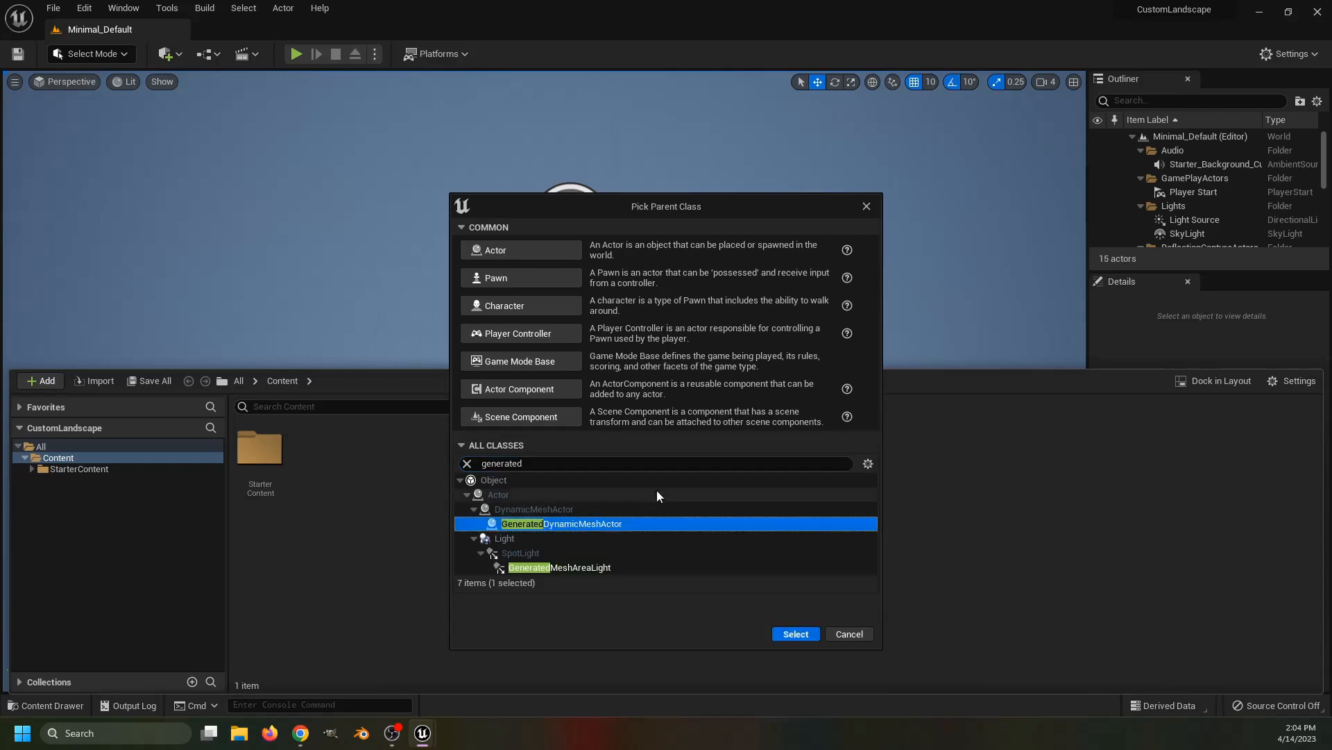
{"action": "left_click", "coordinate": [794, 633]}
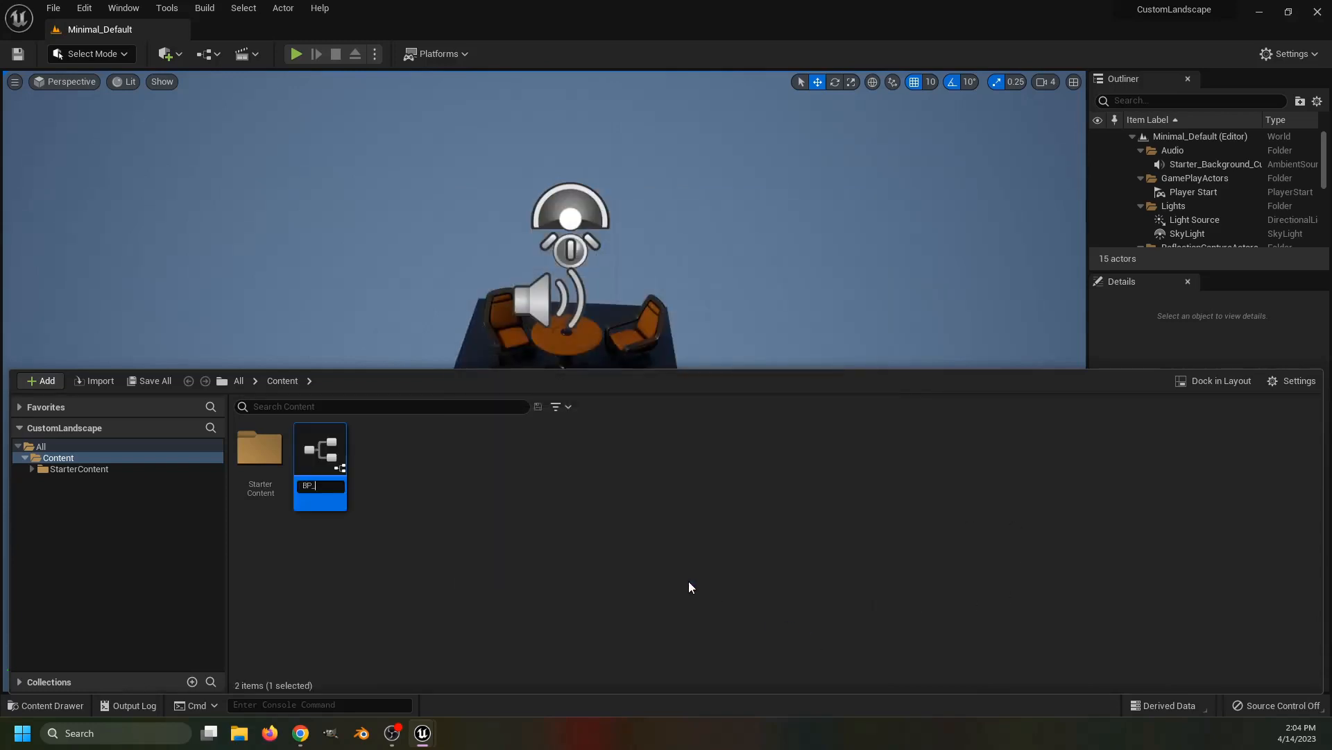
{"action": "type", "text": "scapeTool"}
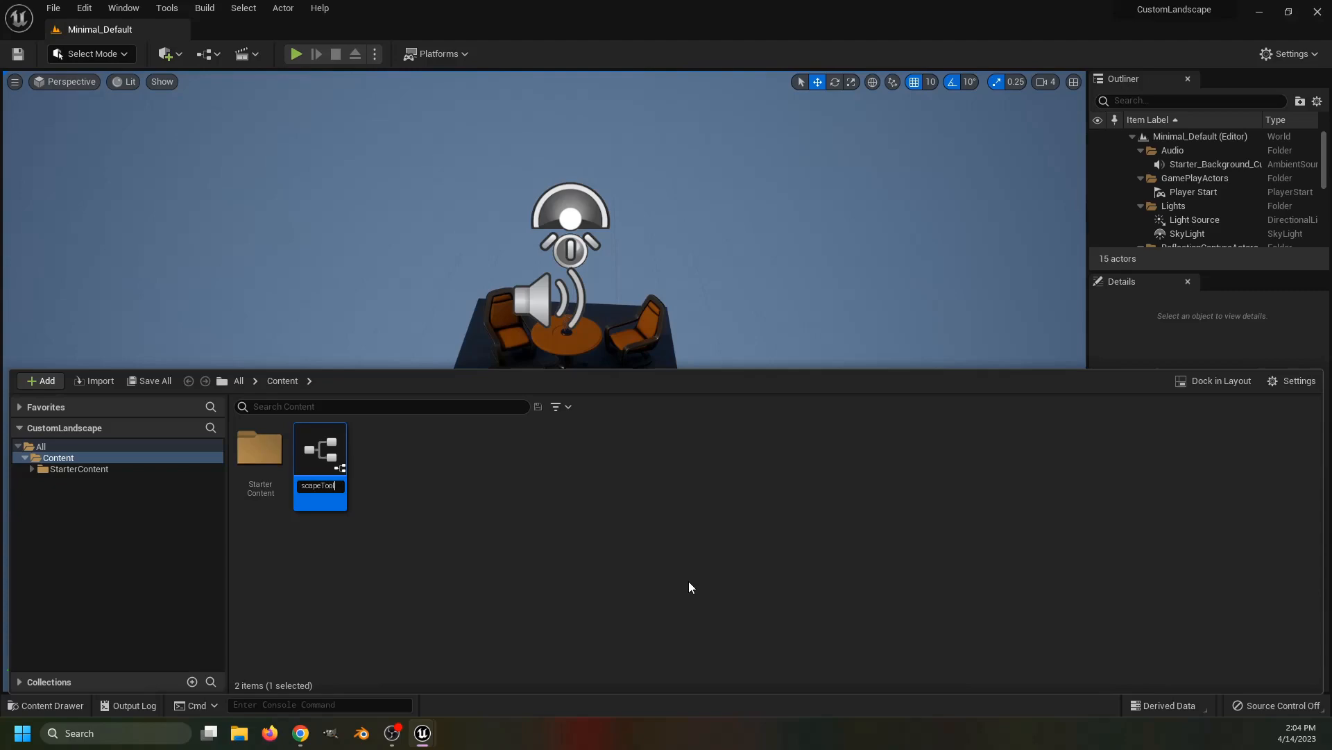
{"action": "double_click", "coordinate": [319, 448]}
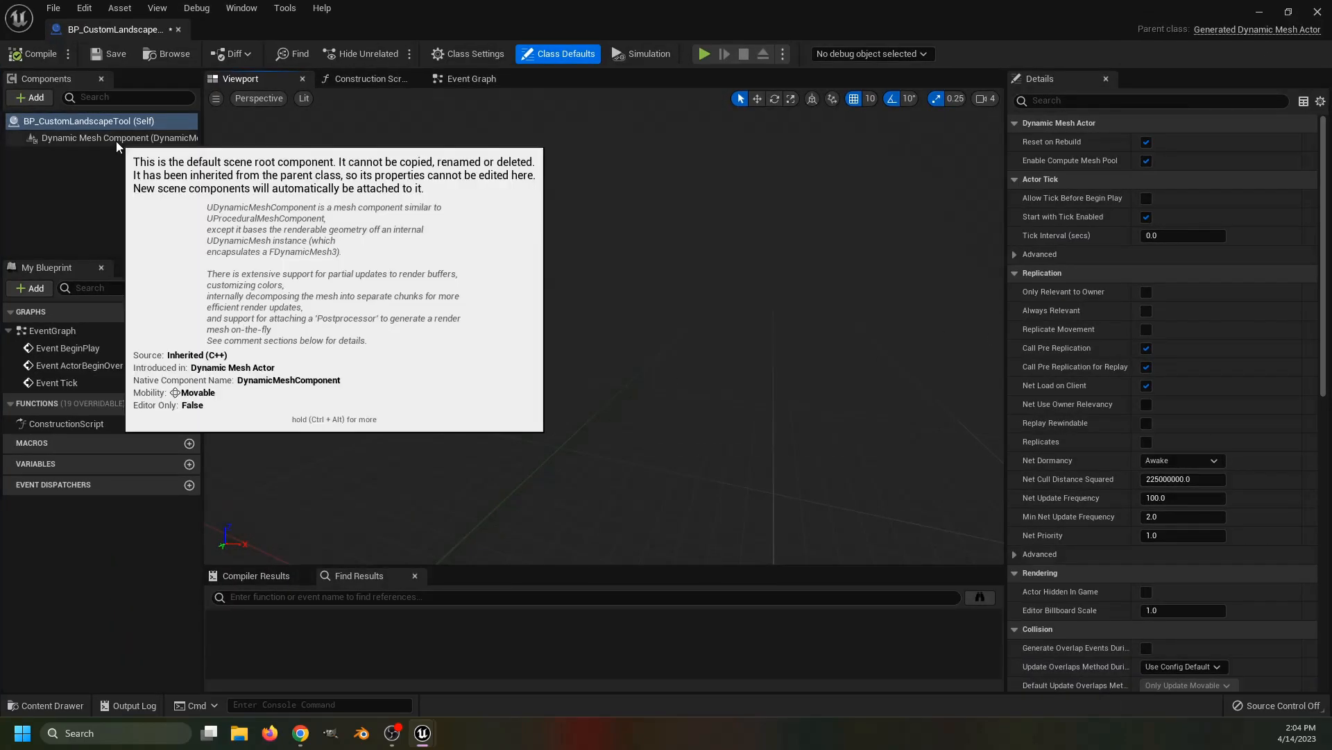
Add Border Spline and Height Spline components to the Blueprint's mesh
{"action": "left_click", "coordinate": [119, 138]}
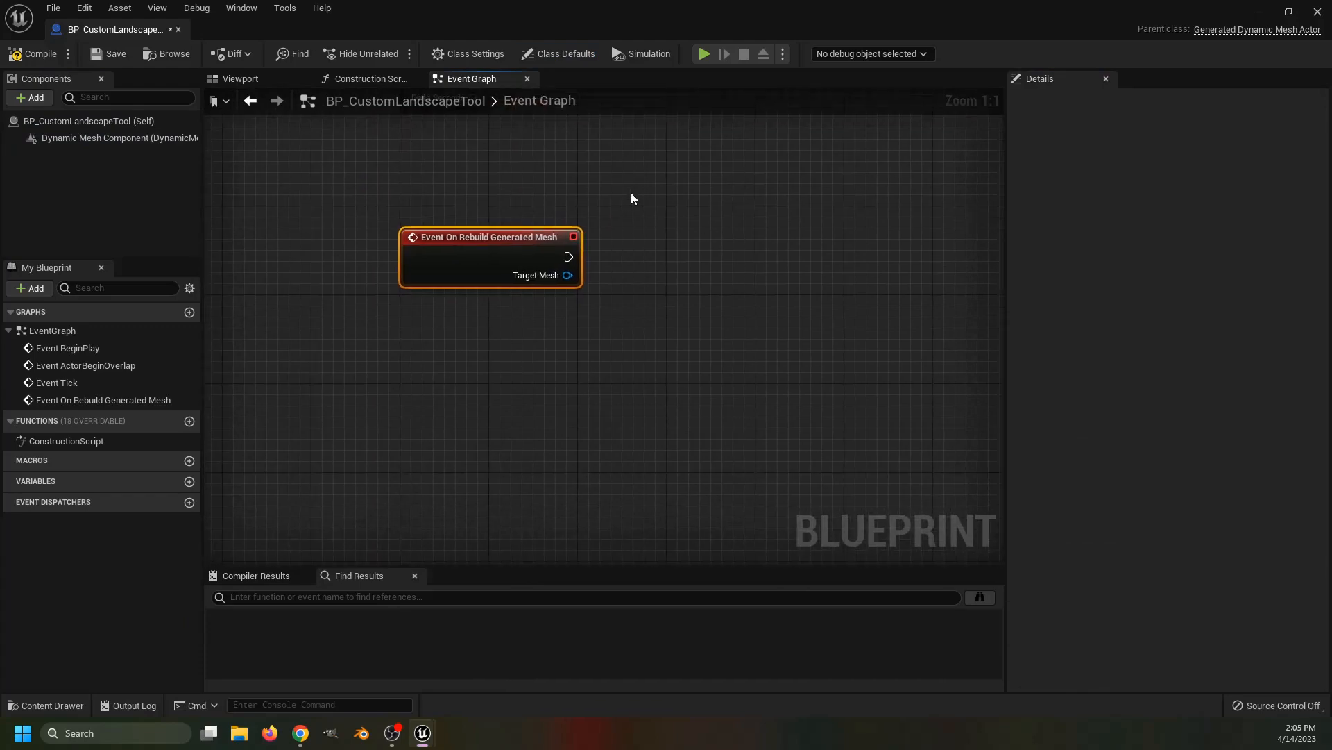
{"action": "mouse_move", "coordinate": [642, 205]}
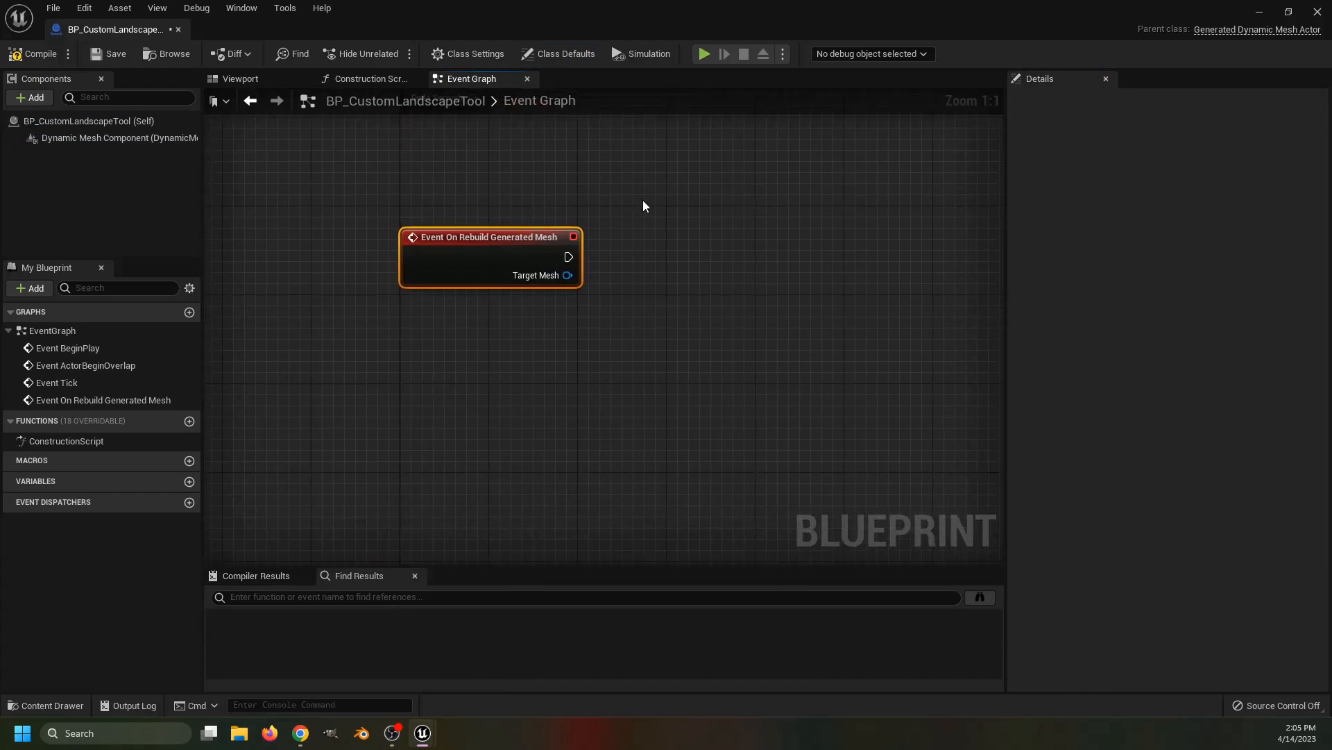
{"action": "scroll", "scroll_direction": "down", "scroll_amount": 3}
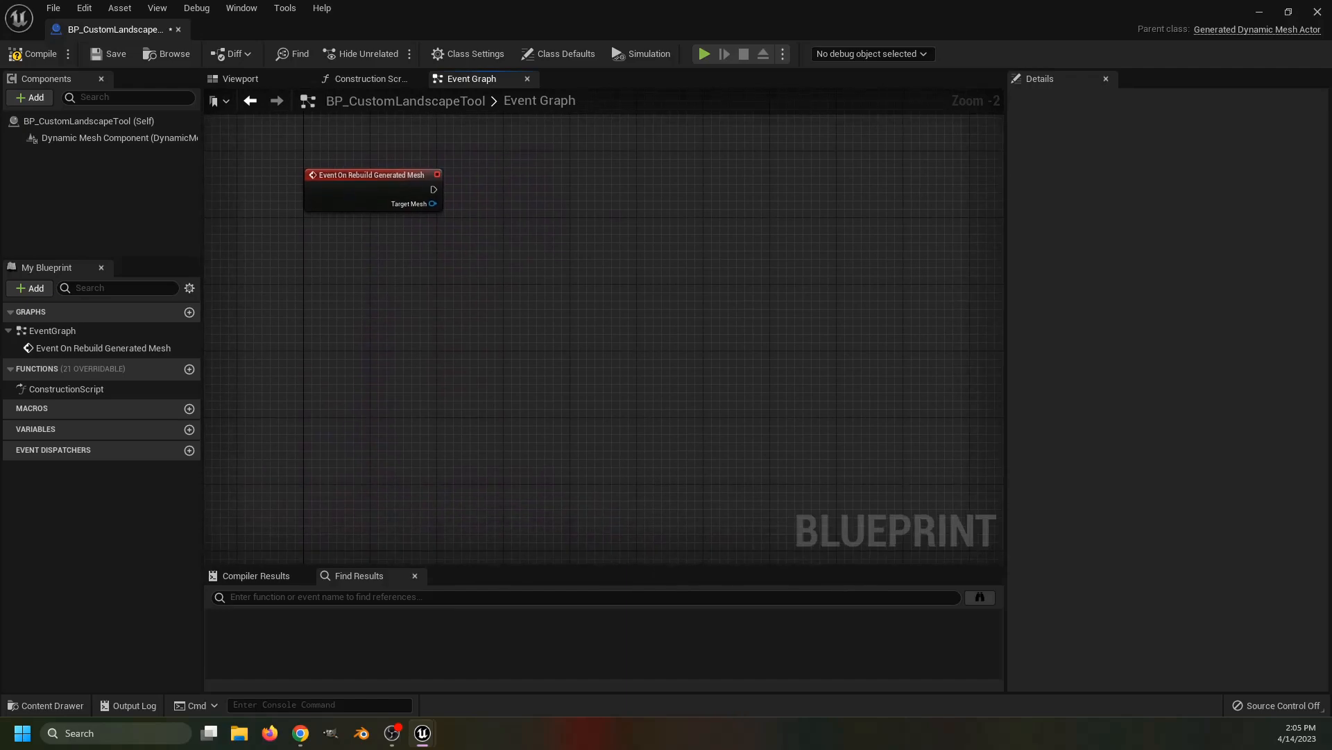
{"action": "left_click", "coordinate": [29, 98]}
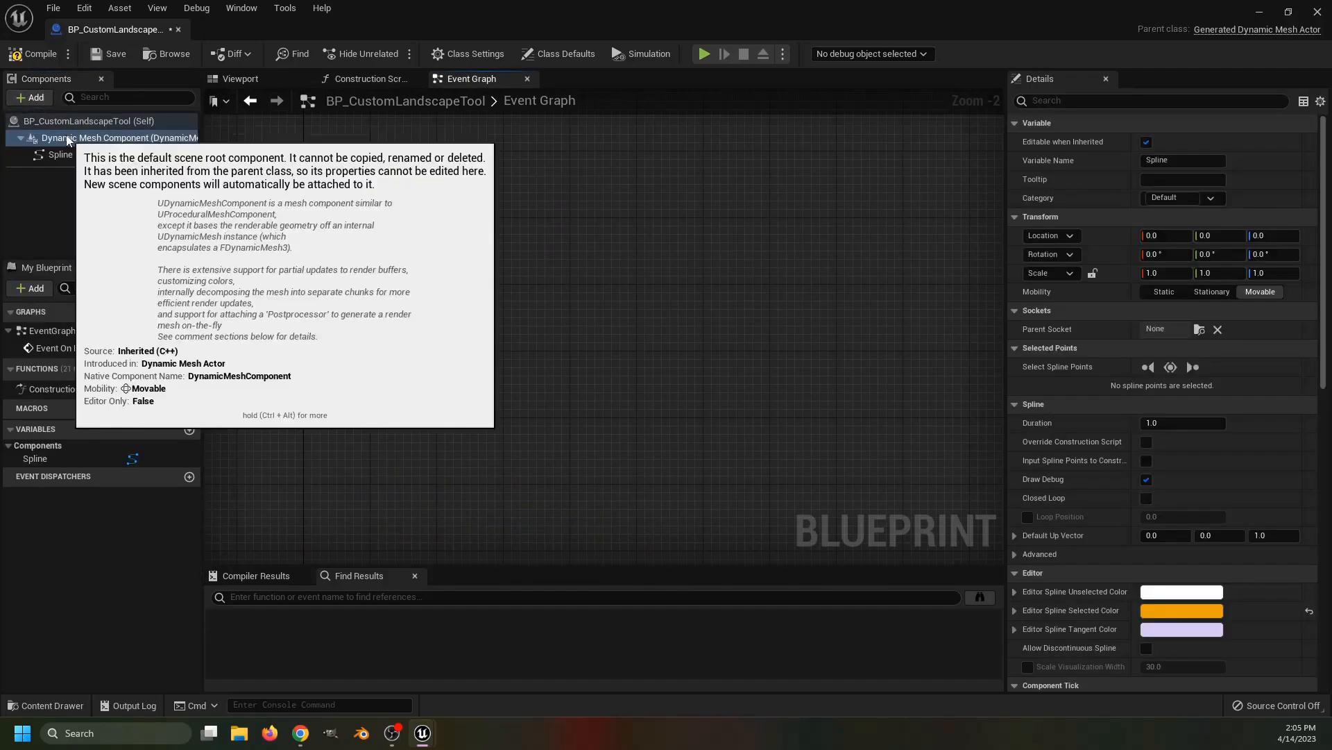
{"action": "left_click", "coordinate": [60, 154]}
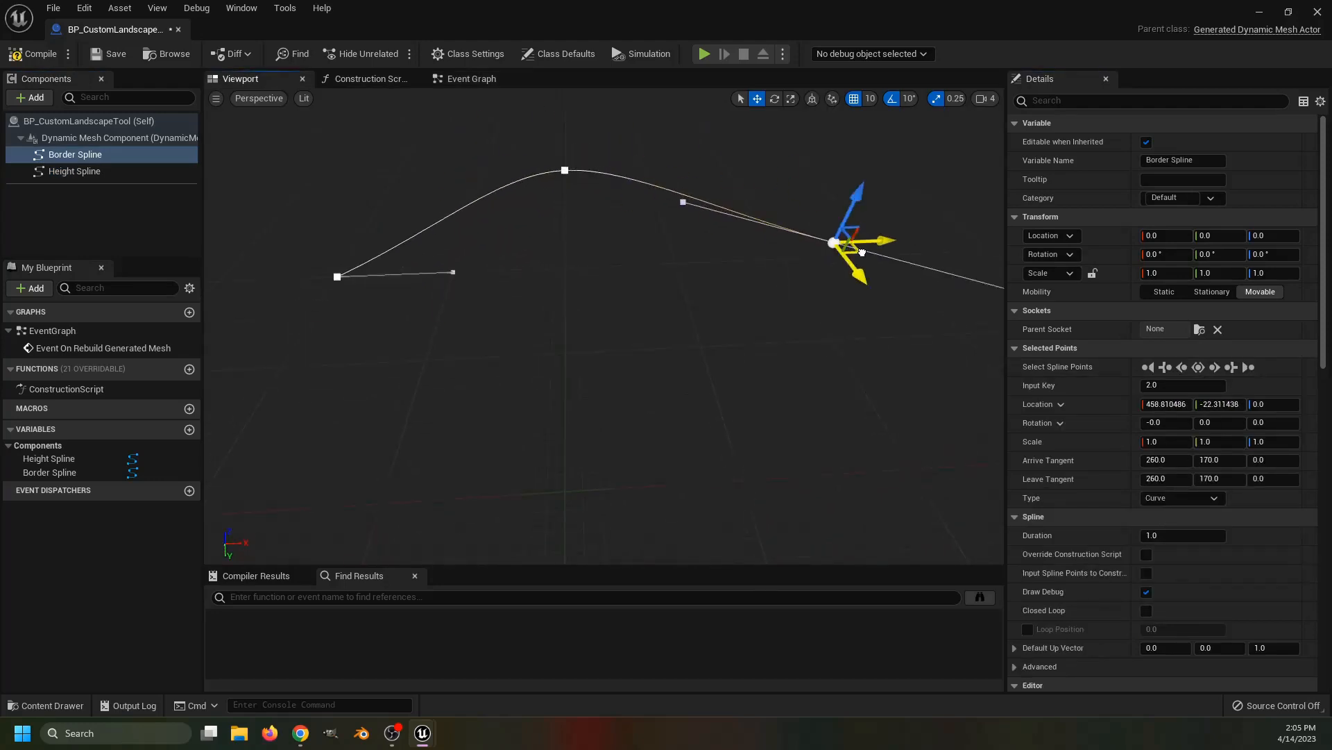
Duplicate border-spline points in the viewport to extend the outline
{"action": "right_click", "coordinate": [599, 280]}
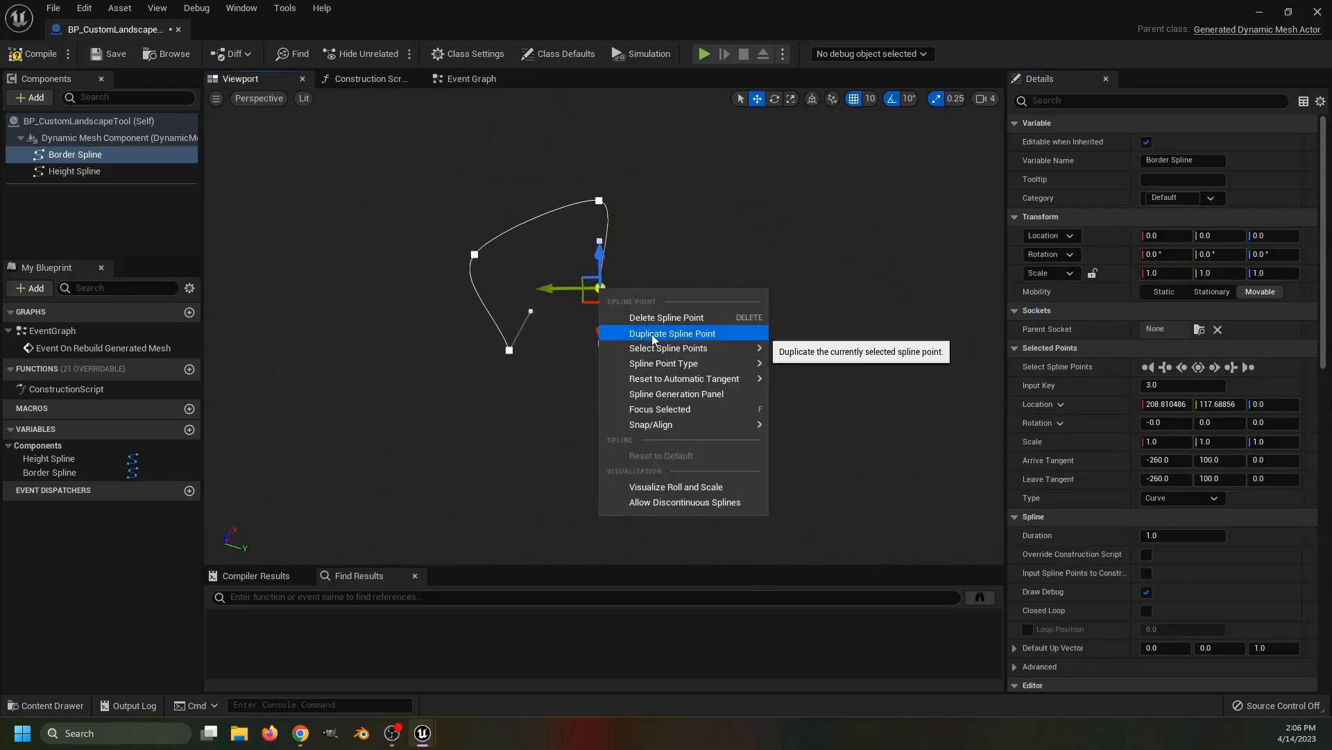
{"action": "left_click", "coordinate": [672, 333]}
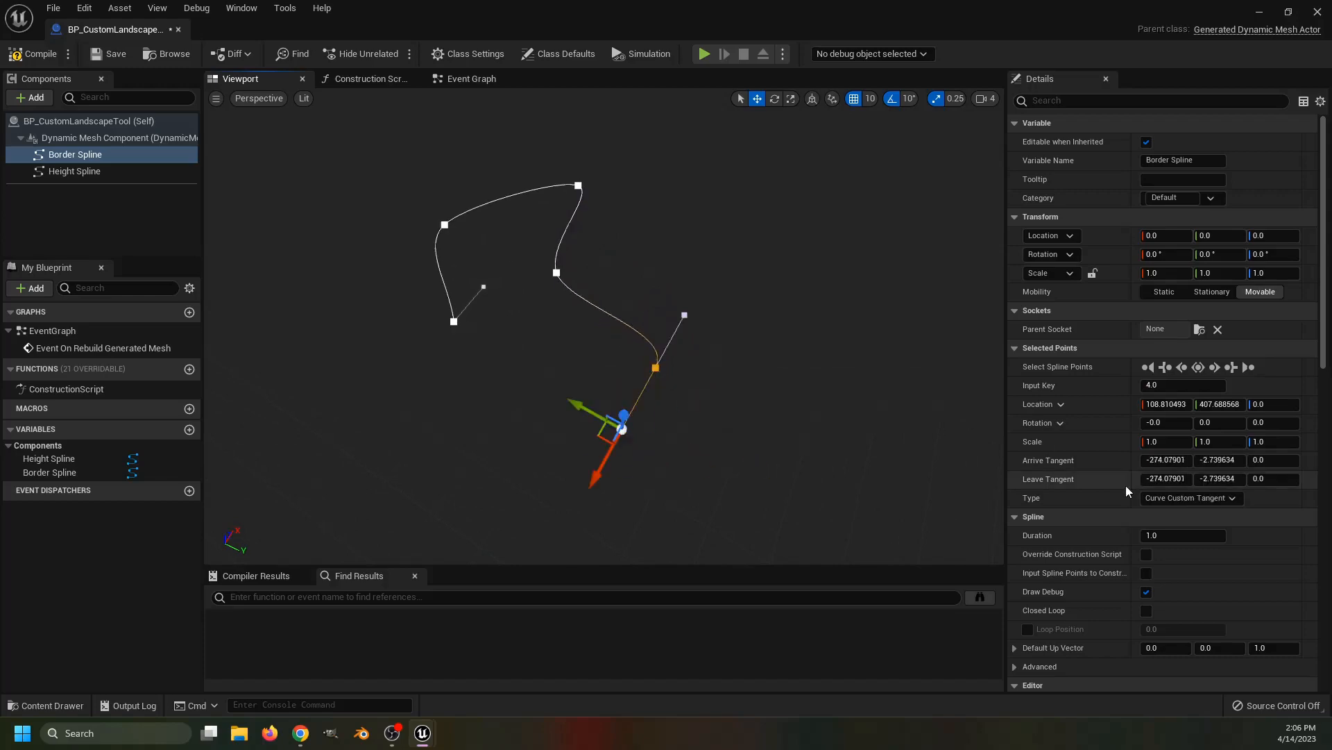
{"action": "left_click", "coordinate": [75, 171]}
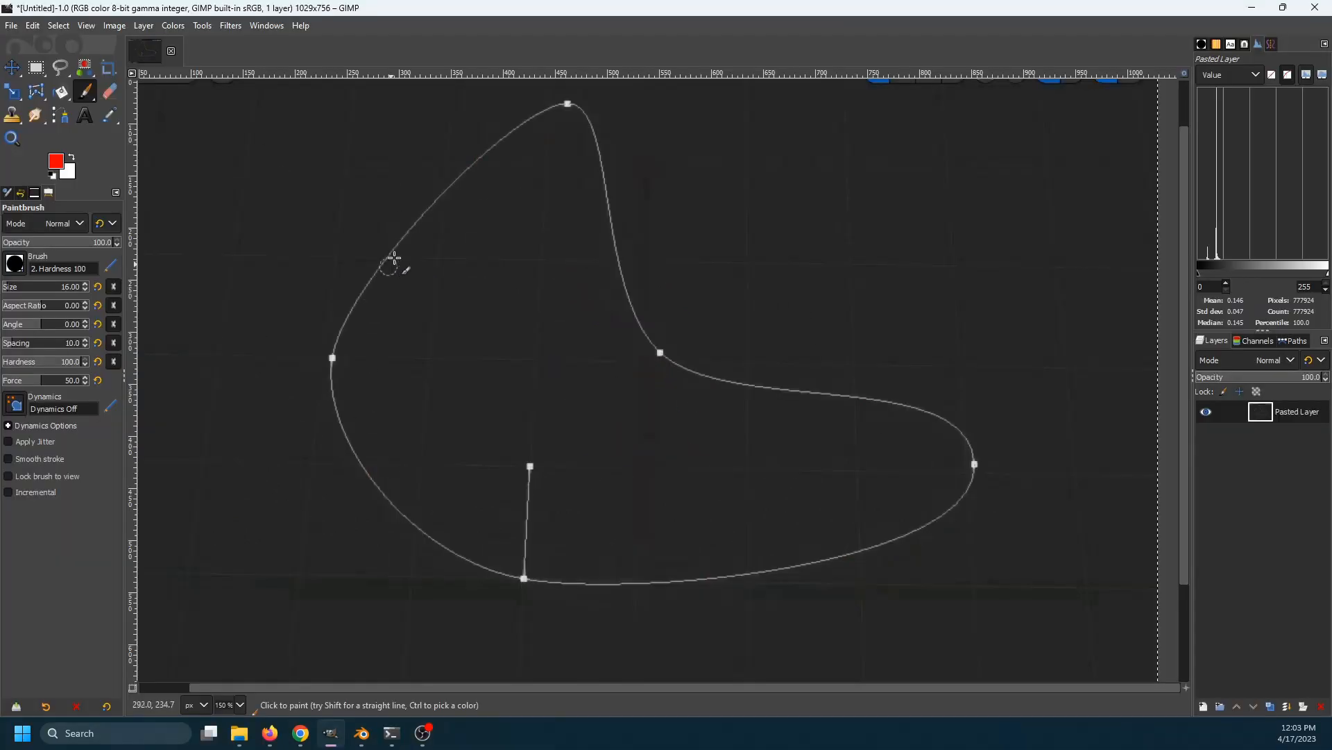
{"action": "mouse_move", "coordinate": [540, 597]}
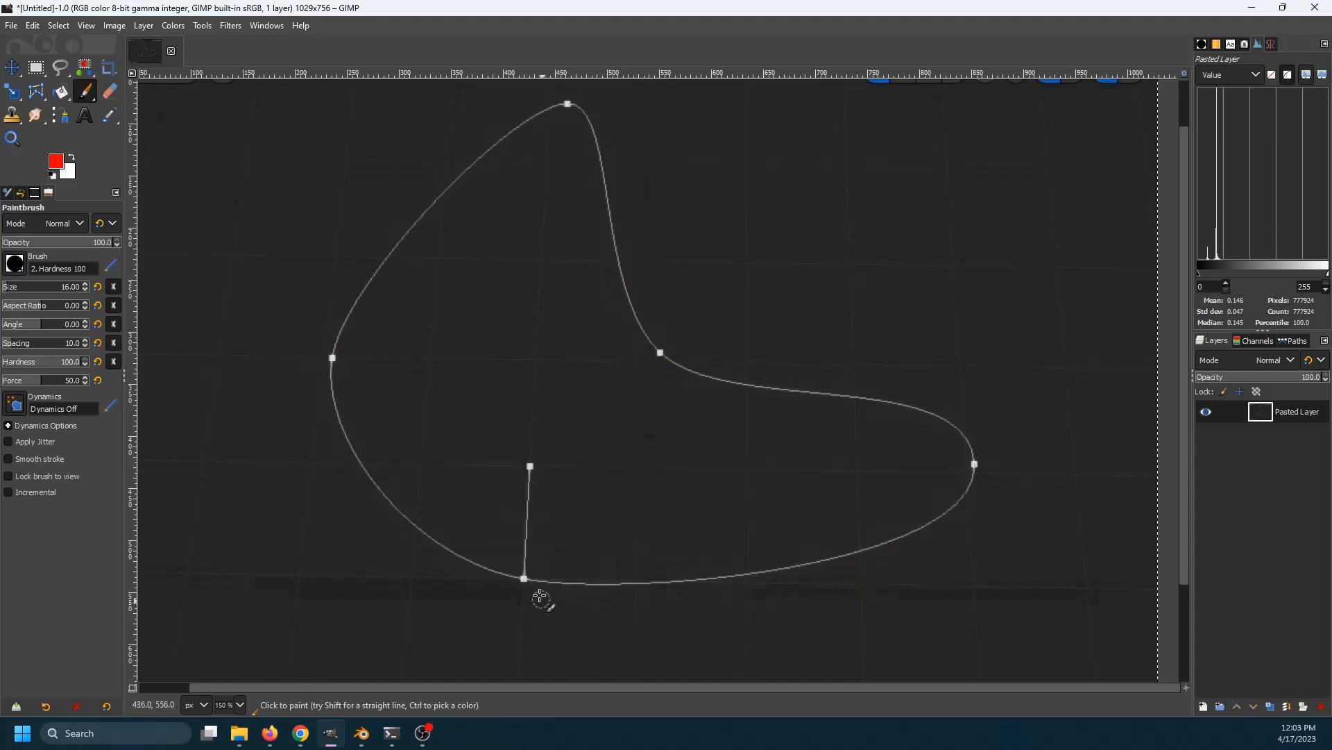
Trace the spline outline in red straight segments through its bottom, left, inner and curve points
{"action": "left_click", "coordinate": [524, 578]}
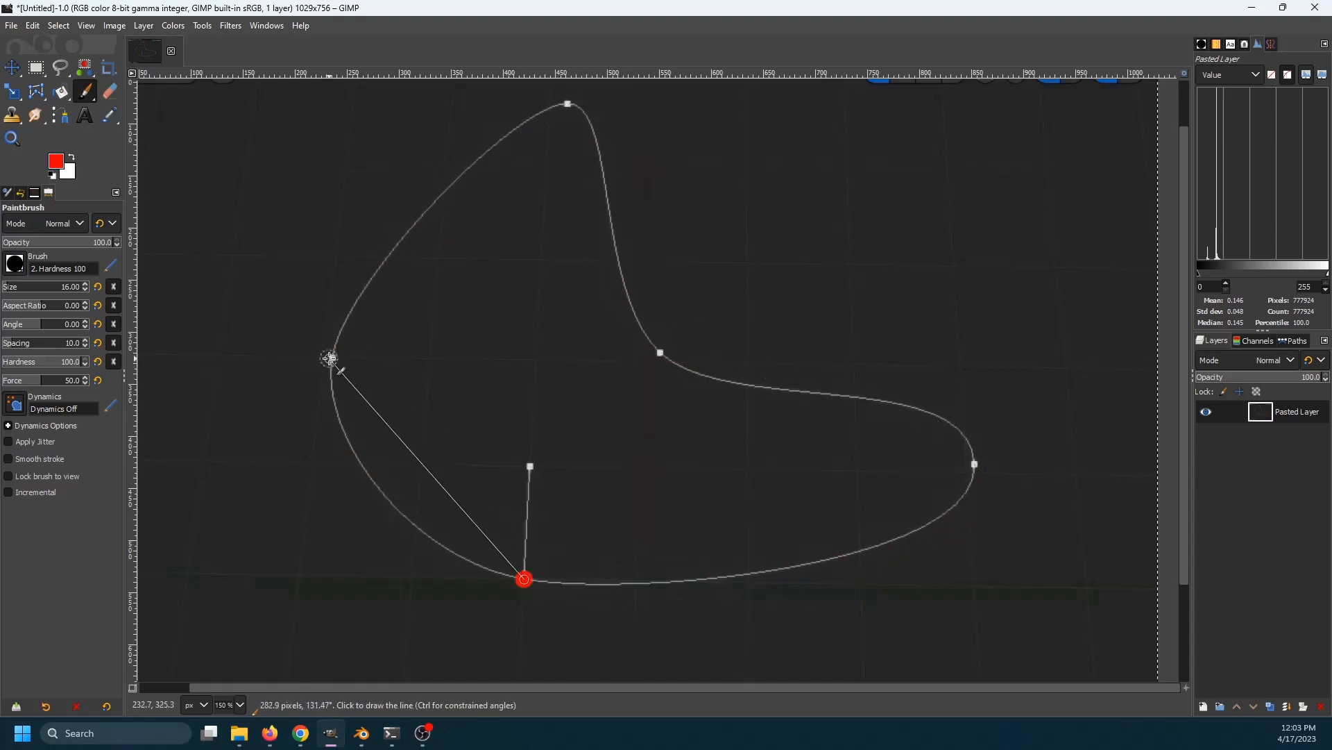
{"action": "left_click", "coordinate": [570, 103]}
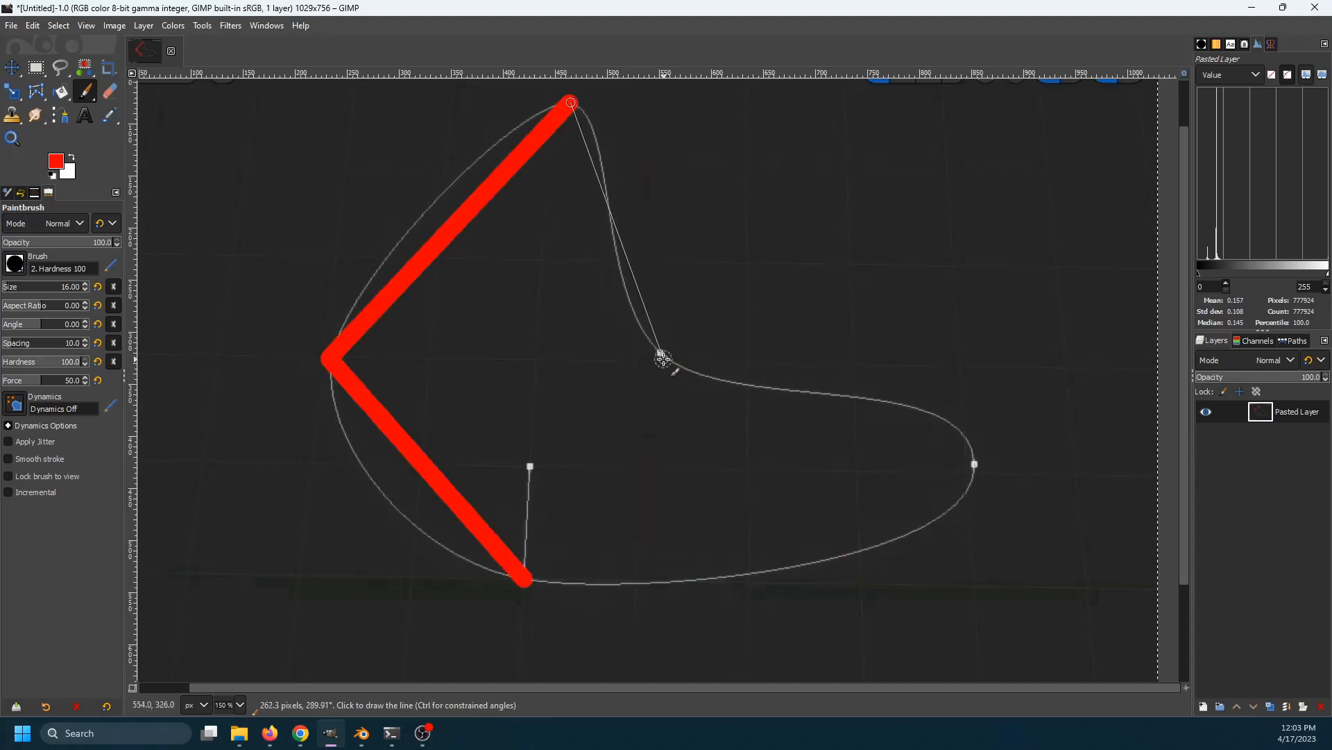
{"action": "left_click", "coordinate": [975, 463]}
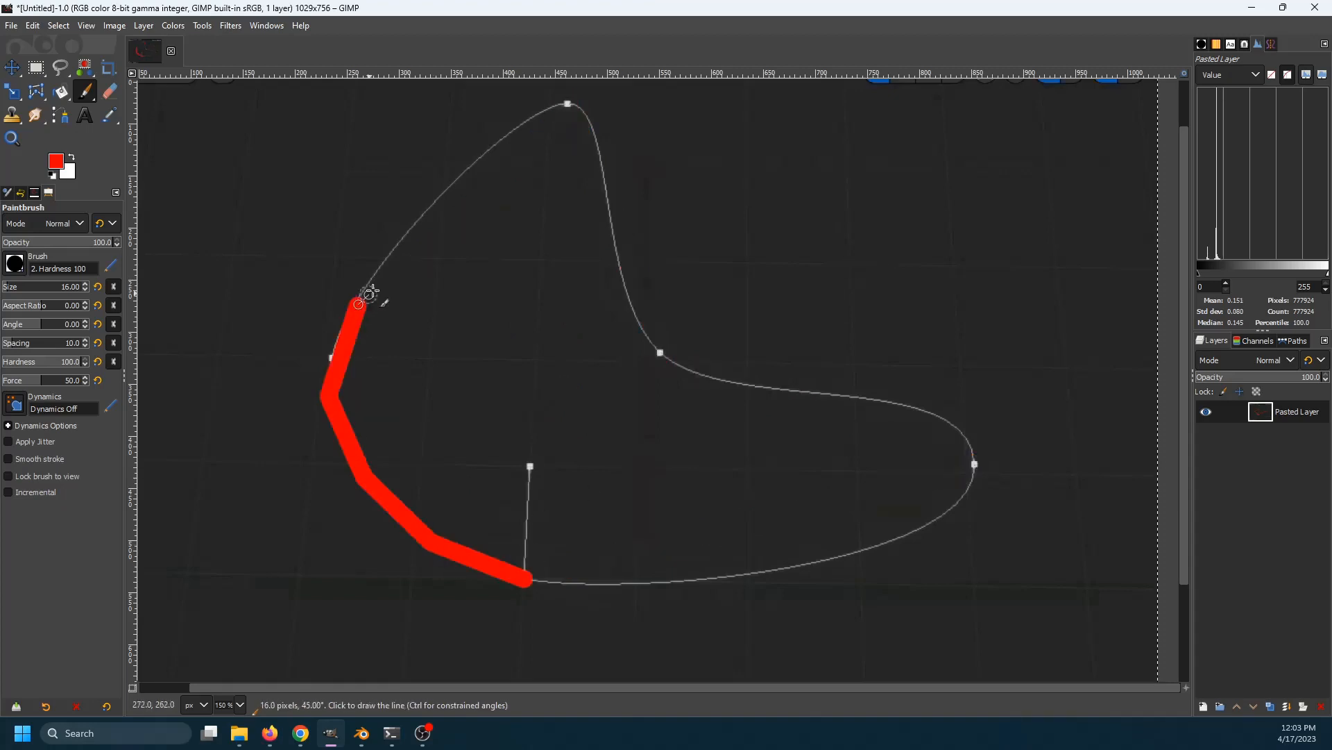
{"action": "left_click", "coordinate": [640, 334]}
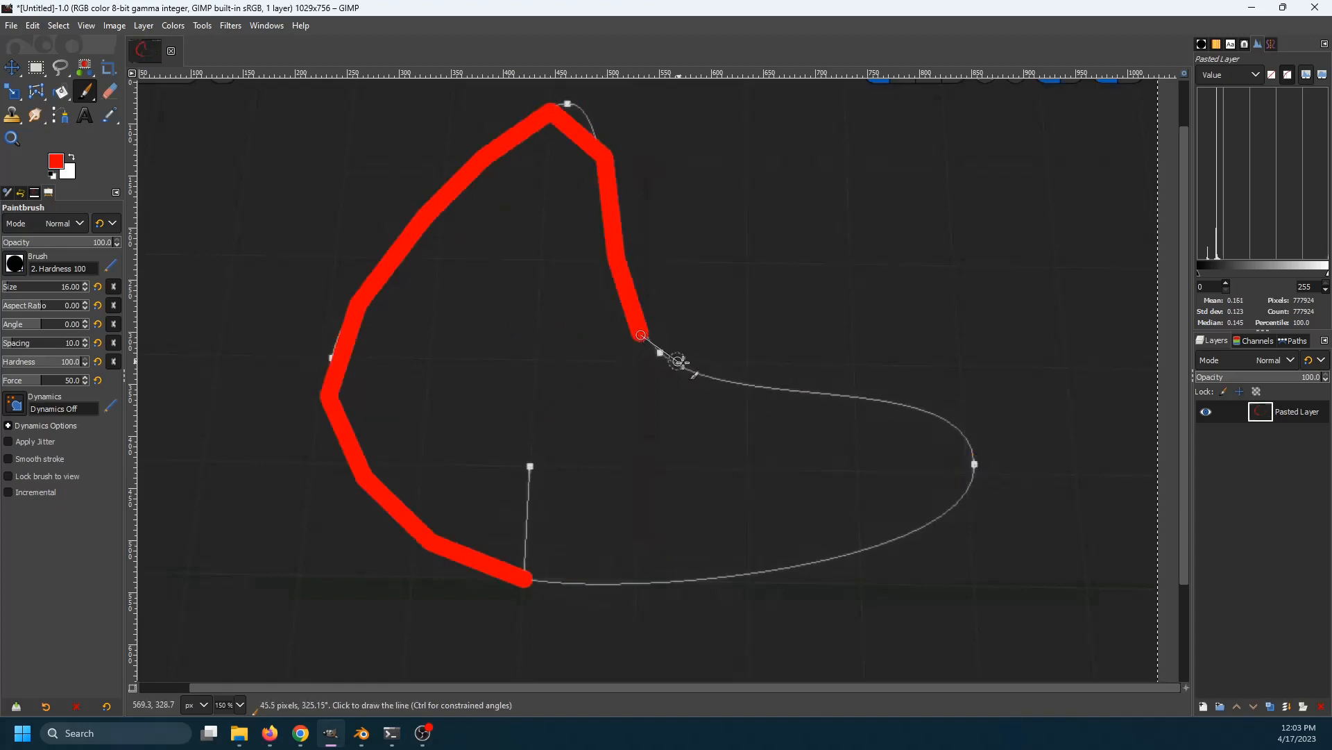
{"action": "left_click", "coordinate": [908, 535]}
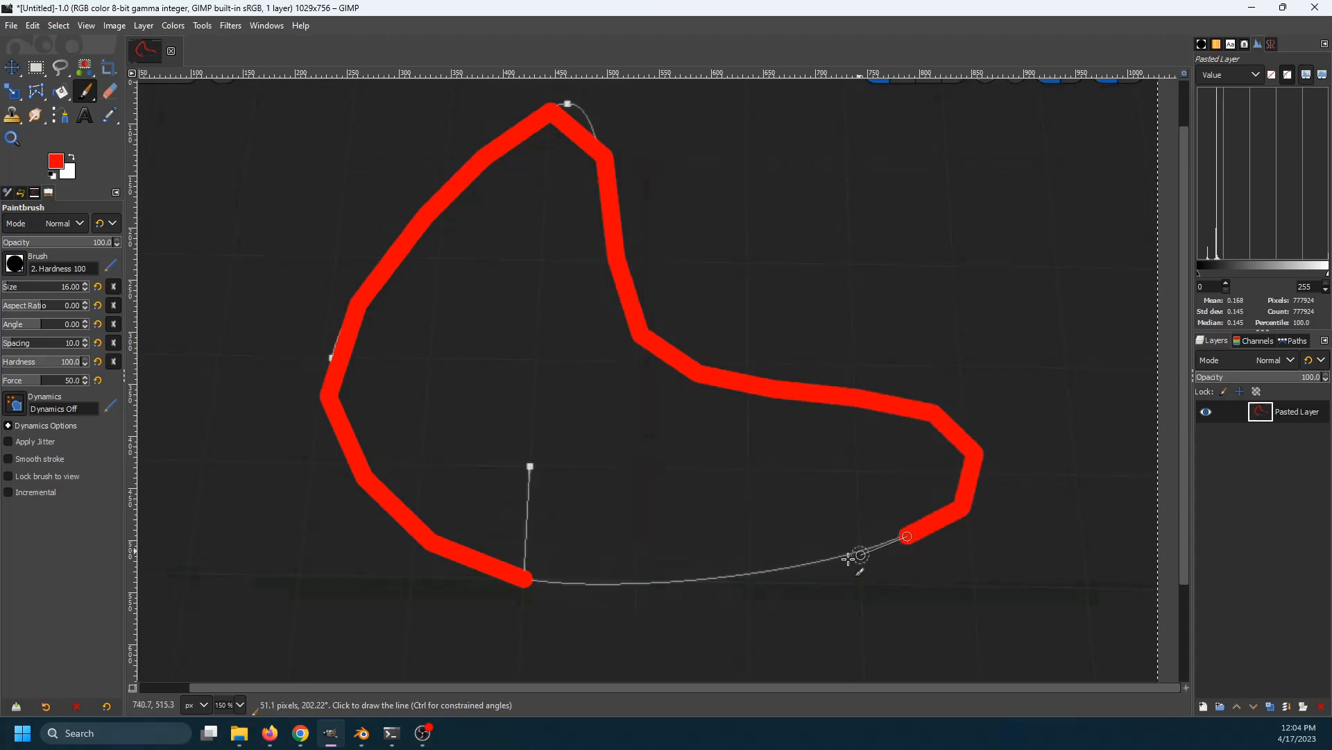
{"action": "left_click", "coordinate": [489, 392]}
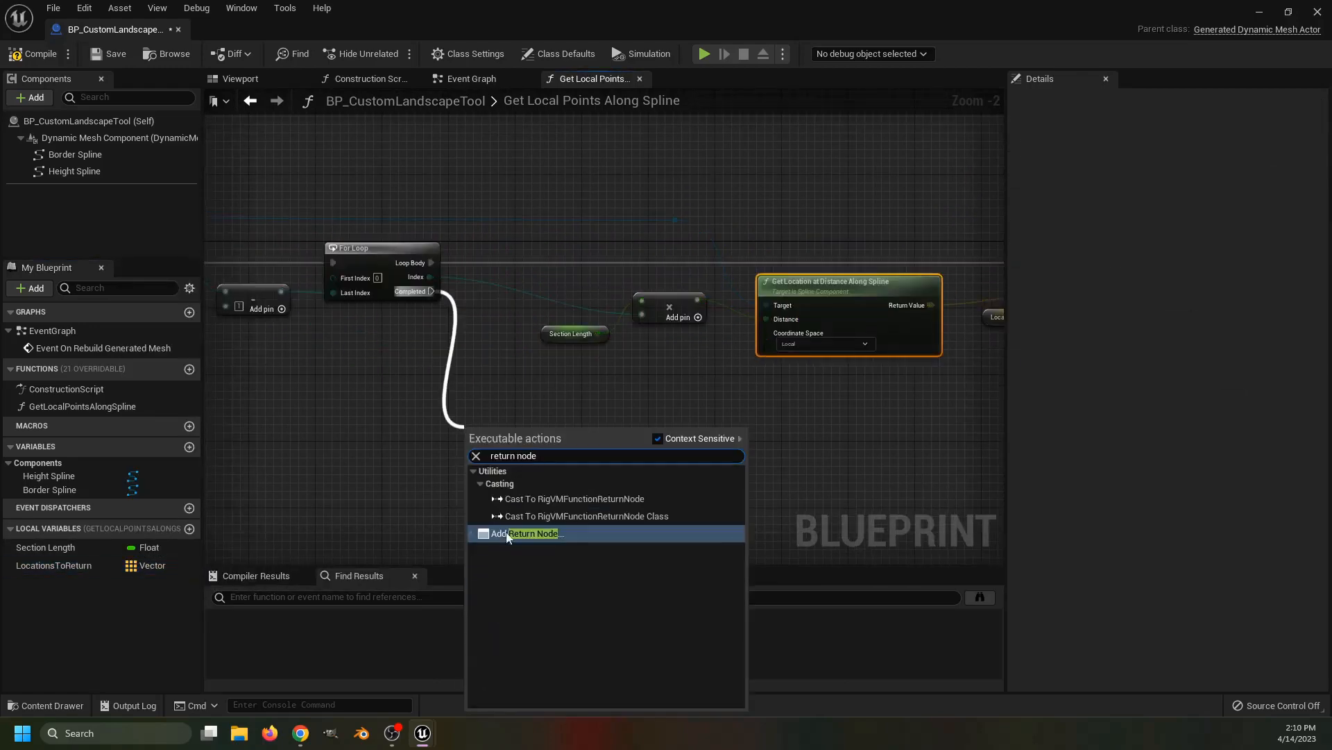
Return locations from the sampling function and give the Num Edges variable a default of 30
{"action": "left_click", "coordinate": [531, 533]}
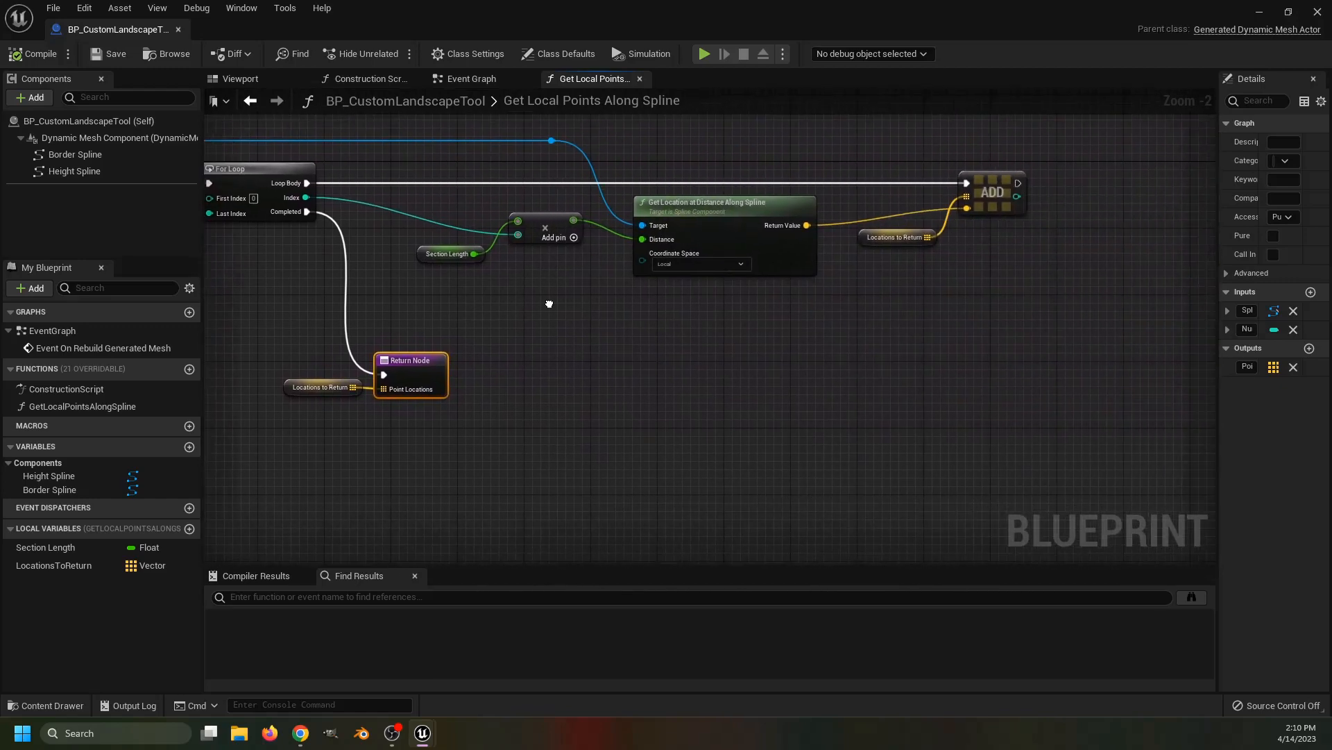
{"action": "left_click", "coordinate": [470, 77]}
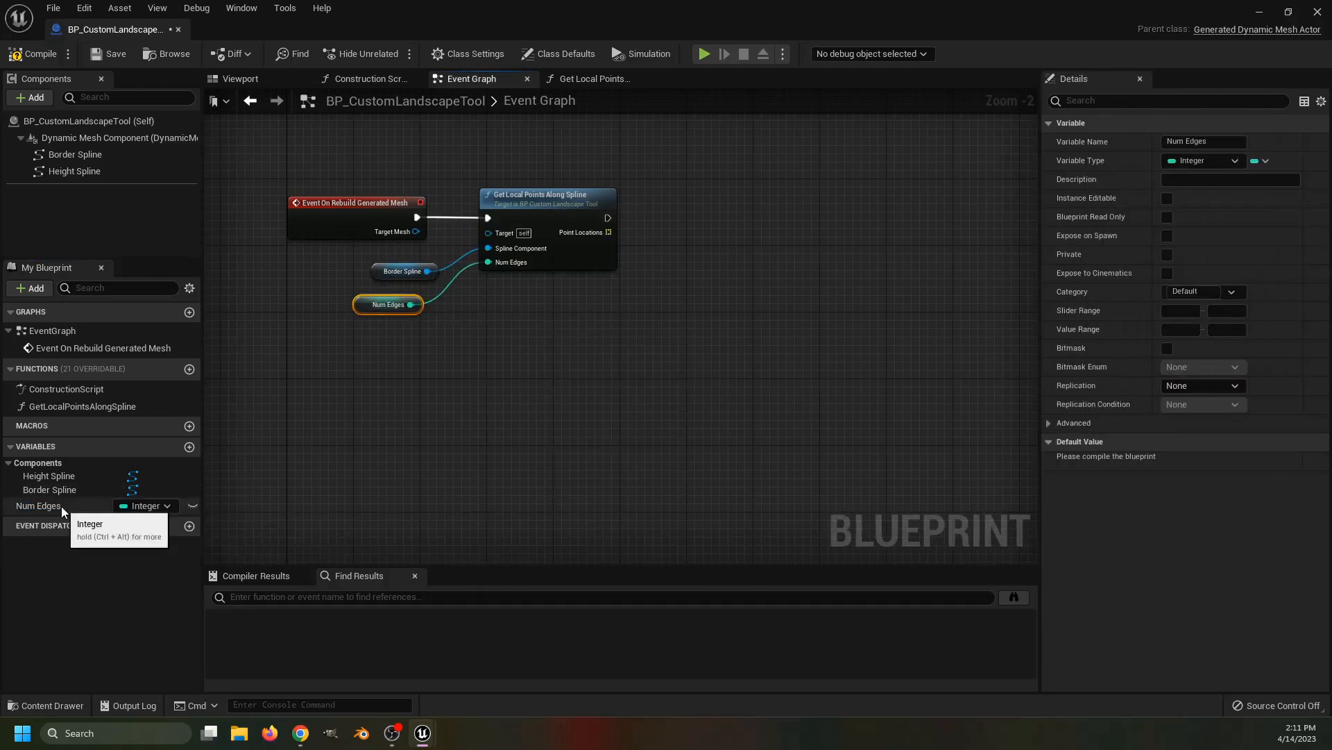
{"action": "left_click", "coordinate": [39, 505]}
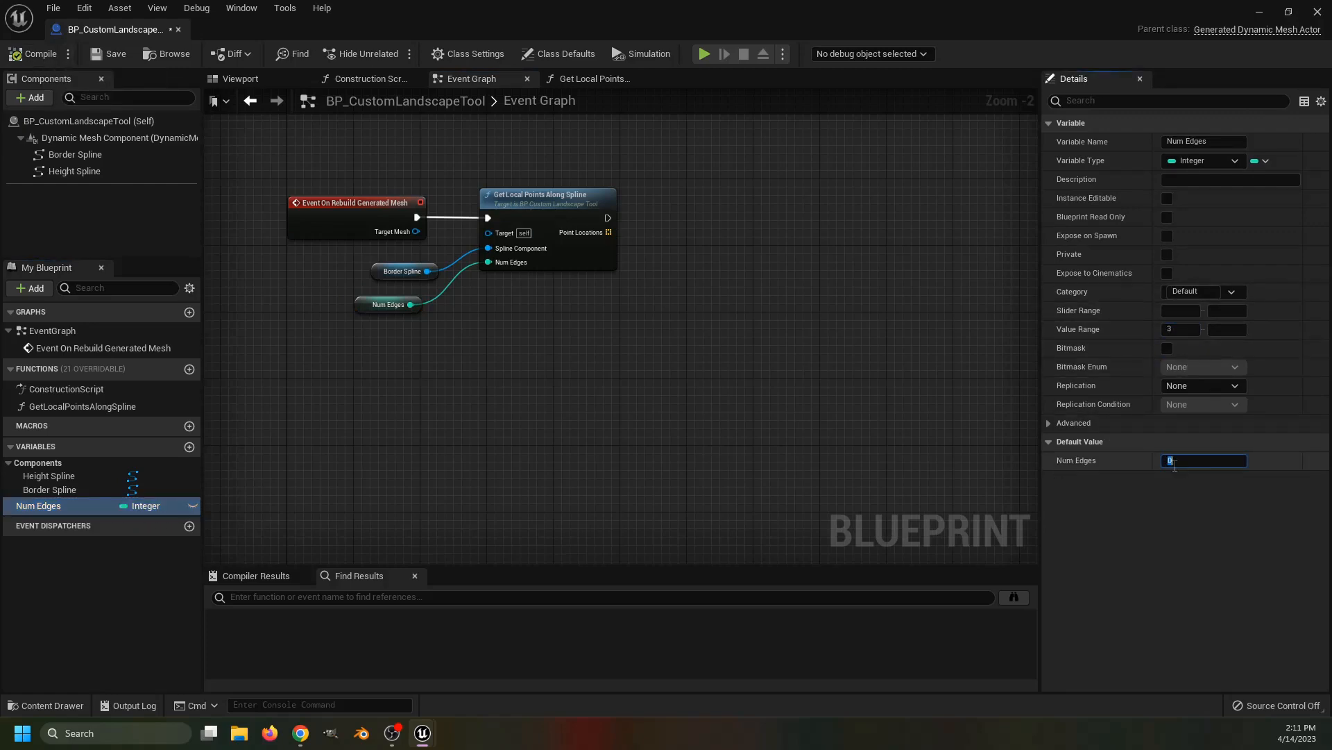
{"action": "type", "text": "30"}
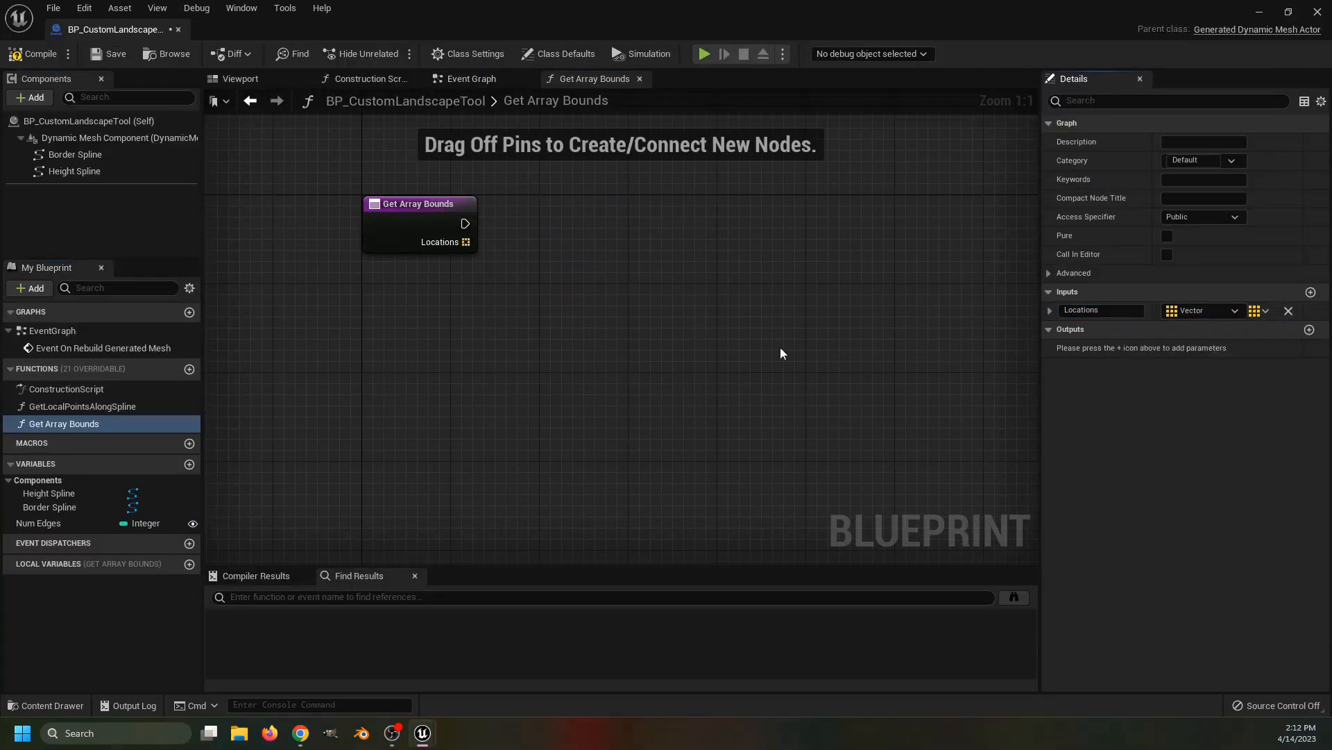
Make Get Array Bounds pure, rename its Max/Min locals and add Vector Component Max with a Min getter
{"action": "left_click", "coordinate": [1167, 236]}
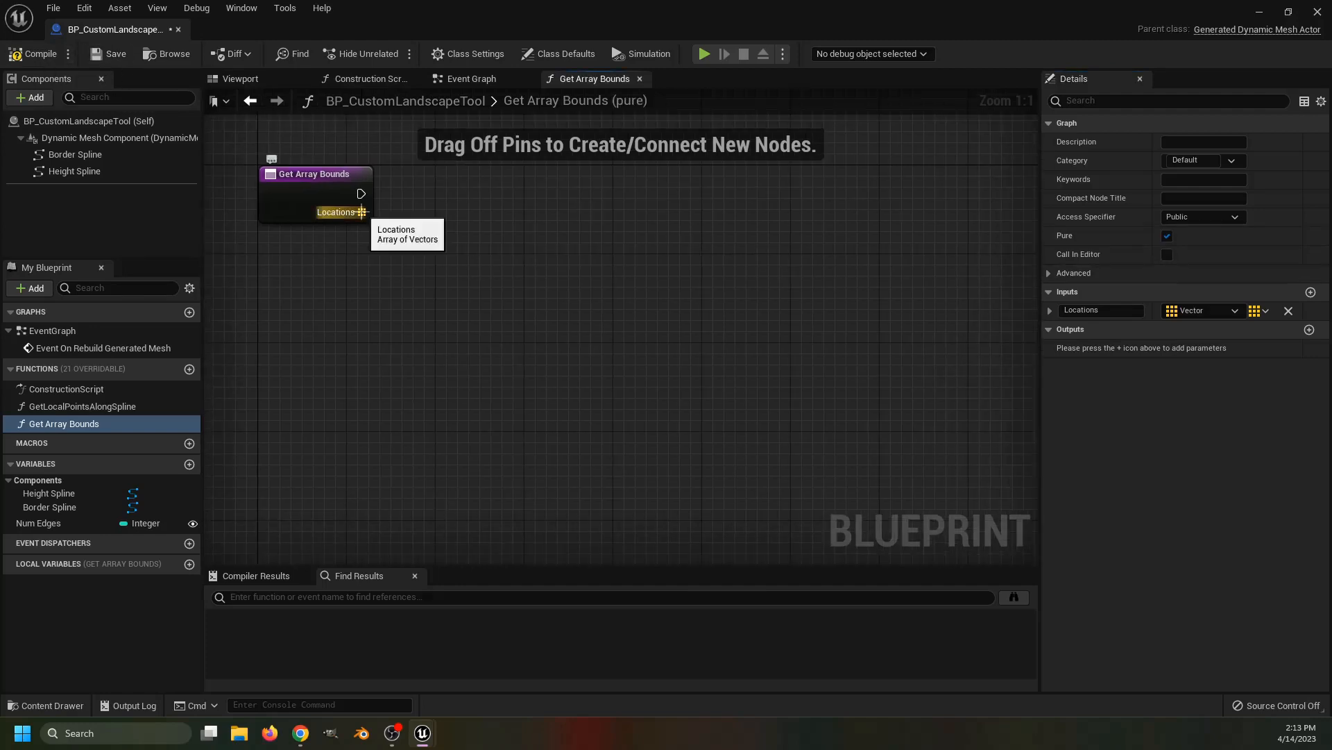
{"action": "right_click", "coordinate": [24, 581]}
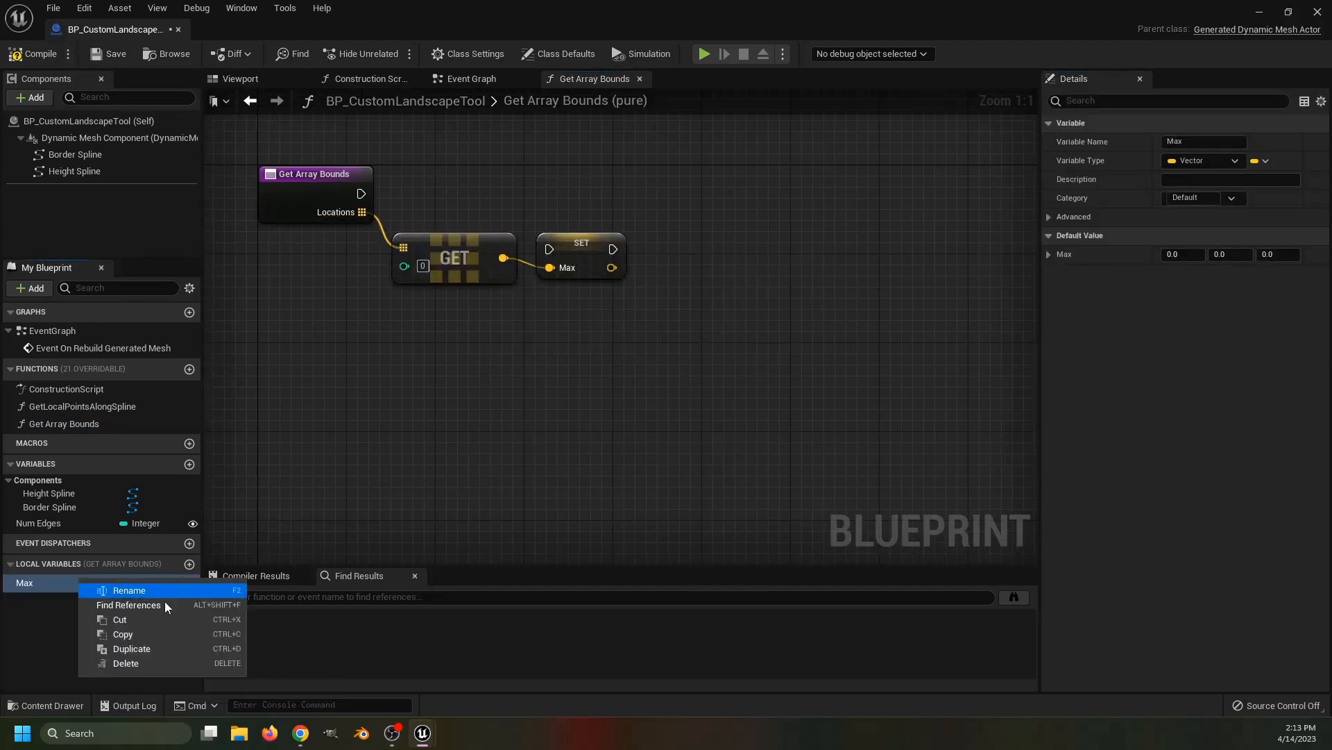
{"action": "left_click", "coordinate": [128, 590]}
{"action": "type", "text": "vector compon"}
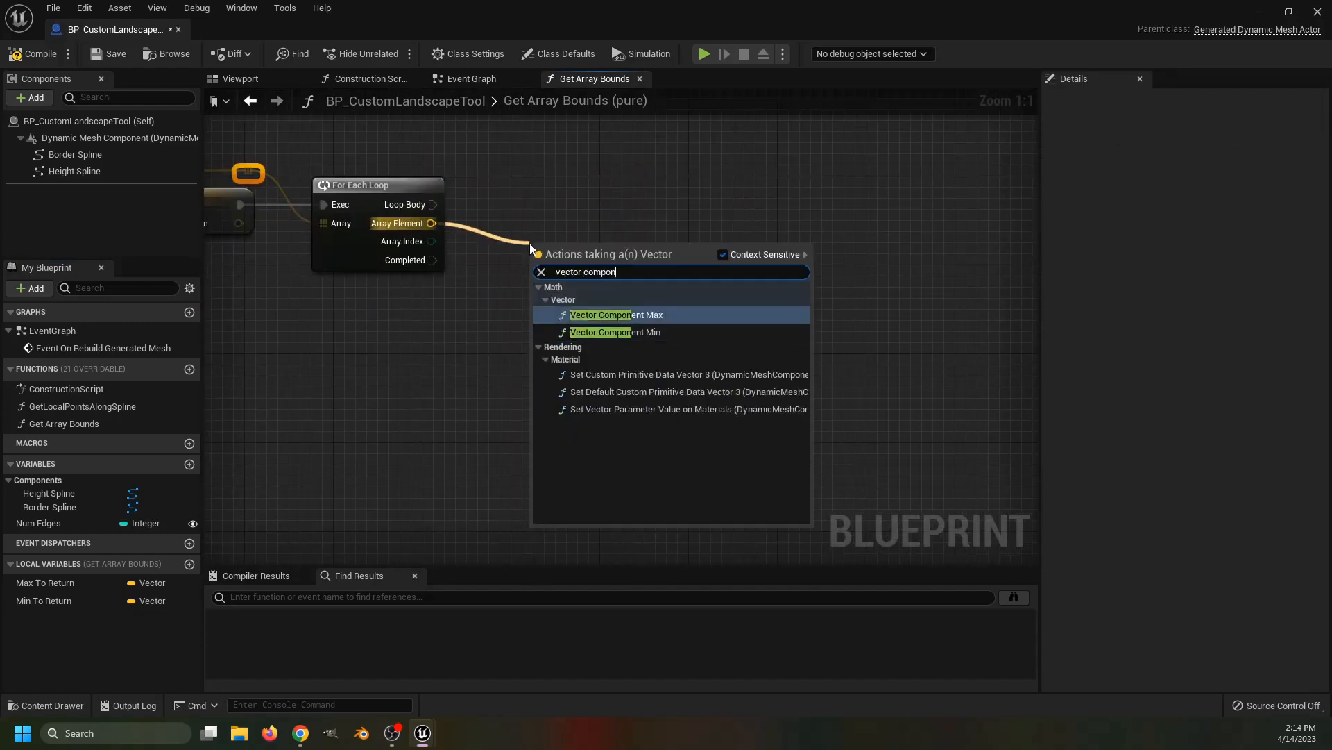
{"action": "left_click", "coordinate": [615, 315]}
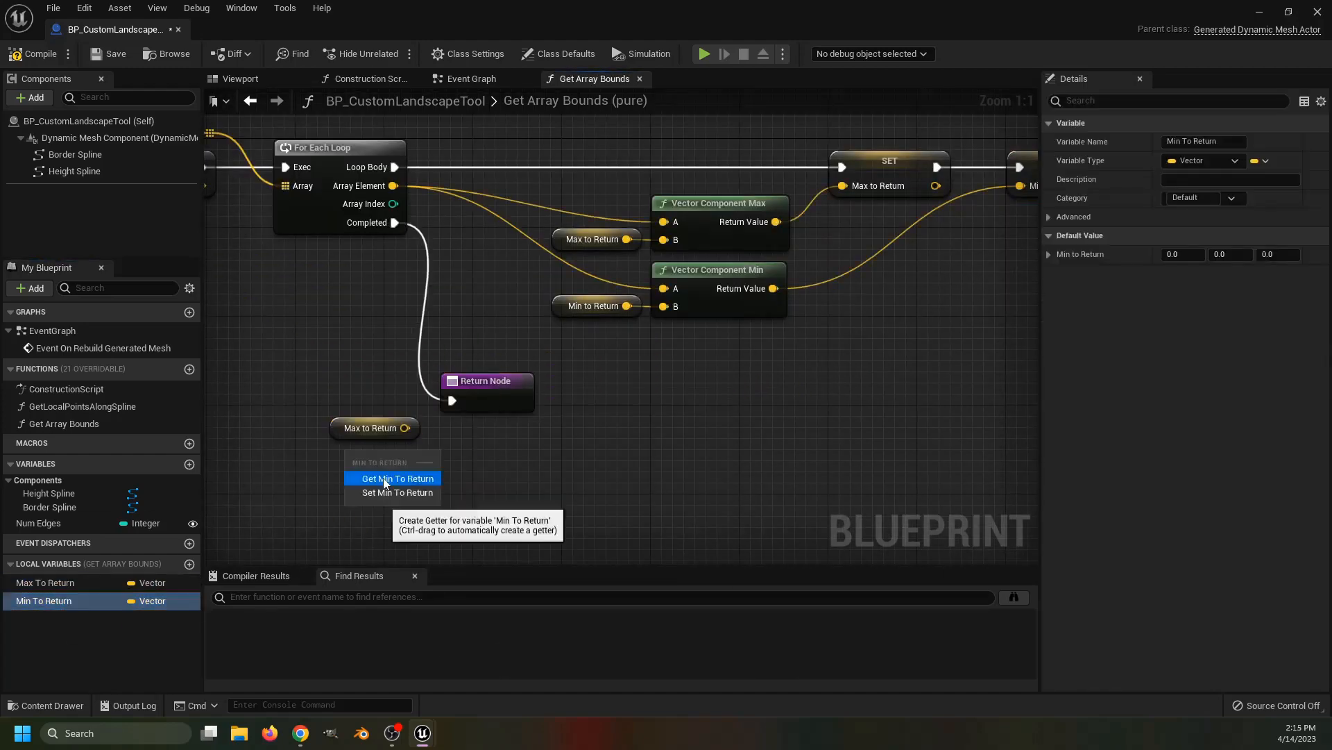
{"action": "left_click", "coordinate": [395, 478]}
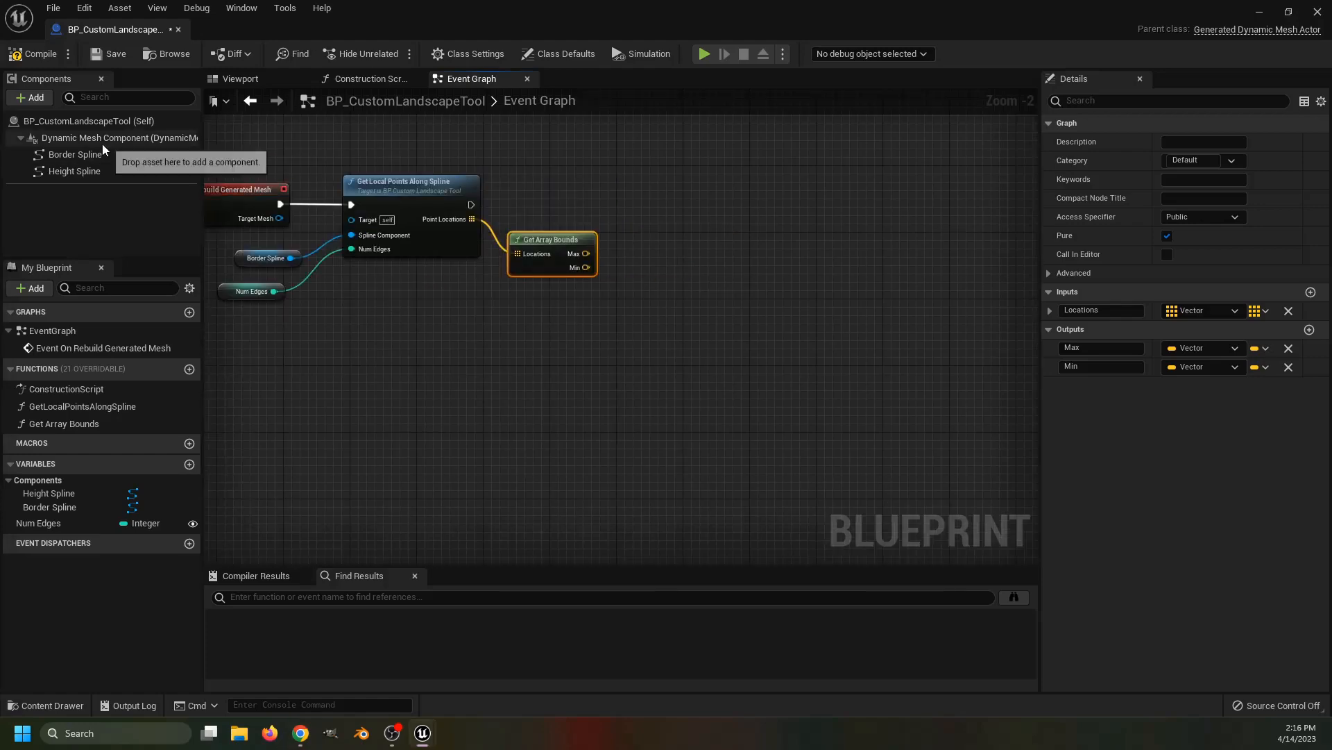
Add an Append Rectangle XY node fed by the target mesh and the Num Cells variables
{"action": "left_click", "coordinate": [115, 138]}
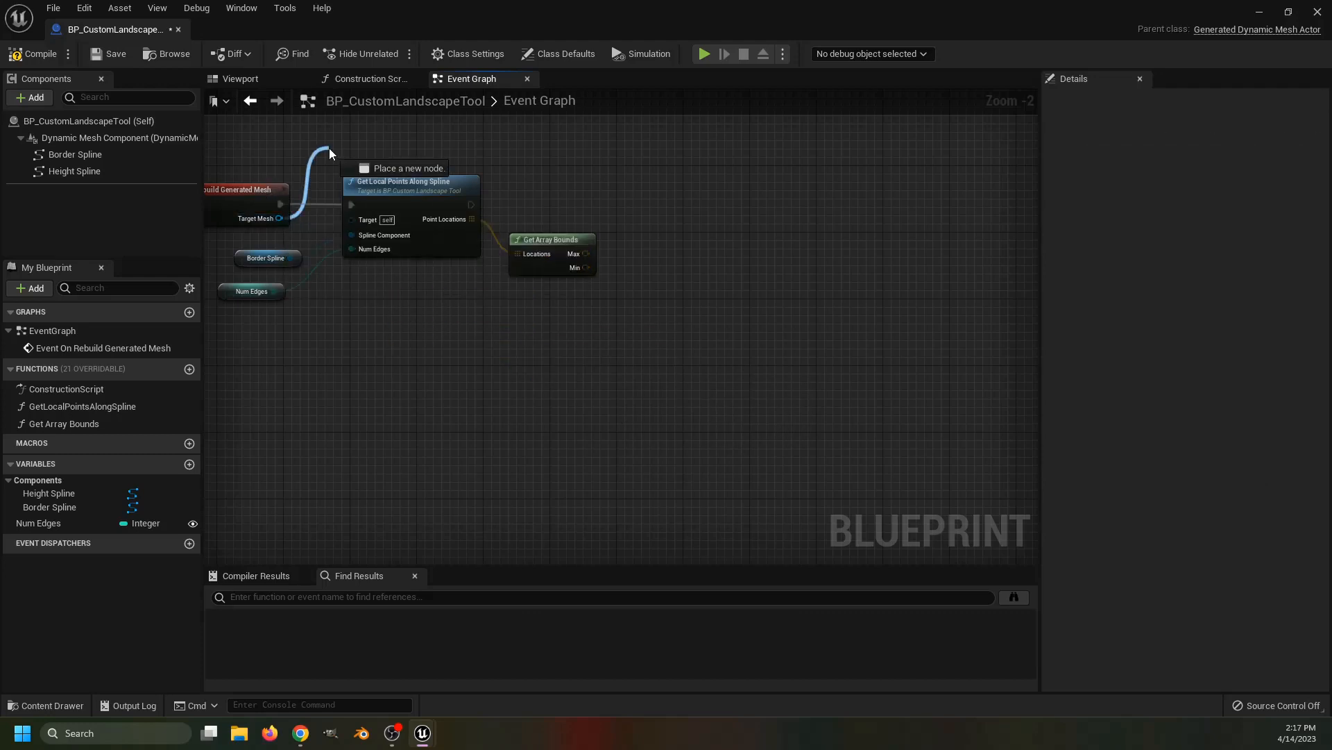
{"action": "left_click", "coordinate": [300, 733]}
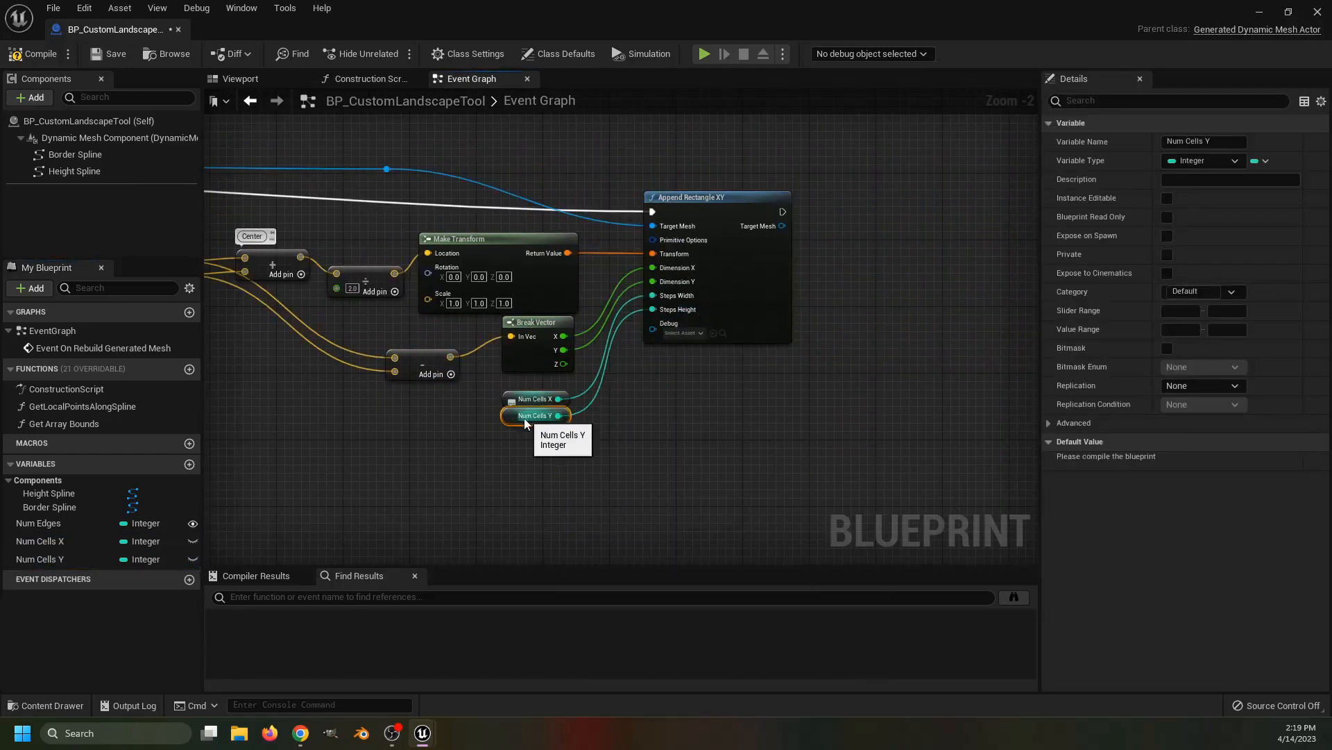
{"action": "left_click", "coordinate": [38, 540]}
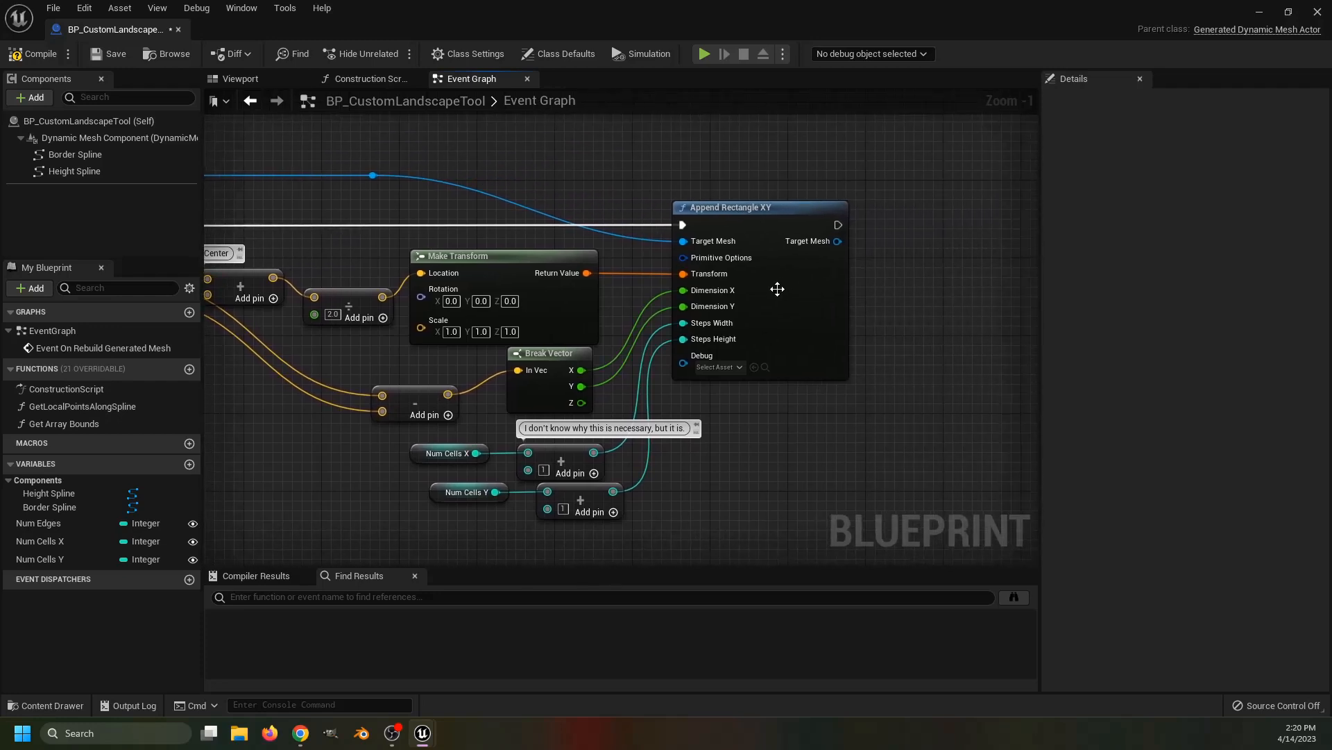
{"action": "mouse_move", "coordinate": [718, 258]}
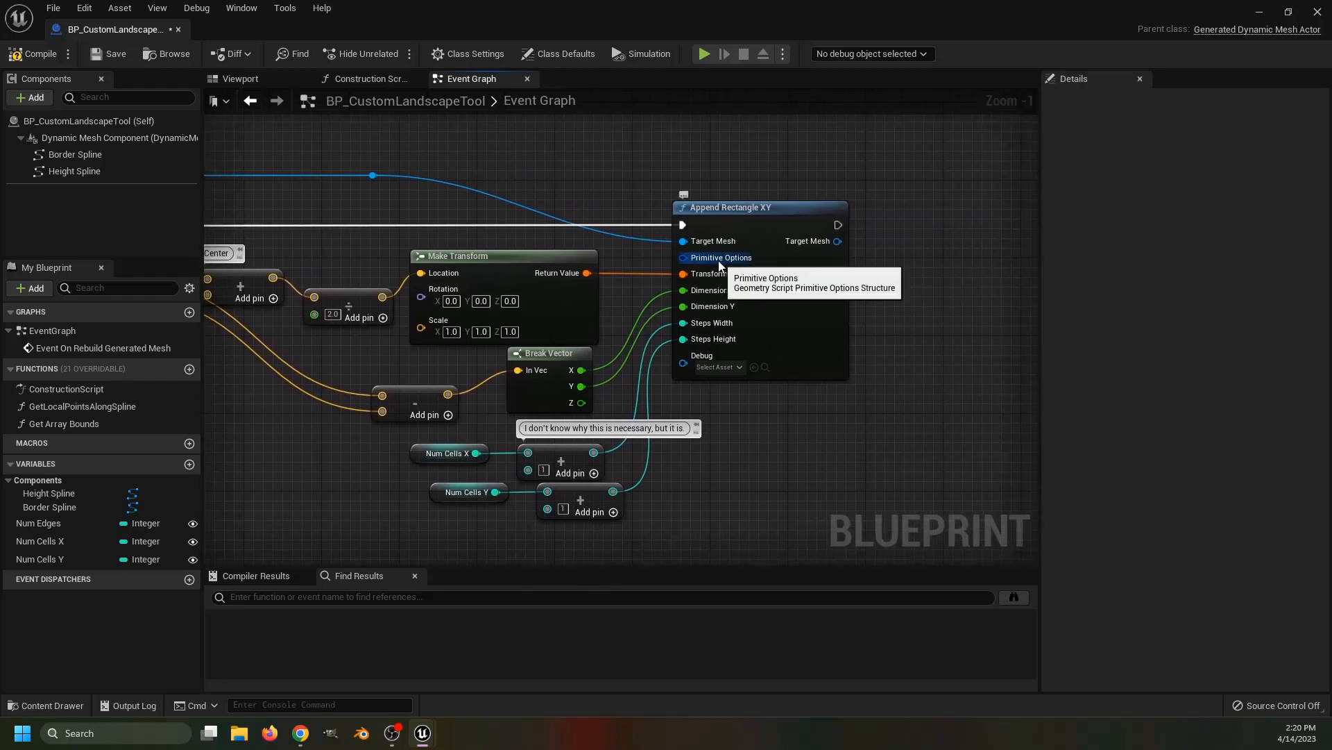
Split the Primitive Options input into separate pins, then recombine it
{"action": "right_click", "coordinate": [720, 258]}
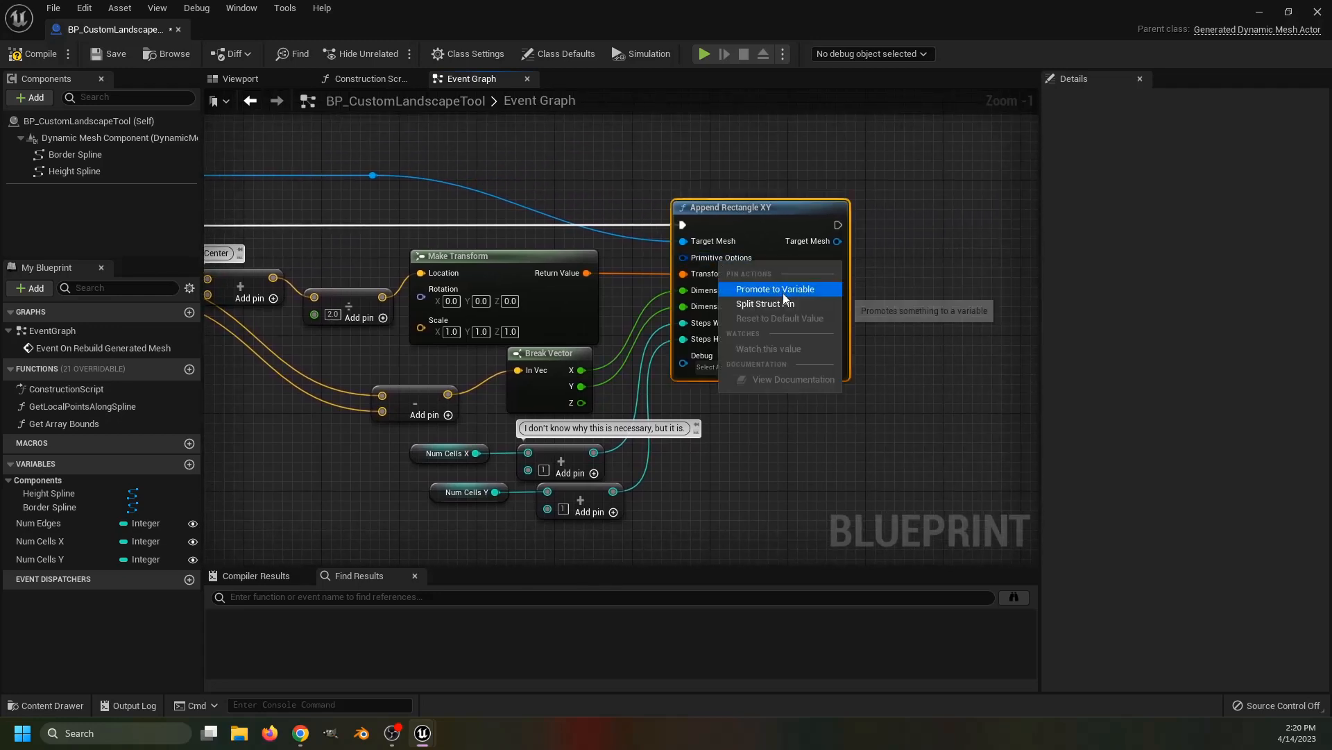
{"action": "left_click", "coordinate": [763, 304]}
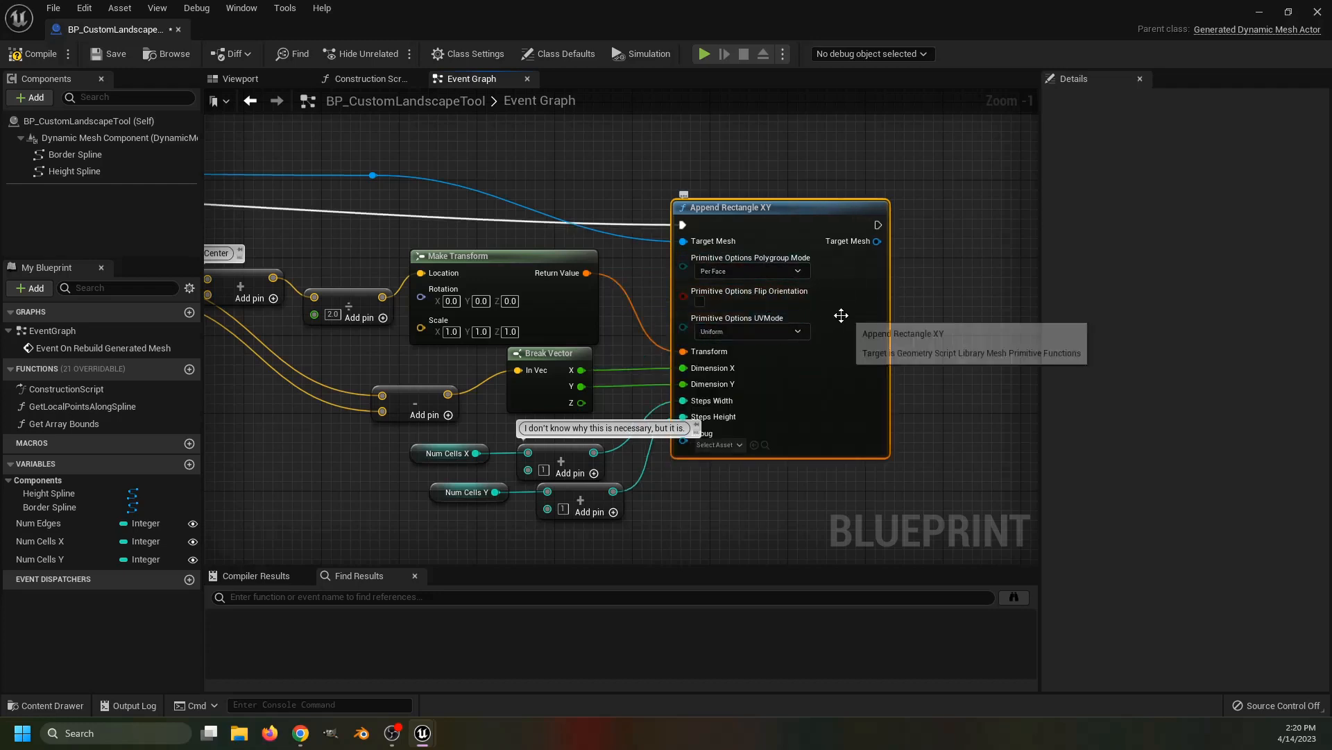
{"action": "mouse_move", "coordinate": [945, 286]}
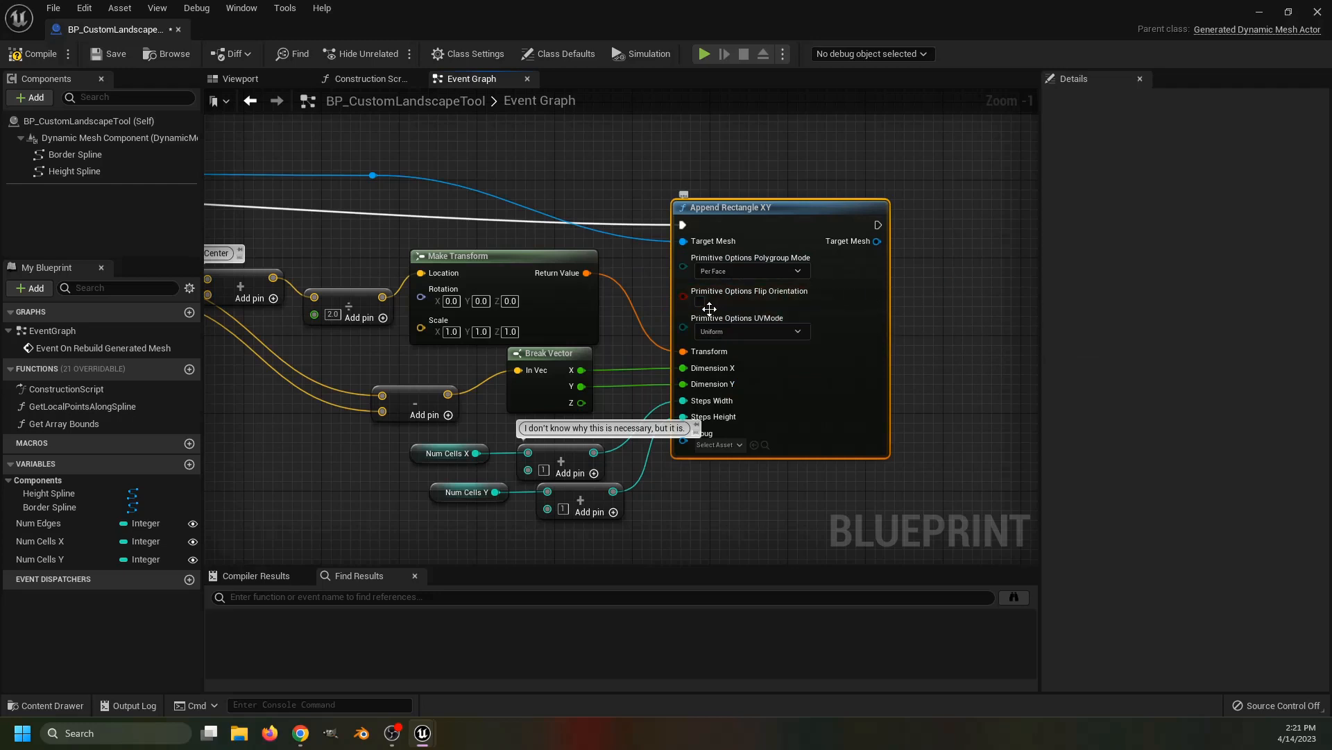
{"action": "mouse_move", "coordinate": [701, 304]}
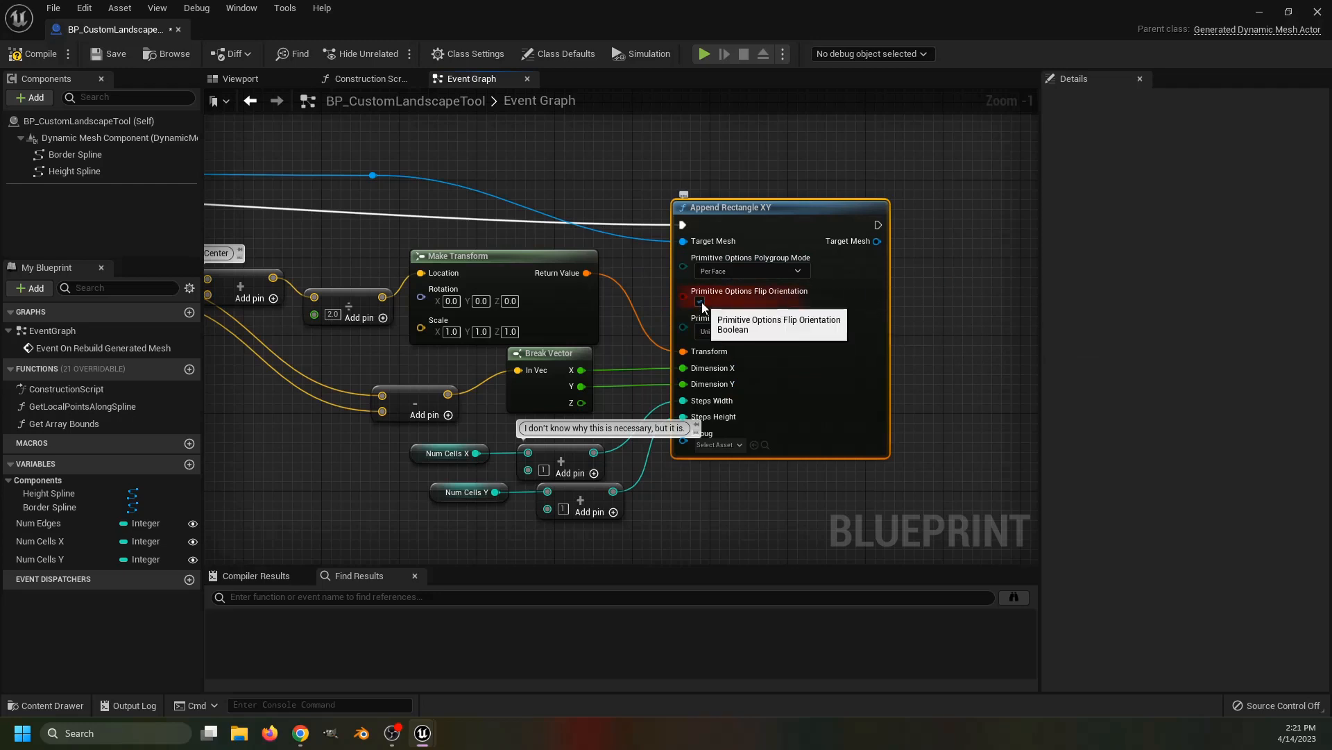
{"action": "right_click", "coordinate": [684, 301]}
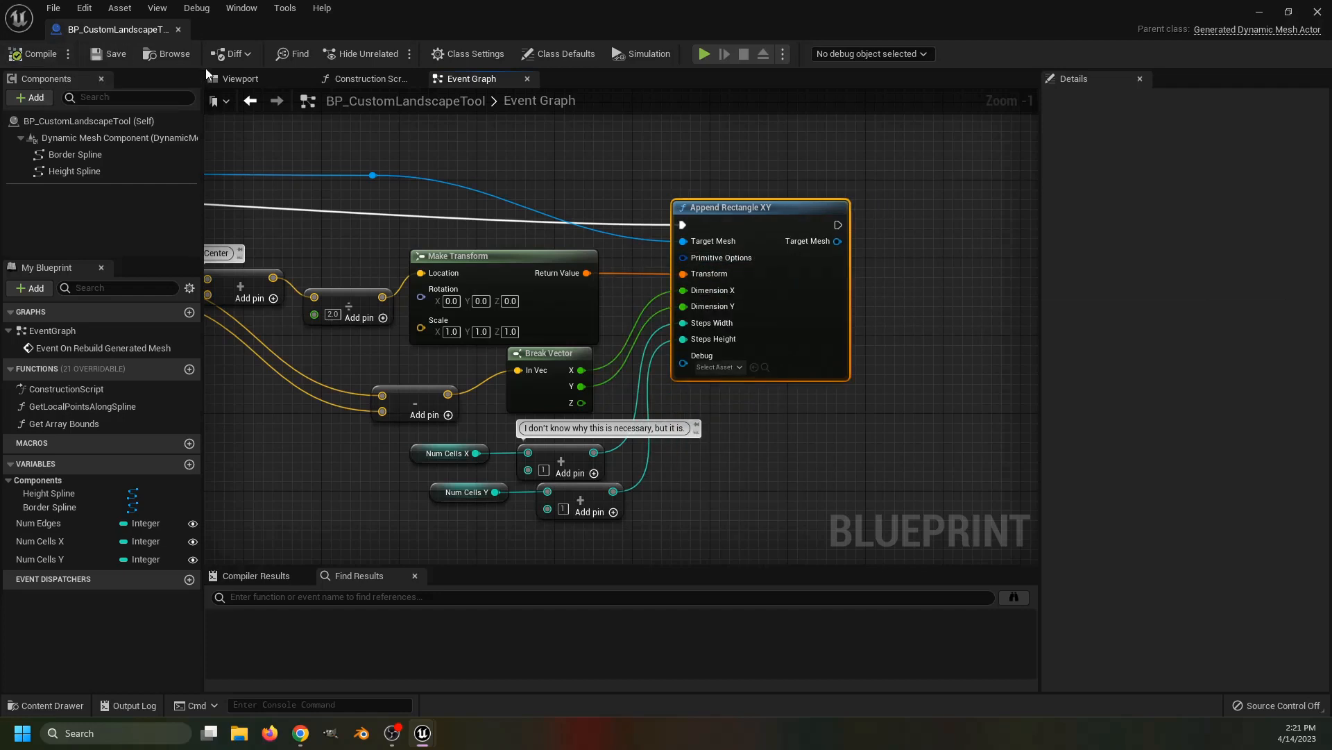
View the rectangle grid in wireframe and adjust the Num Cells X default value
{"action": "left_click", "coordinate": [240, 78]}
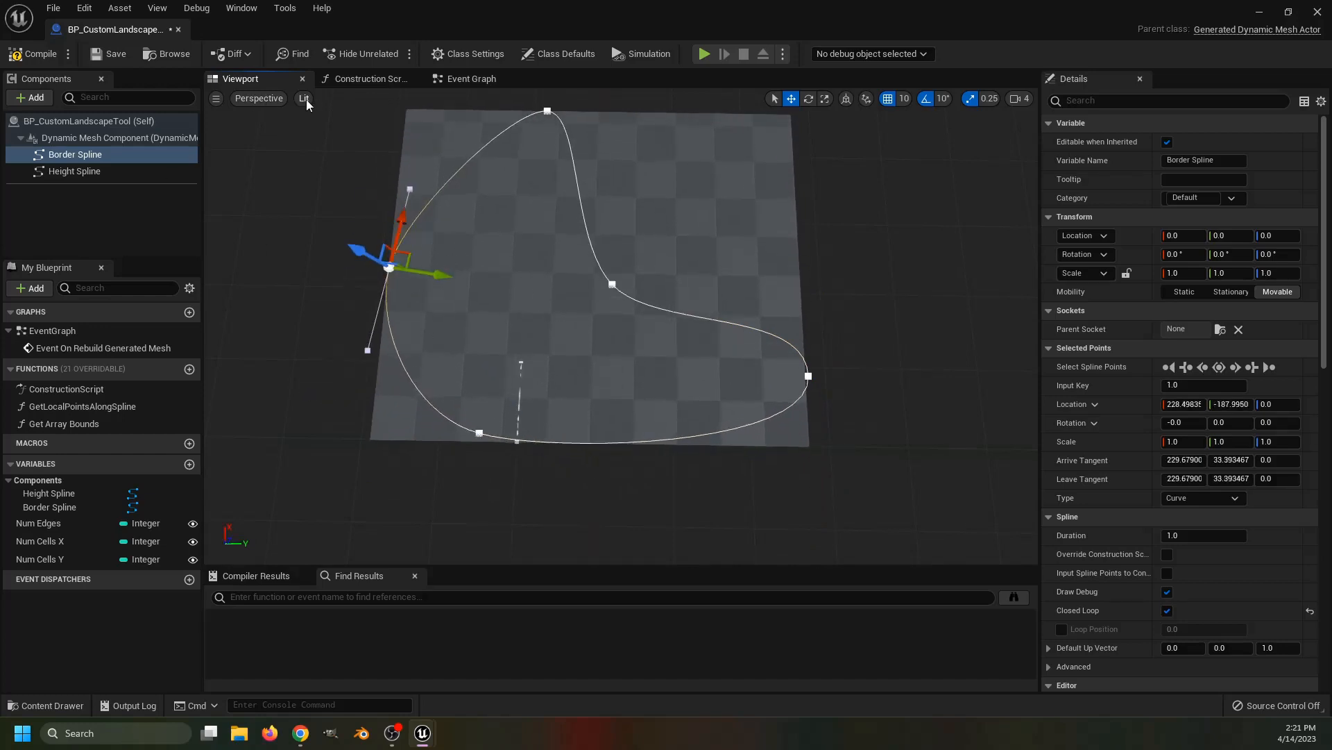
{"action": "left_click", "coordinate": [40, 542]}
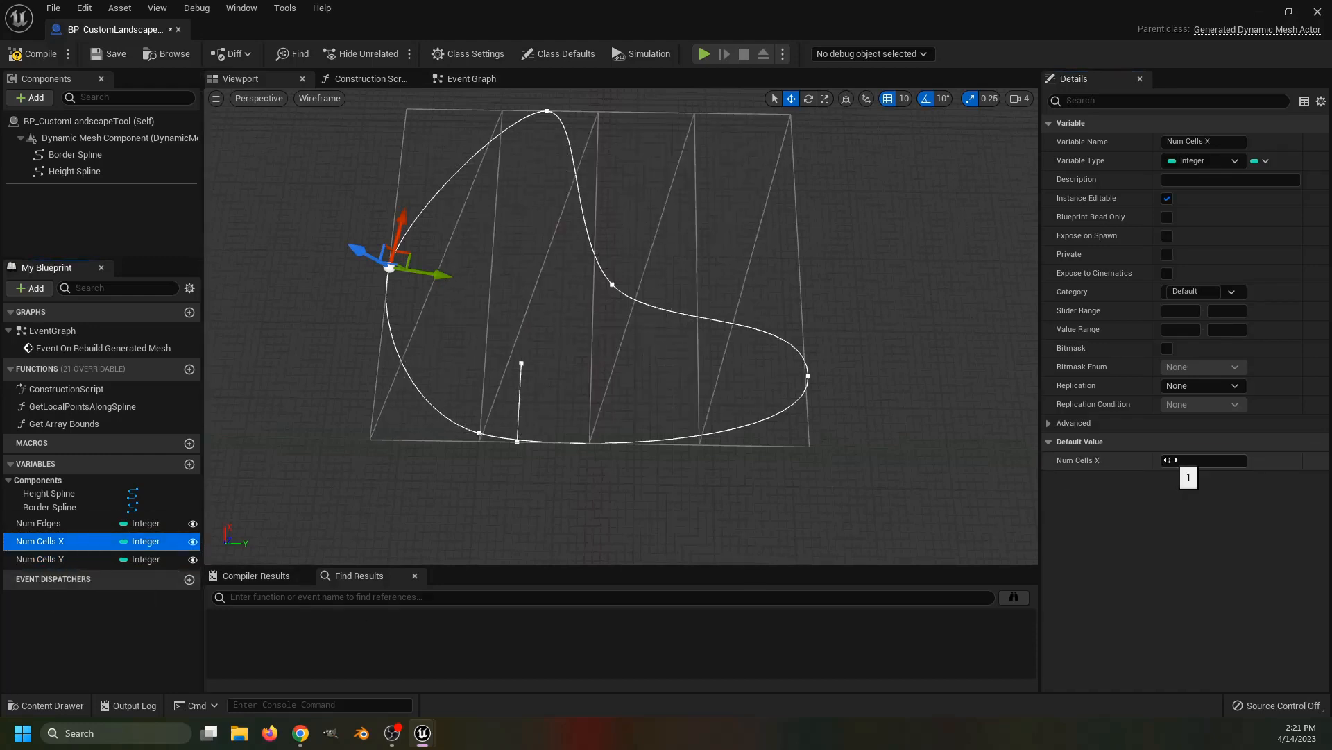
{"action": "left_click", "coordinate": [190, 368]}
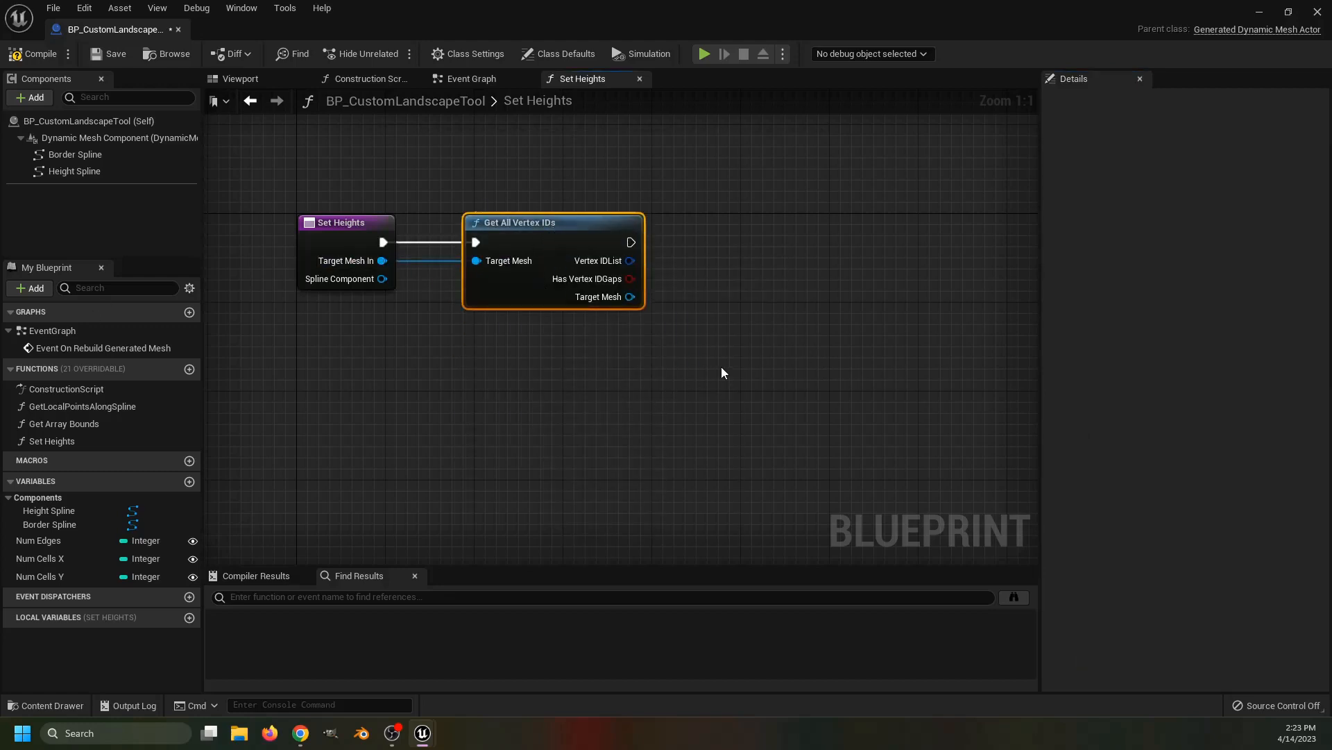
{"action": "mouse_move", "coordinate": [630, 259]}
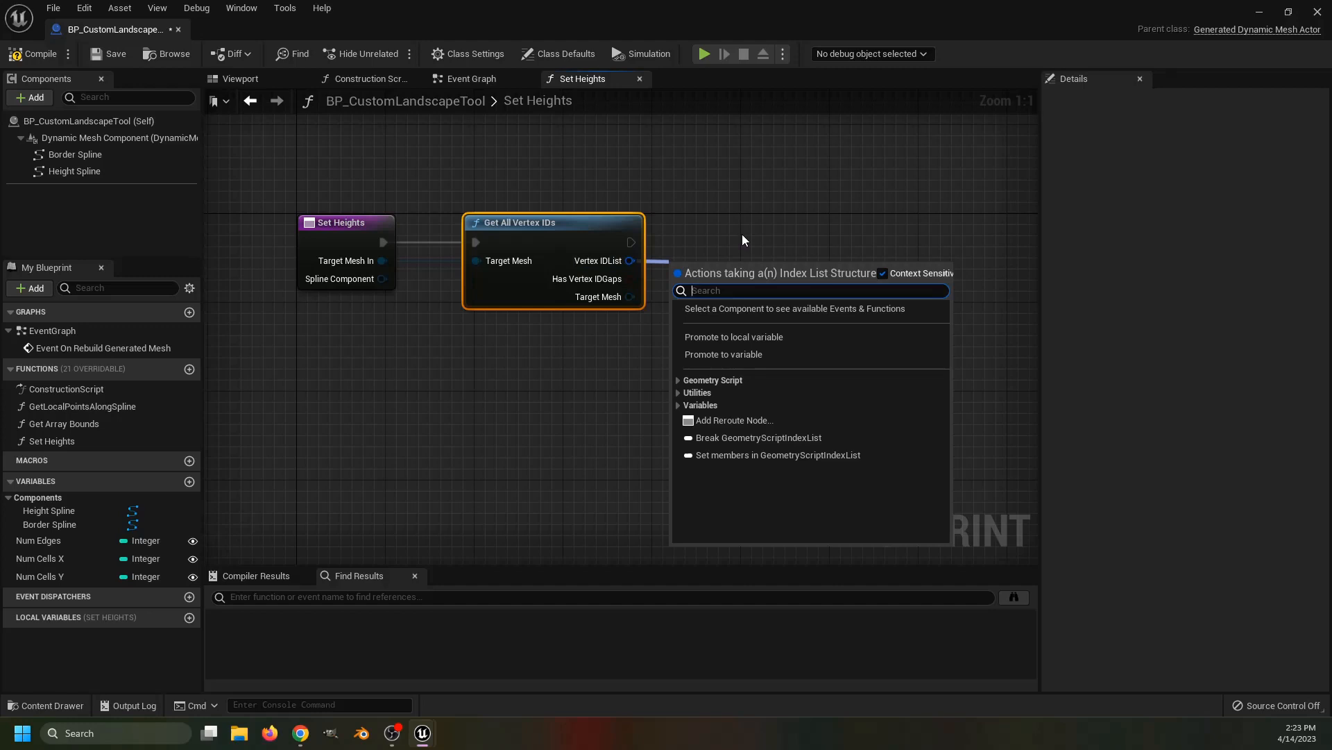
Convert the vertex ID list to an array and fetch each vertex's position in Set Heights
{"action": "type", "text": "convert"}
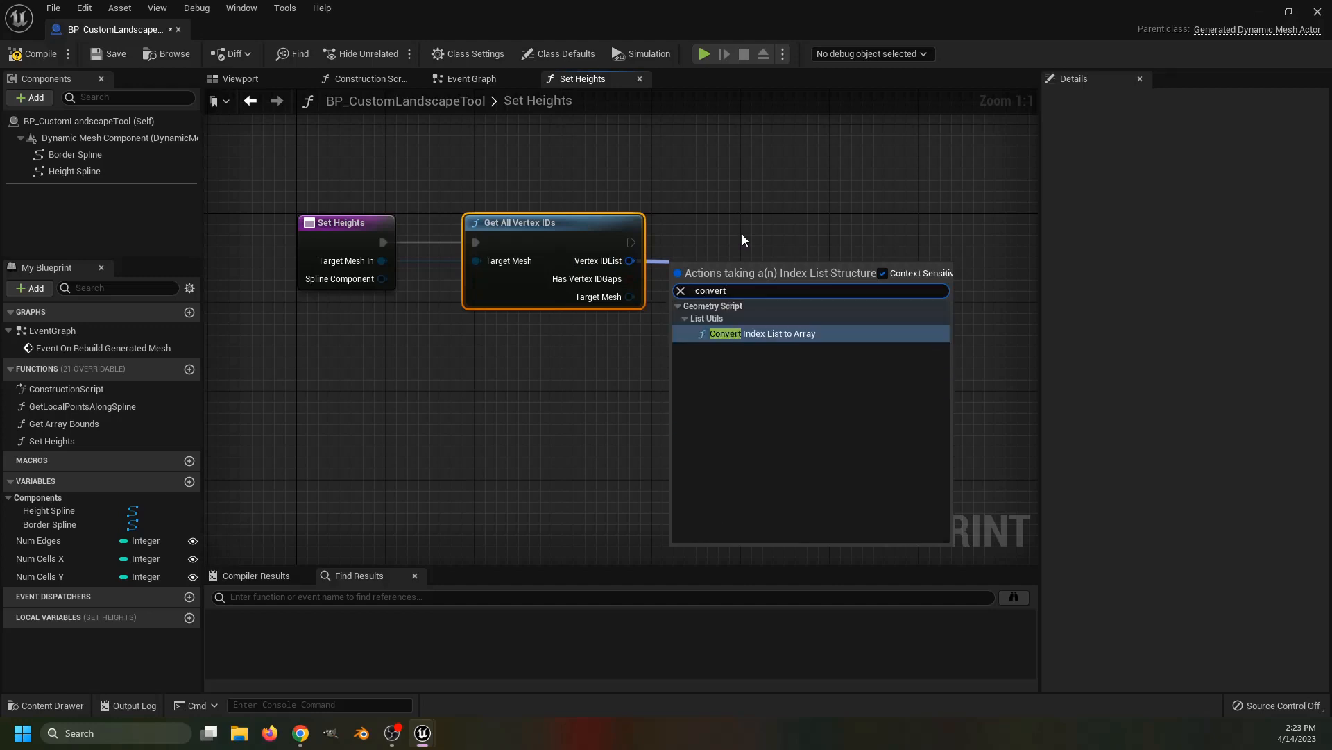
{"action": "left_click", "coordinate": [777, 333]}
{"action": "type", "text": "get vertex"}
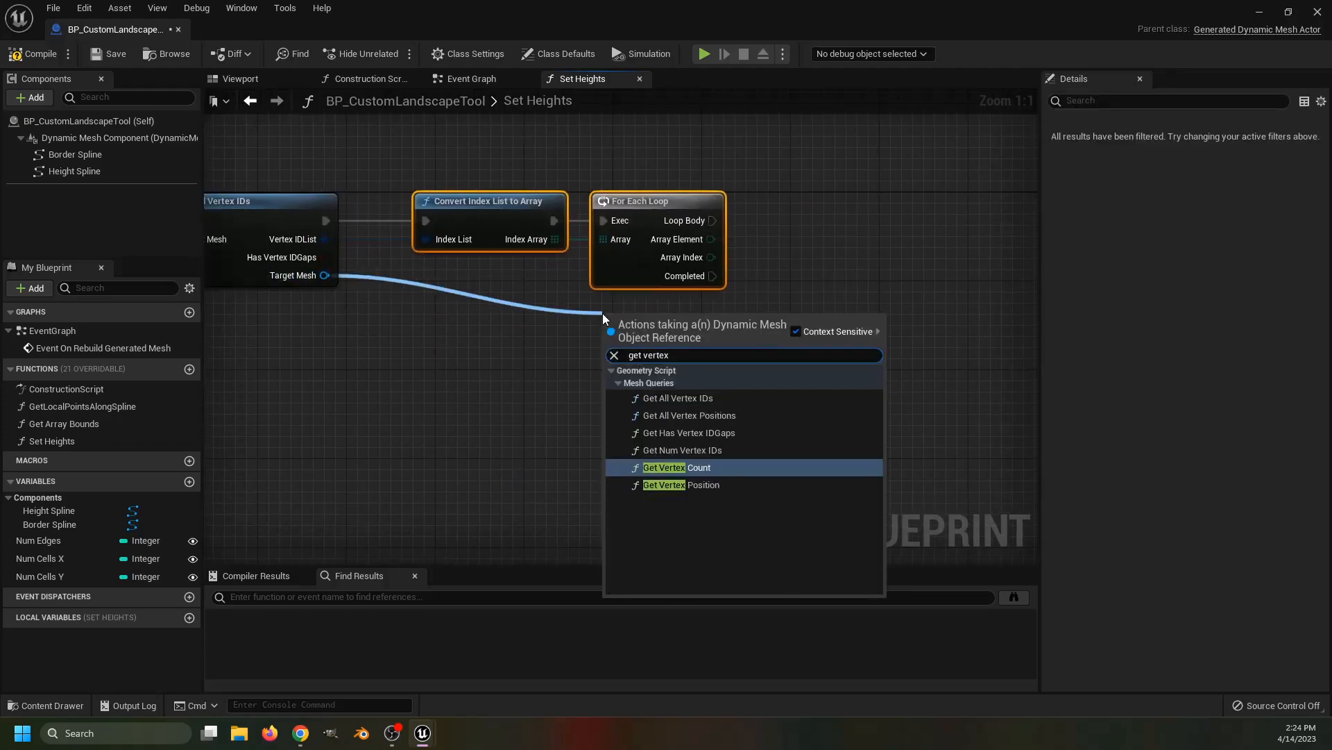
{"action": "left_click", "coordinate": [679, 484]}
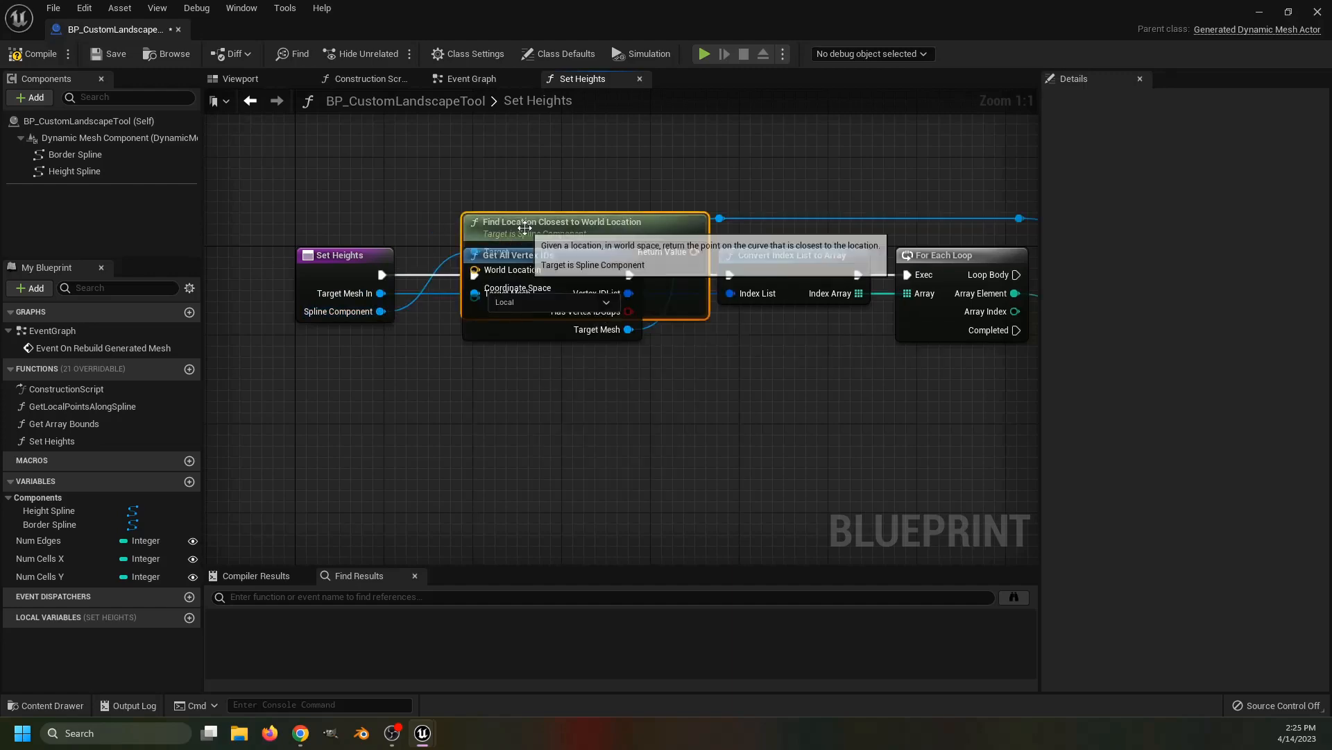
{"action": "scroll", "scroll_direction": "down", "scroll_amount": 3}
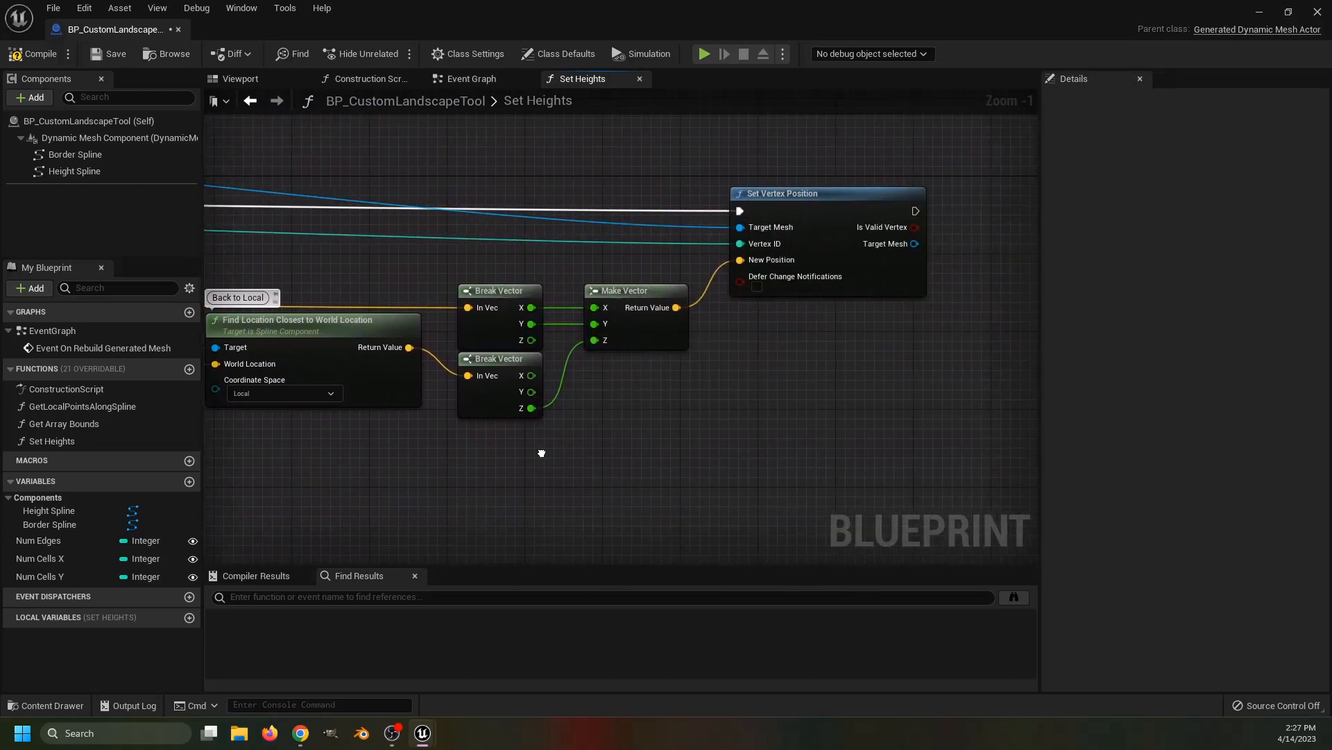
Call Set Heights with the Height Spline after Append Rectangle XY and check the bent preview mesh
{"action": "left_click", "coordinate": [470, 78]}
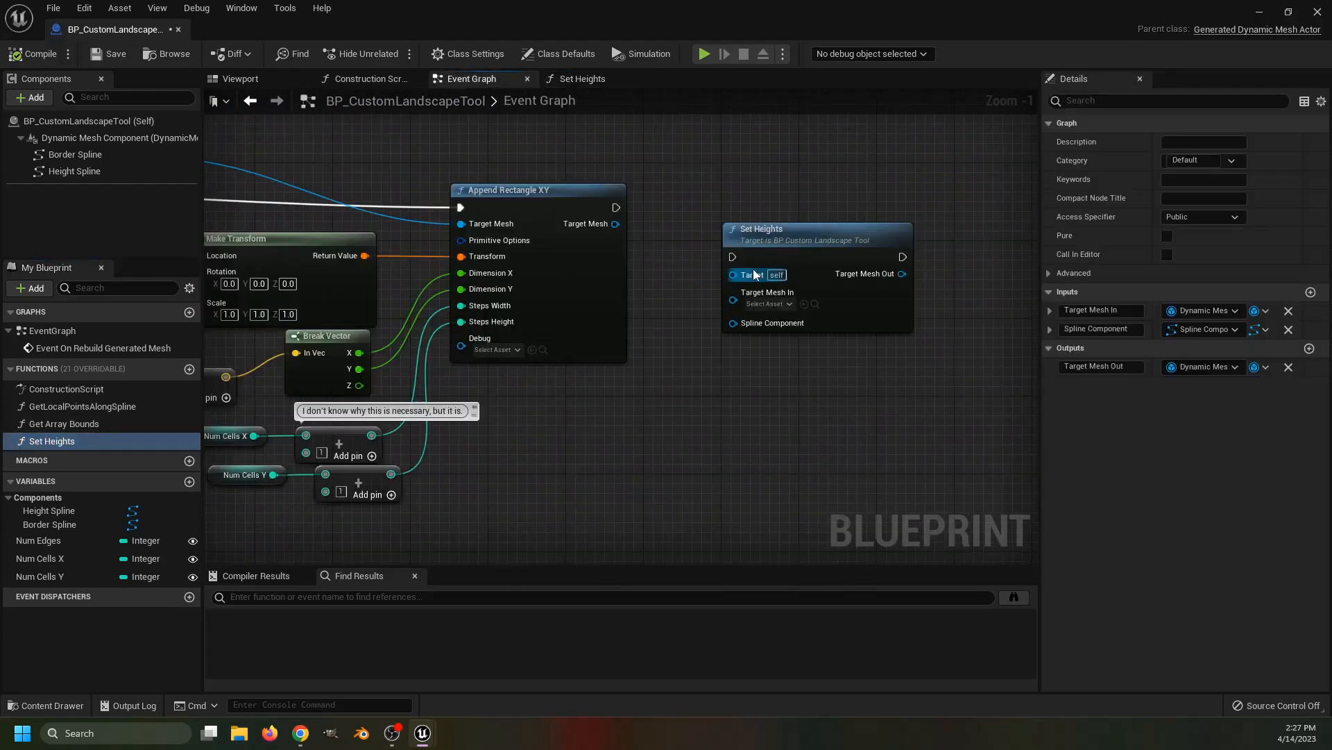
{"action": "left_click", "coordinate": [240, 78]}
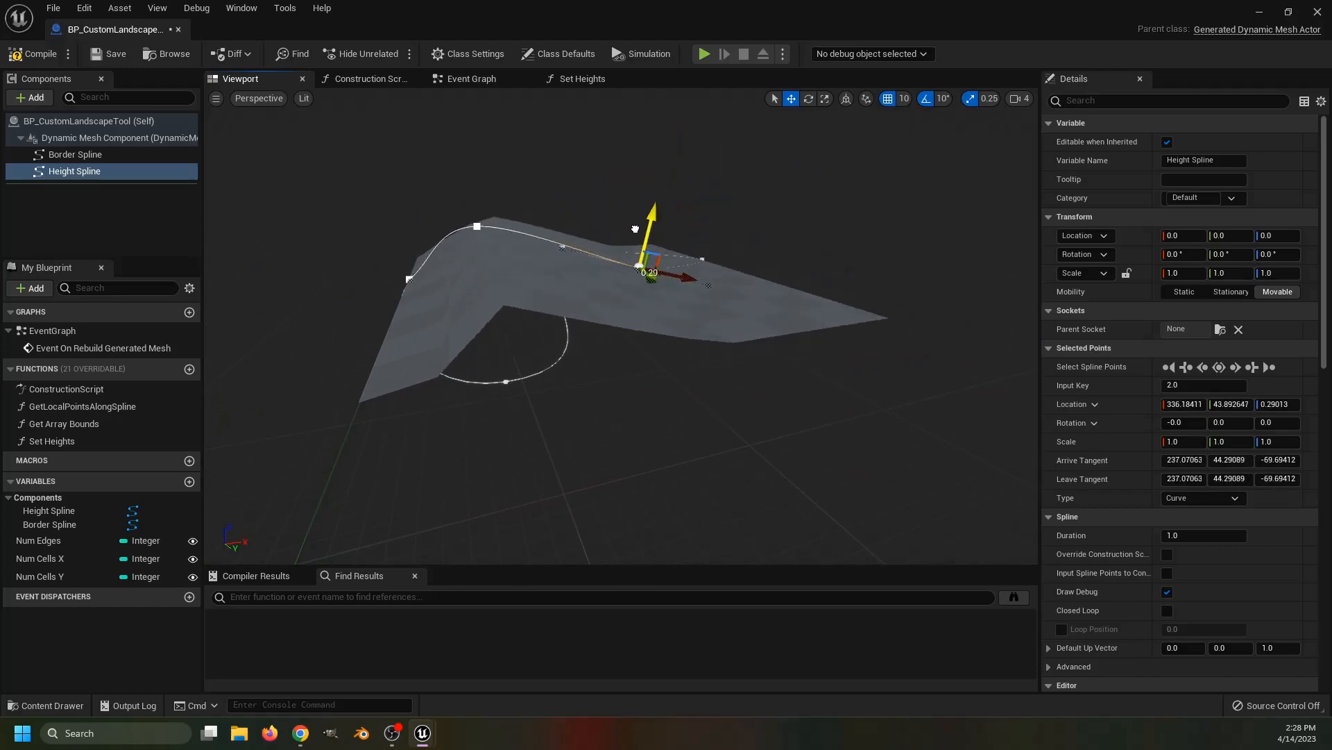
{"action": "left_click", "coordinate": [469, 78]}
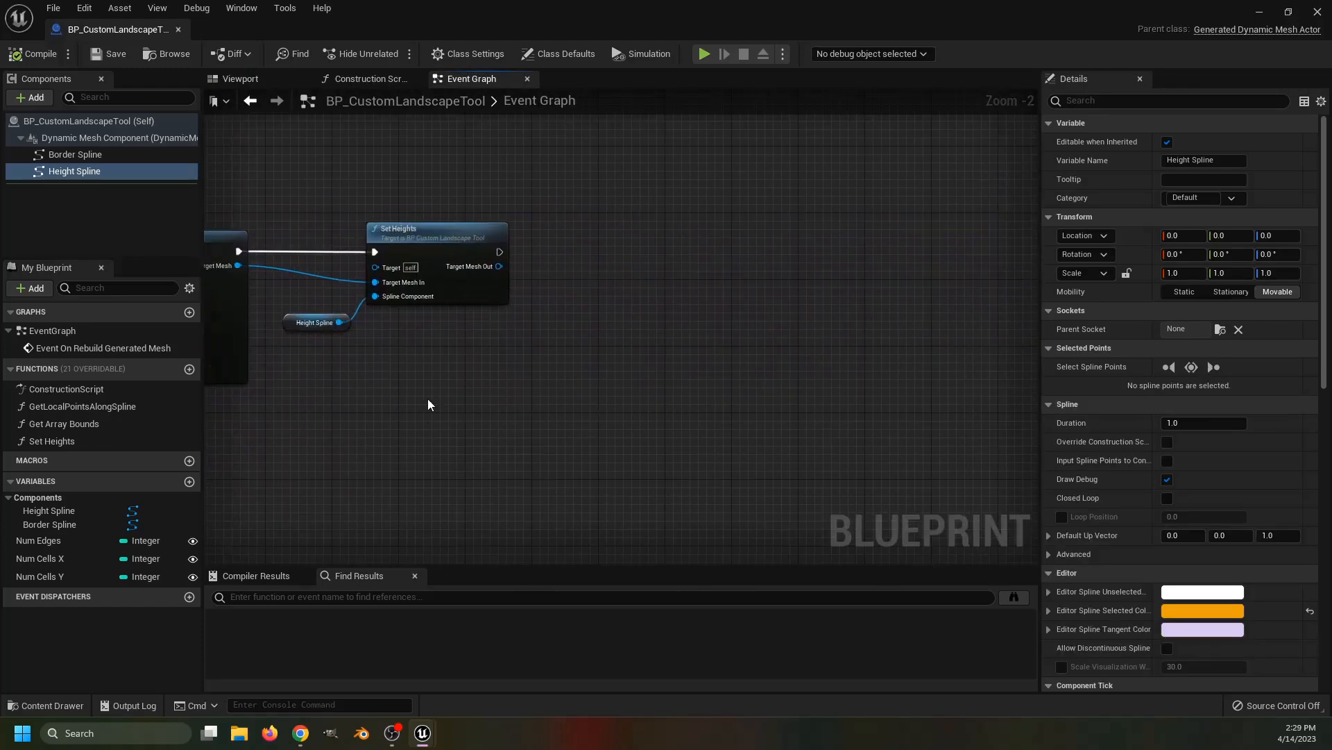
{"action": "mouse_move", "coordinate": [481, 353]}
{"action": "type", "text": "allocate"}
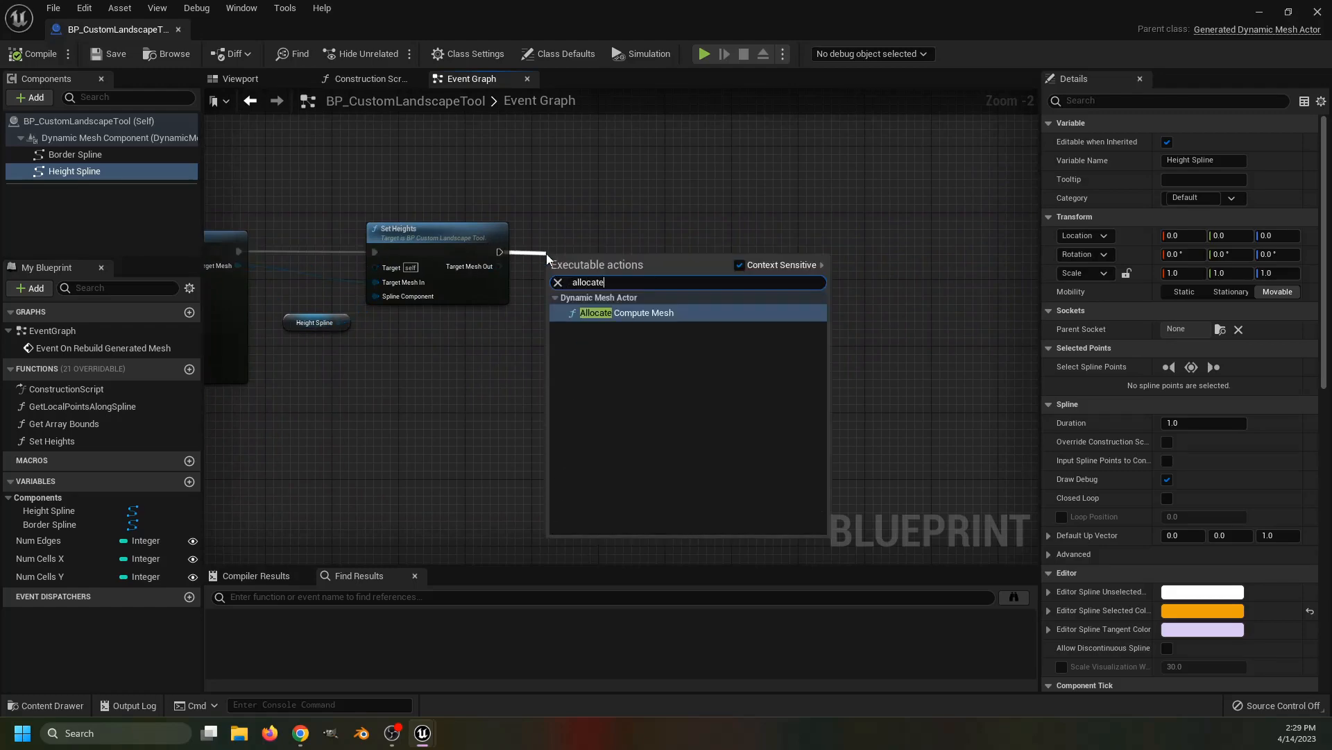
Allocate a compute mesh and extrude the polygon from Center with height 10000
{"action": "left_click", "coordinate": [643, 312]}
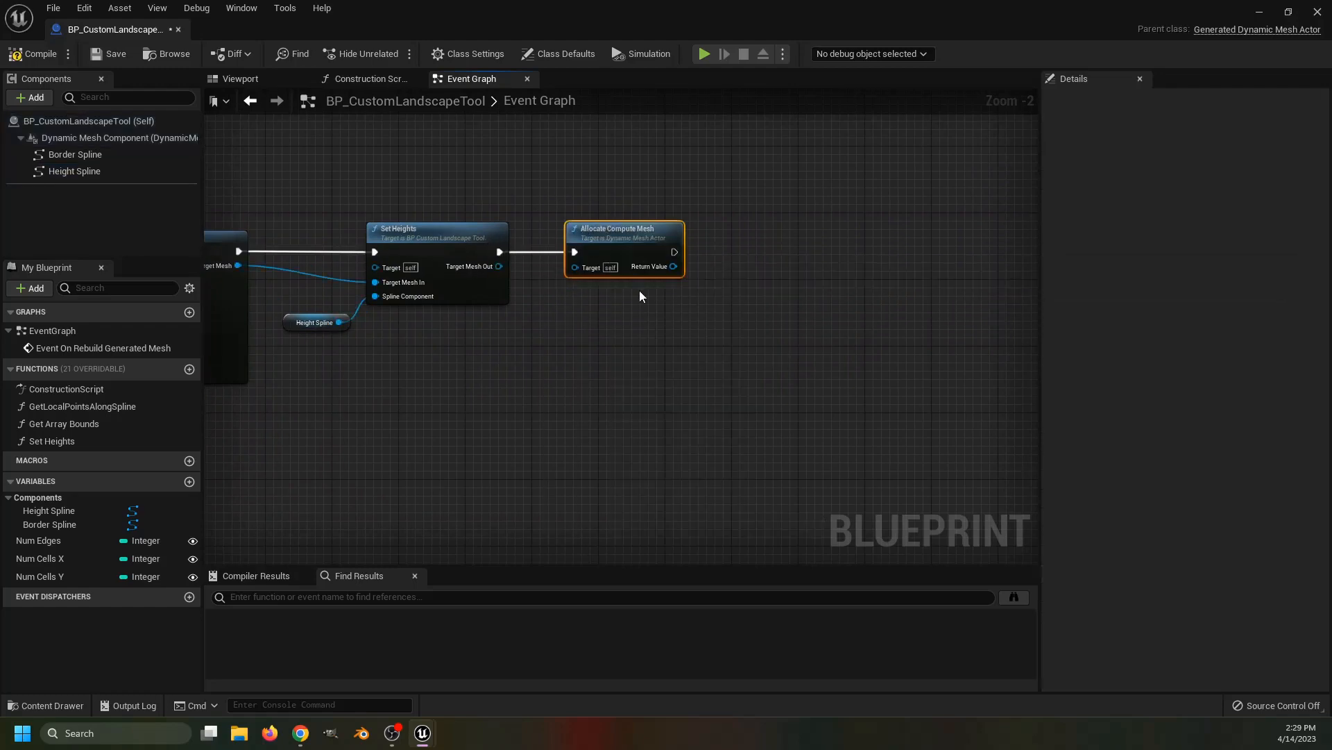
{"action": "mouse_move", "coordinate": [760, 274]}
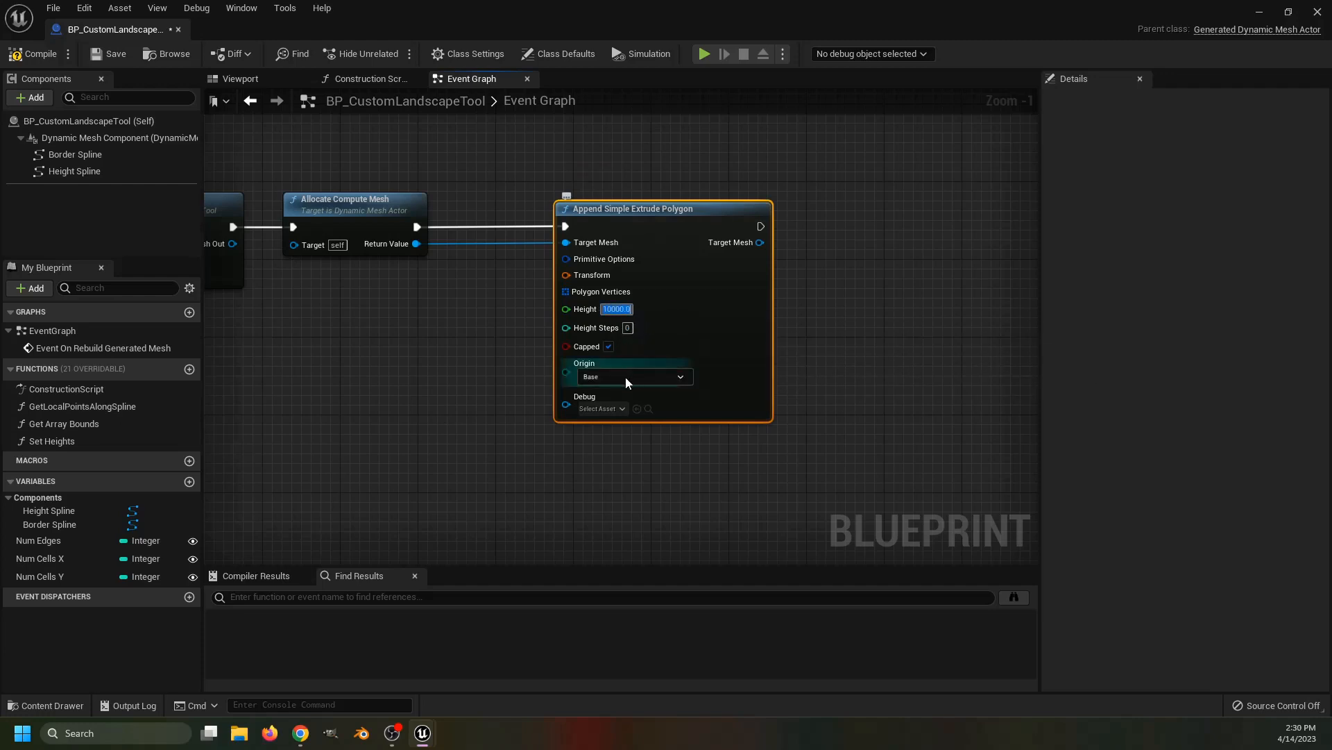
{"action": "left_click", "coordinate": [633, 376]}
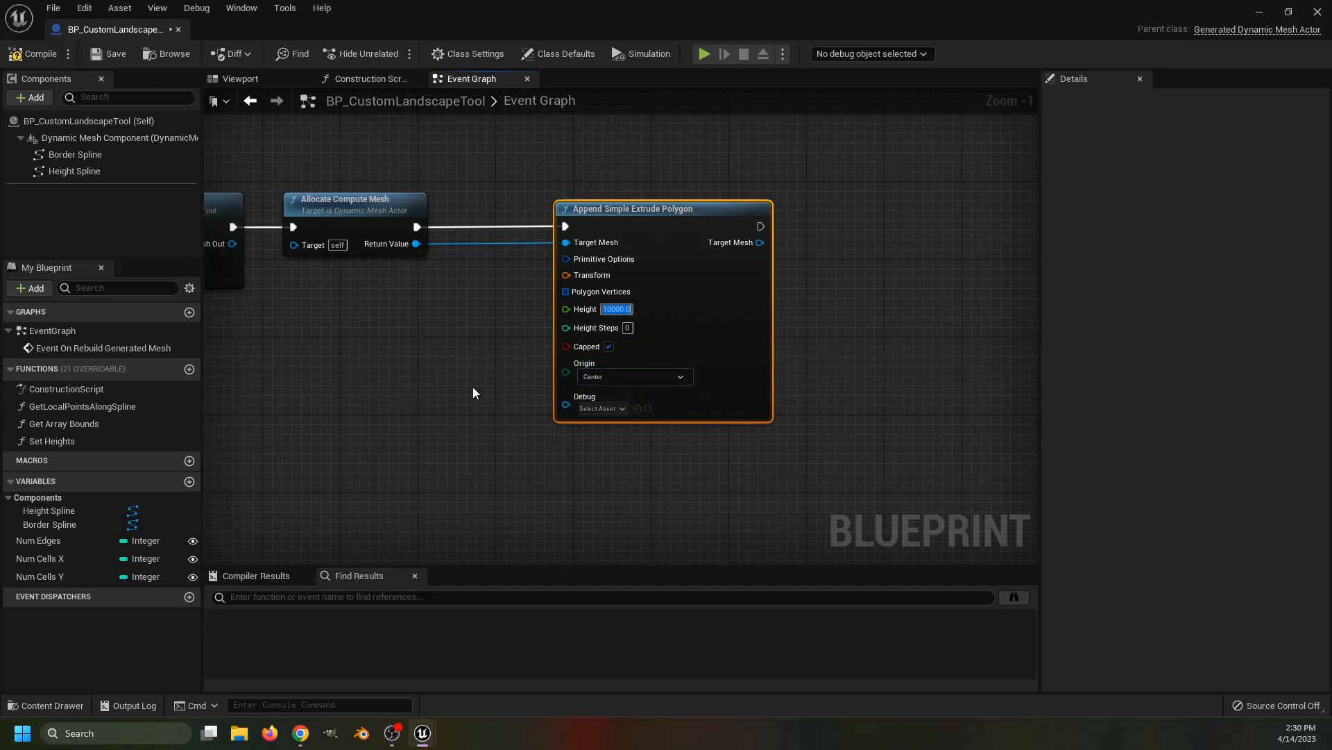
{"action": "left_click", "coordinate": [472, 397]}
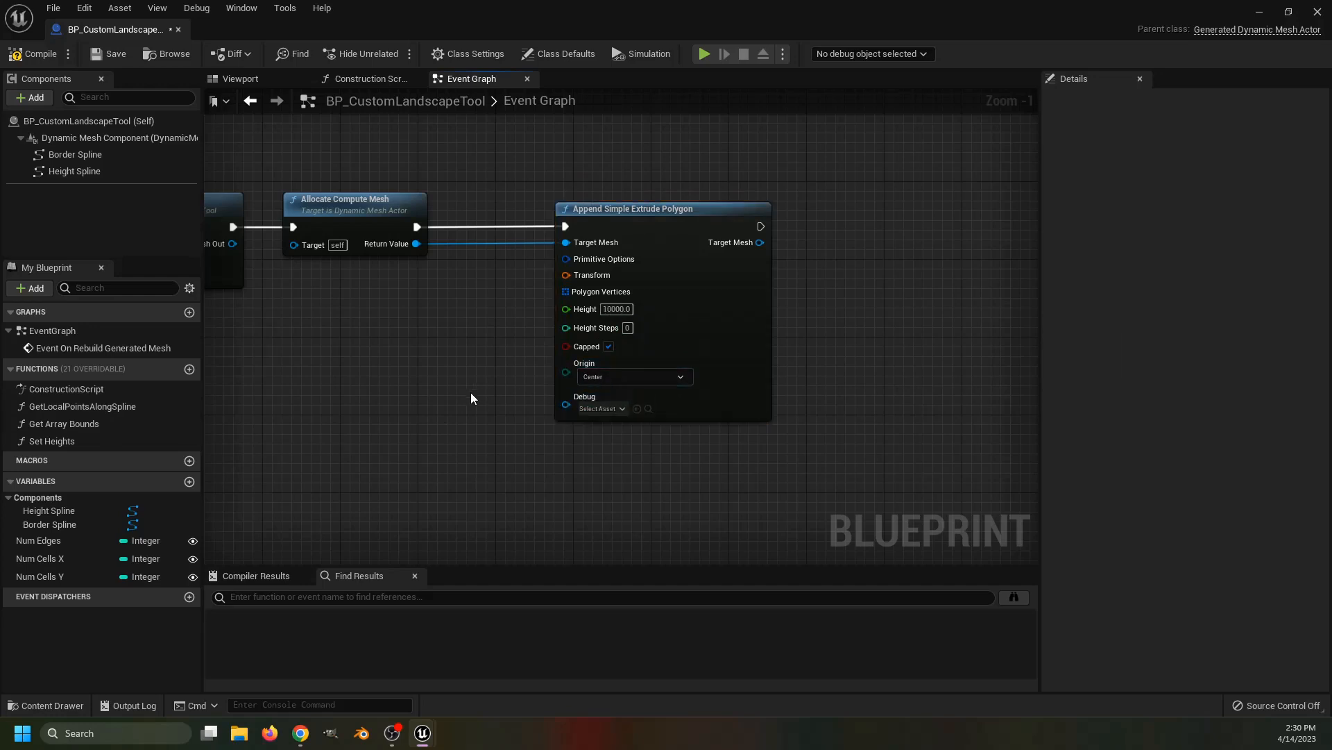
{"action": "mouse_move", "coordinate": [565, 290]}
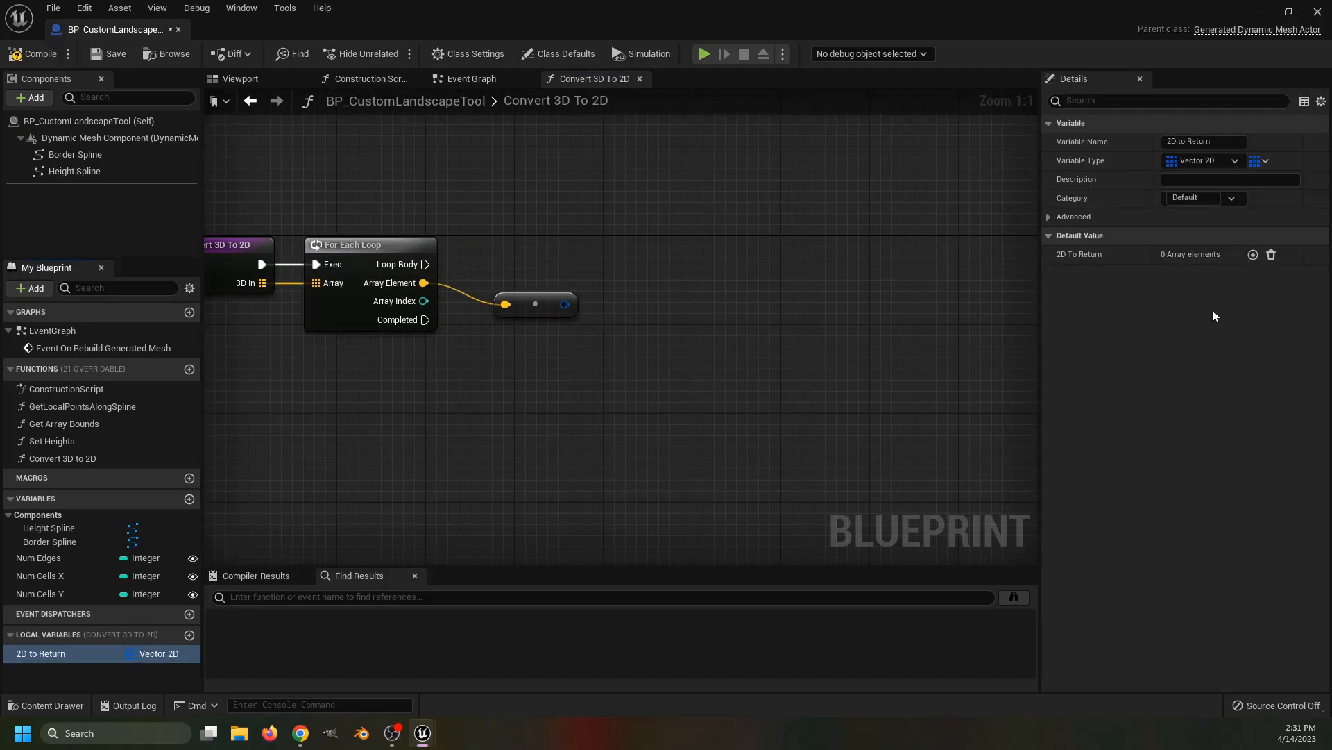
Wire Convert 3D To 2D between Allocate Compute Mesh and Append Simple Extrude Polygon
{"action": "left_click", "coordinate": [34, 54]}
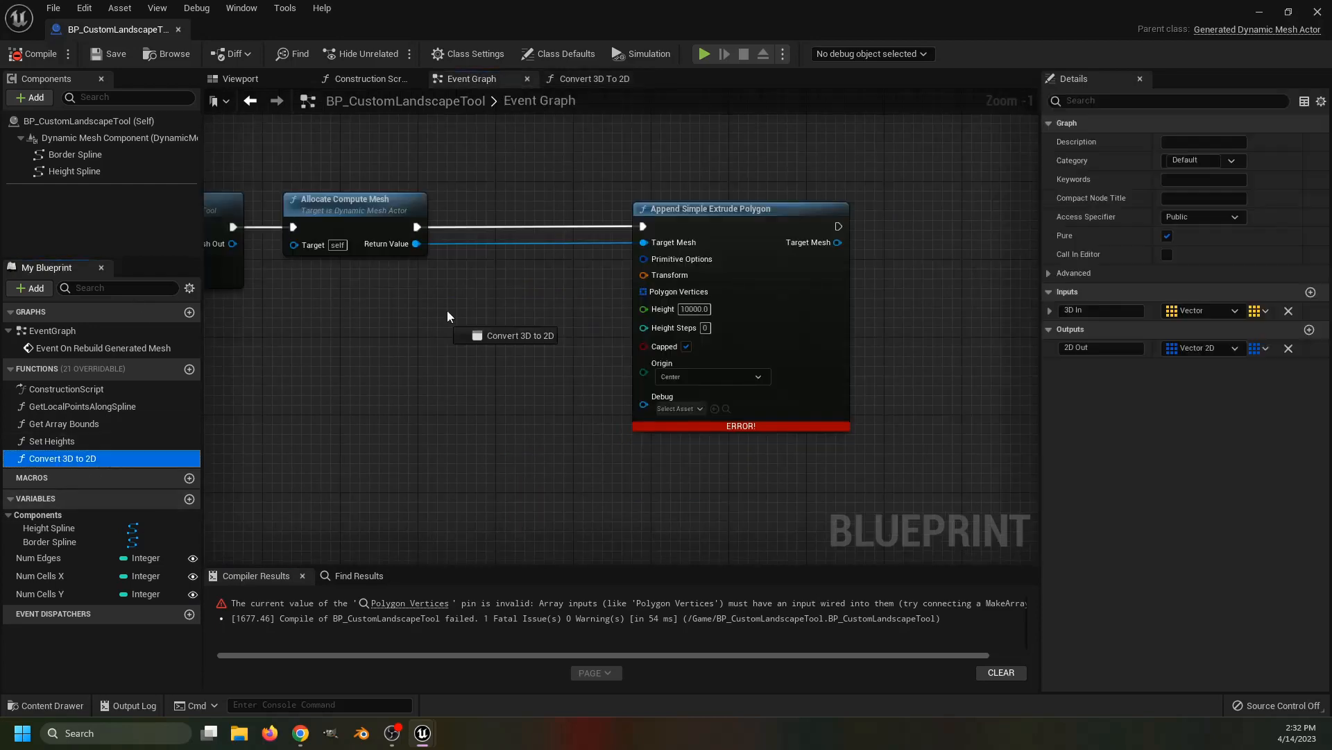
{"action": "scroll", "scroll_direction": "down", "scroll_amount": 3}
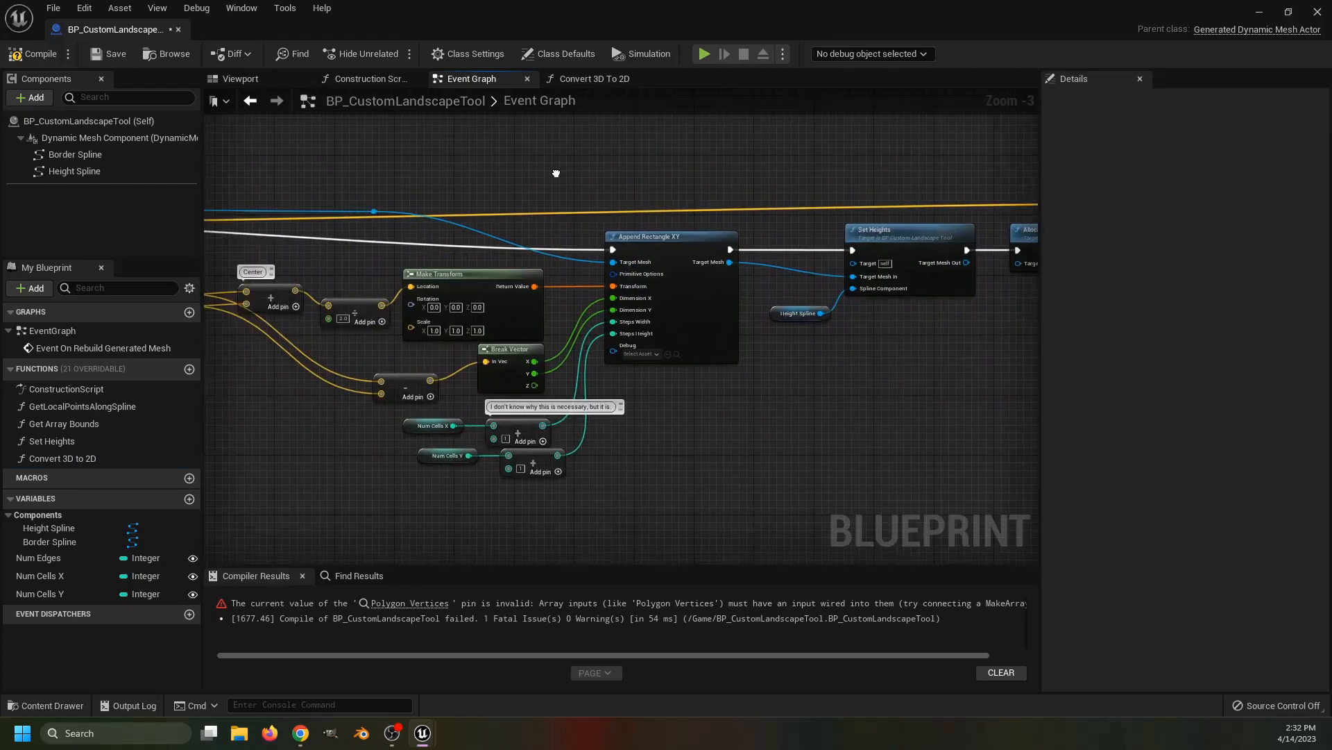
{"action": "left_click", "coordinate": [701, 252]}
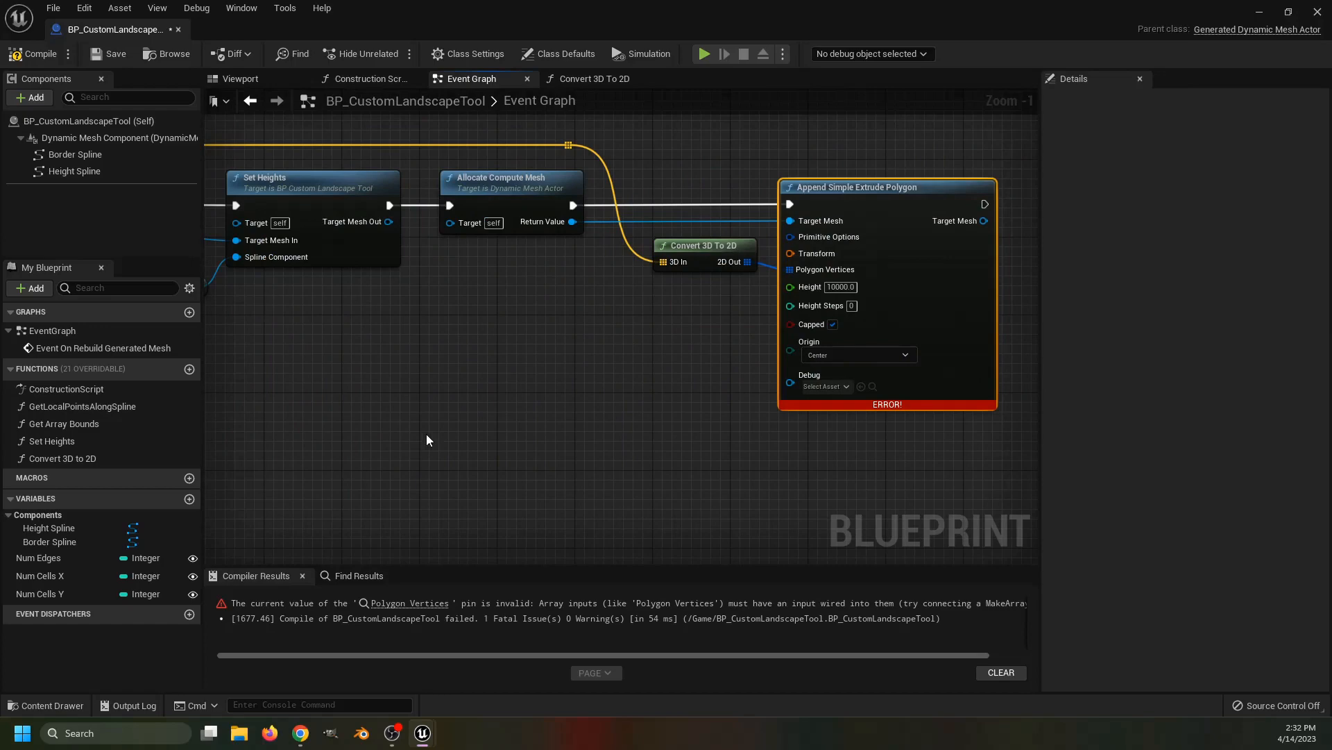
{"action": "left_click", "coordinate": [33, 54]}
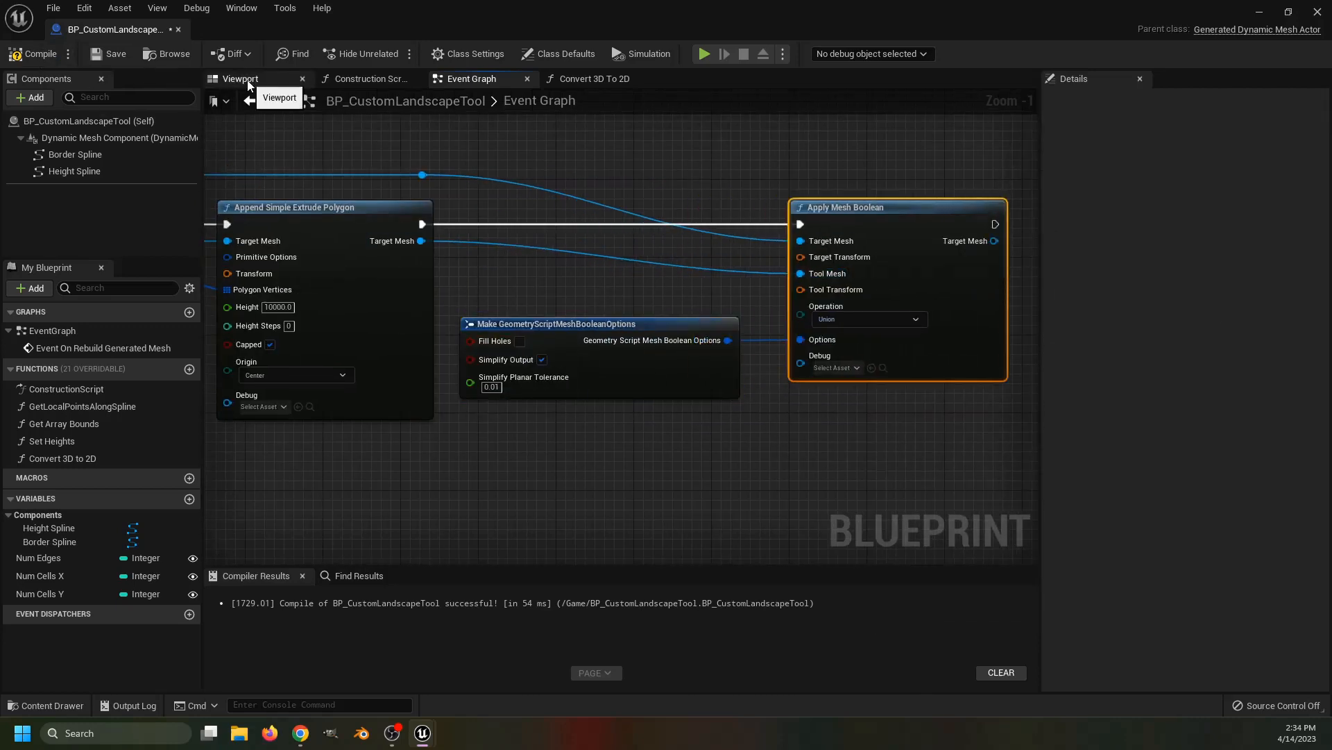
Preview the boolean result in the viewport, selecting the landscape mesh and a border spline point
{"action": "left_click", "coordinate": [240, 77]}
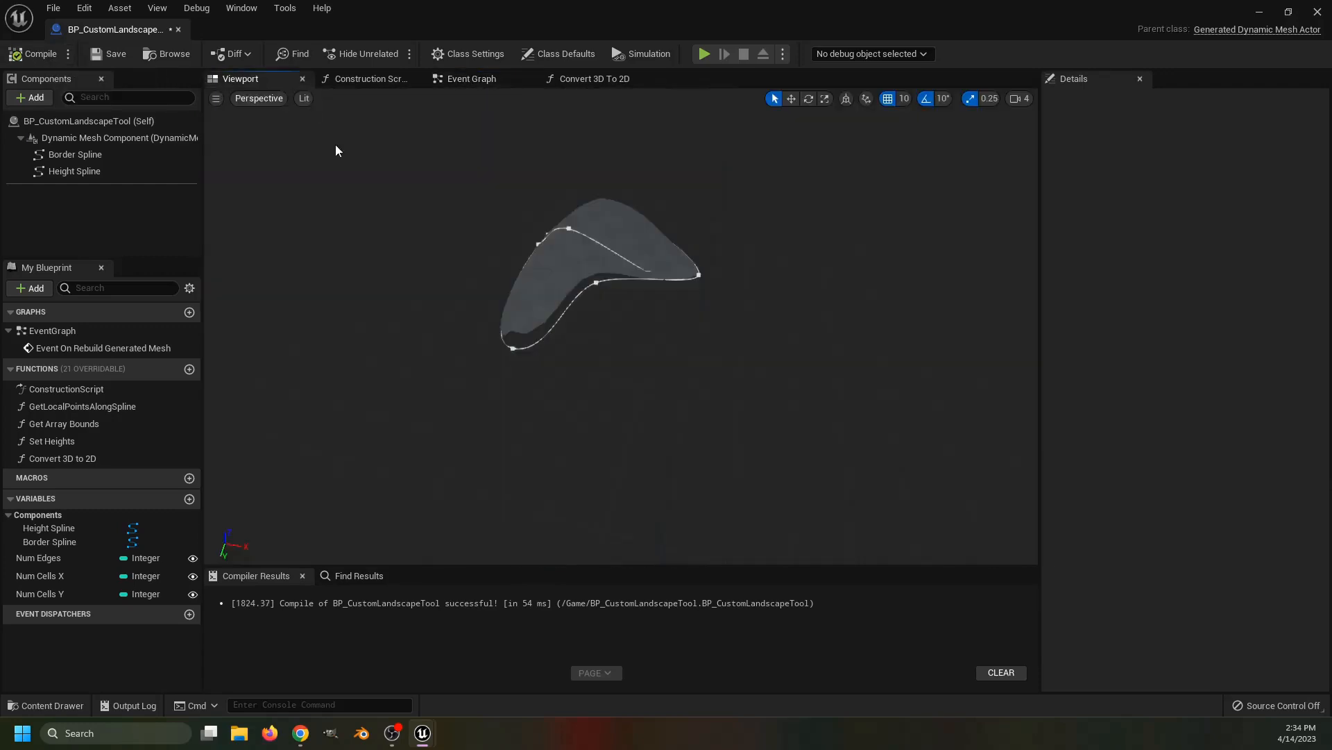
{"action": "left_click", "coordinate": [120, 137]}
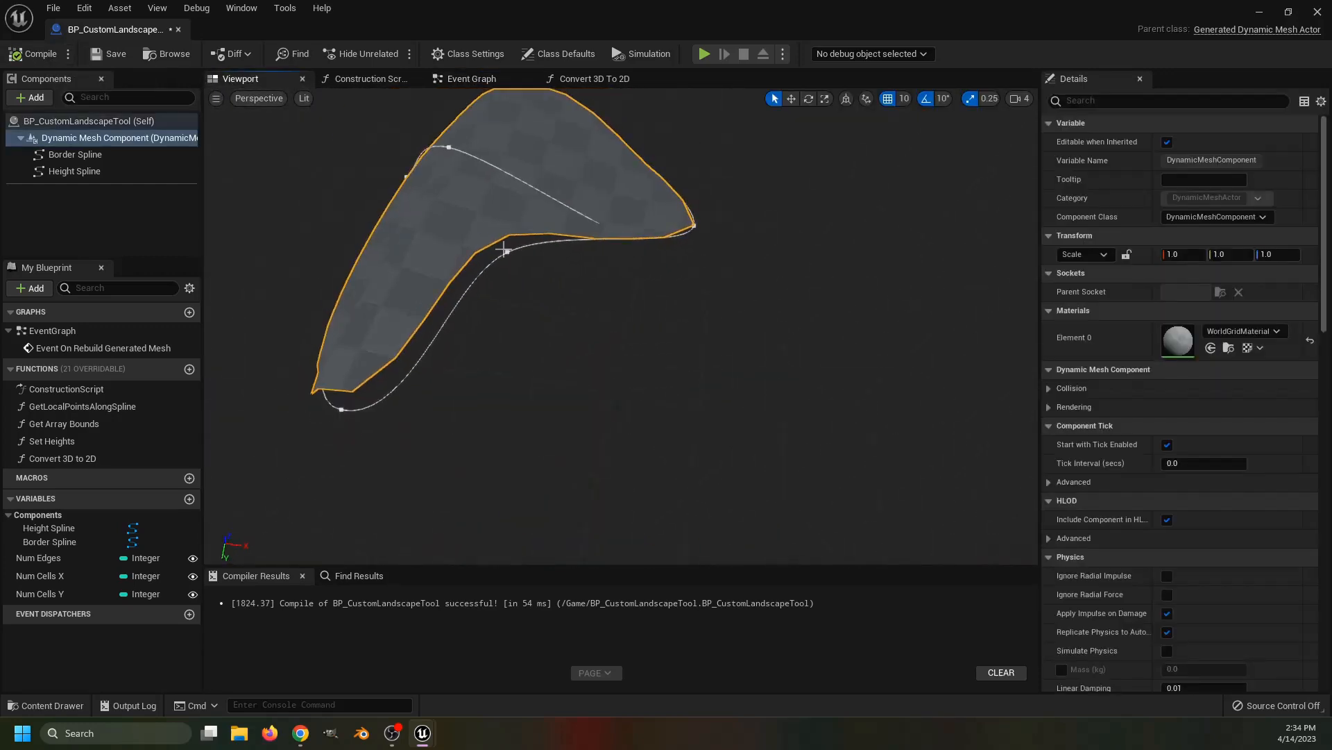
{"action": "left_click", "coordinate": [75, 154]}
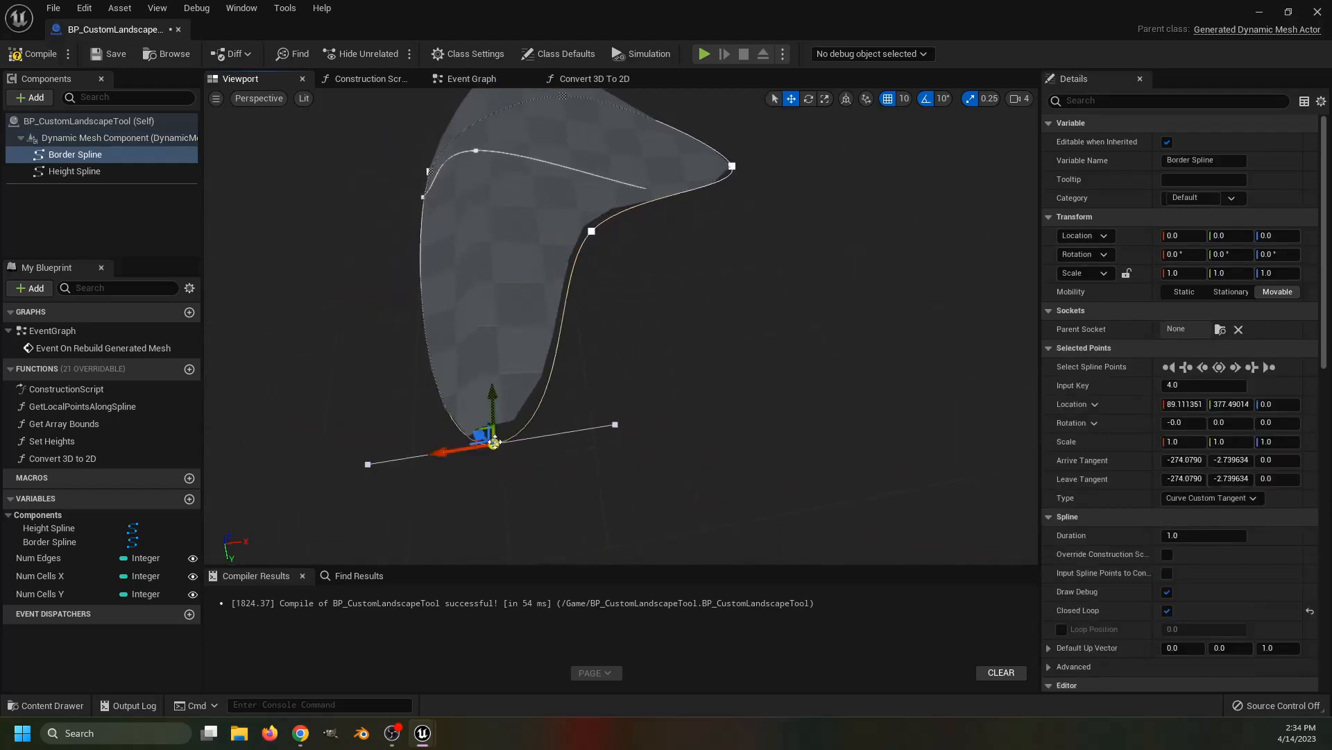
{"action": "left_click", "coordinate": [471, 77]}
{"action": "type", "text": "apply me"}
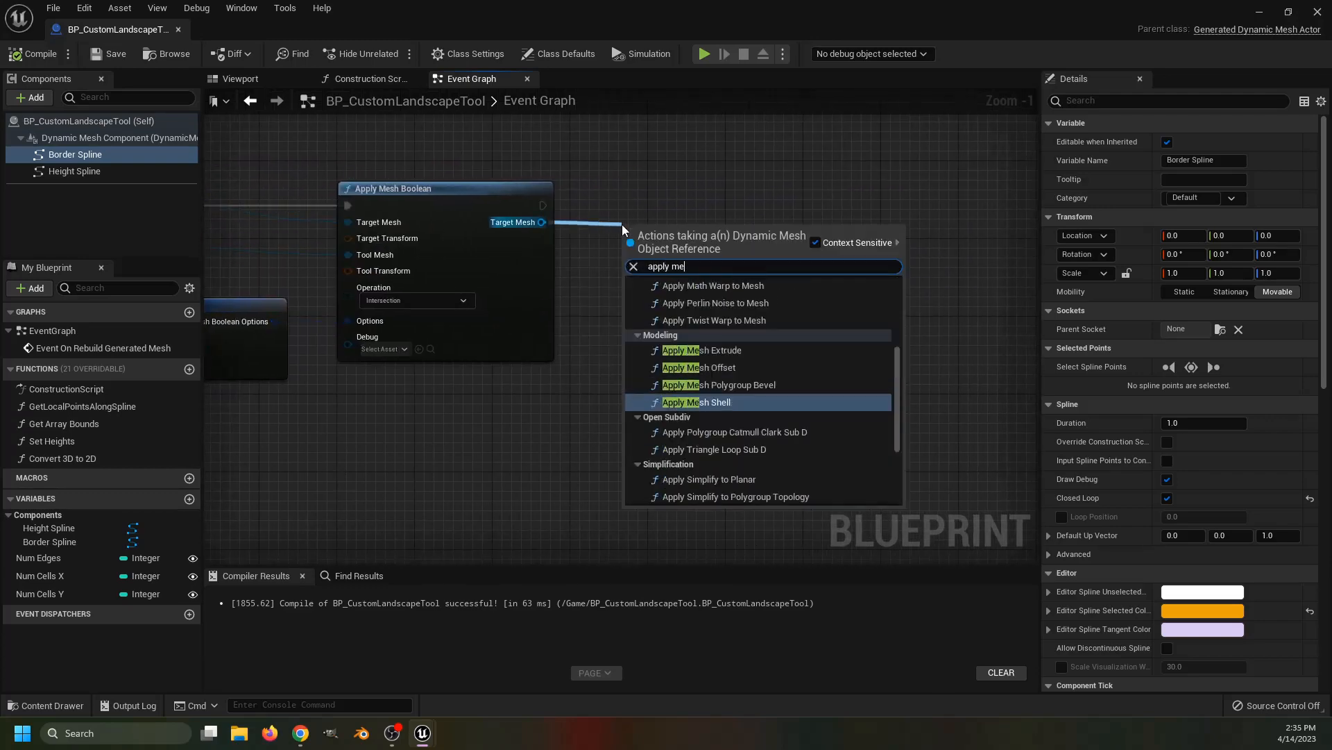
Extrude the intersected mesh with ExtrudeOptions (distance -500, UVScale 0.001) and release all compute meshes
{"action": "left_click", "coordinate": [701, 350]}
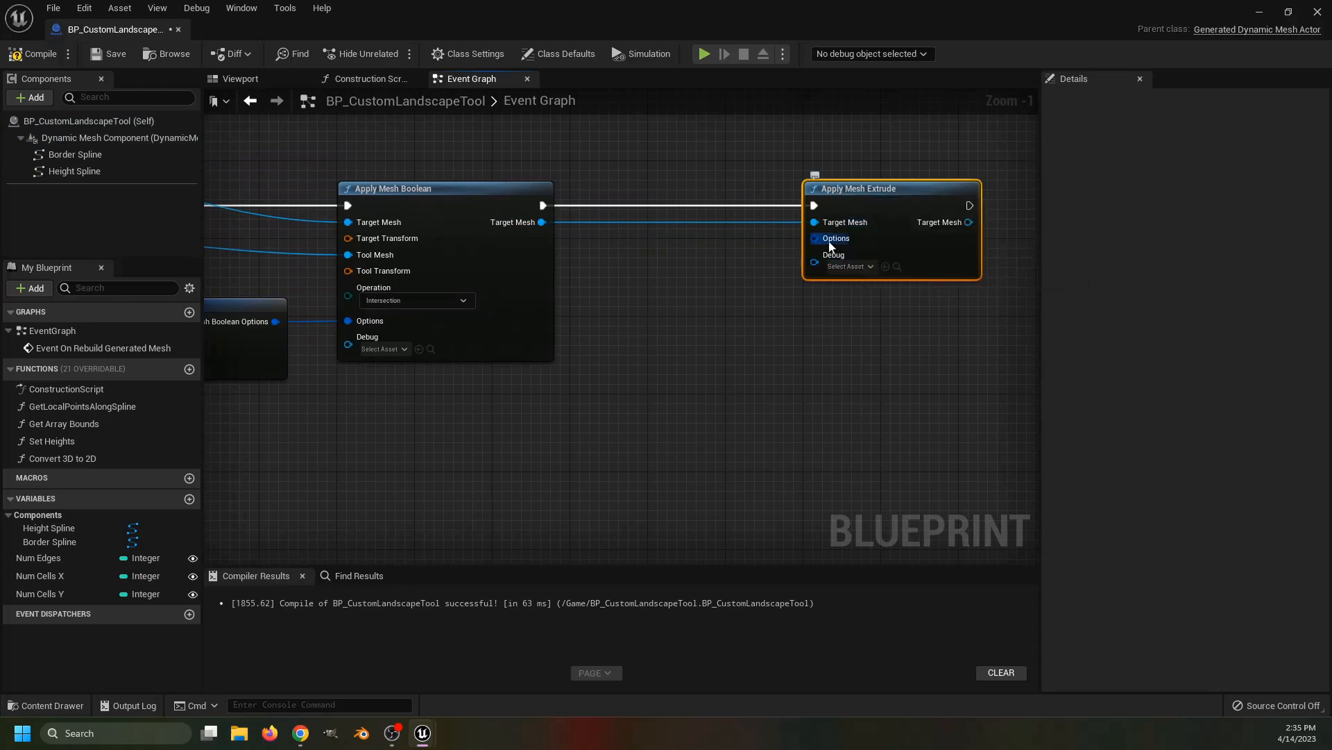
{"action": "left_click", "coordinate": [814, 238]}
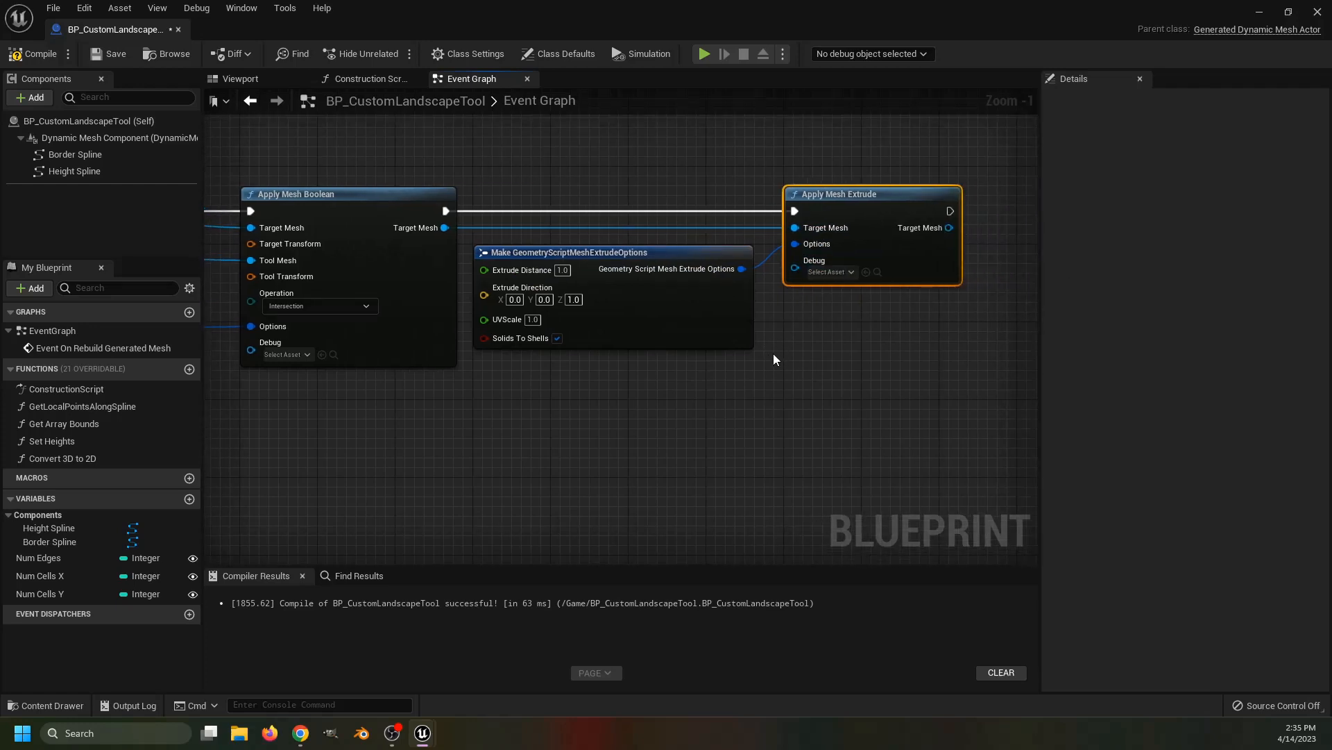
{"action": "mouse_move", "coordinate": [668, 268]}
{"action": "type", "text": "-500"}
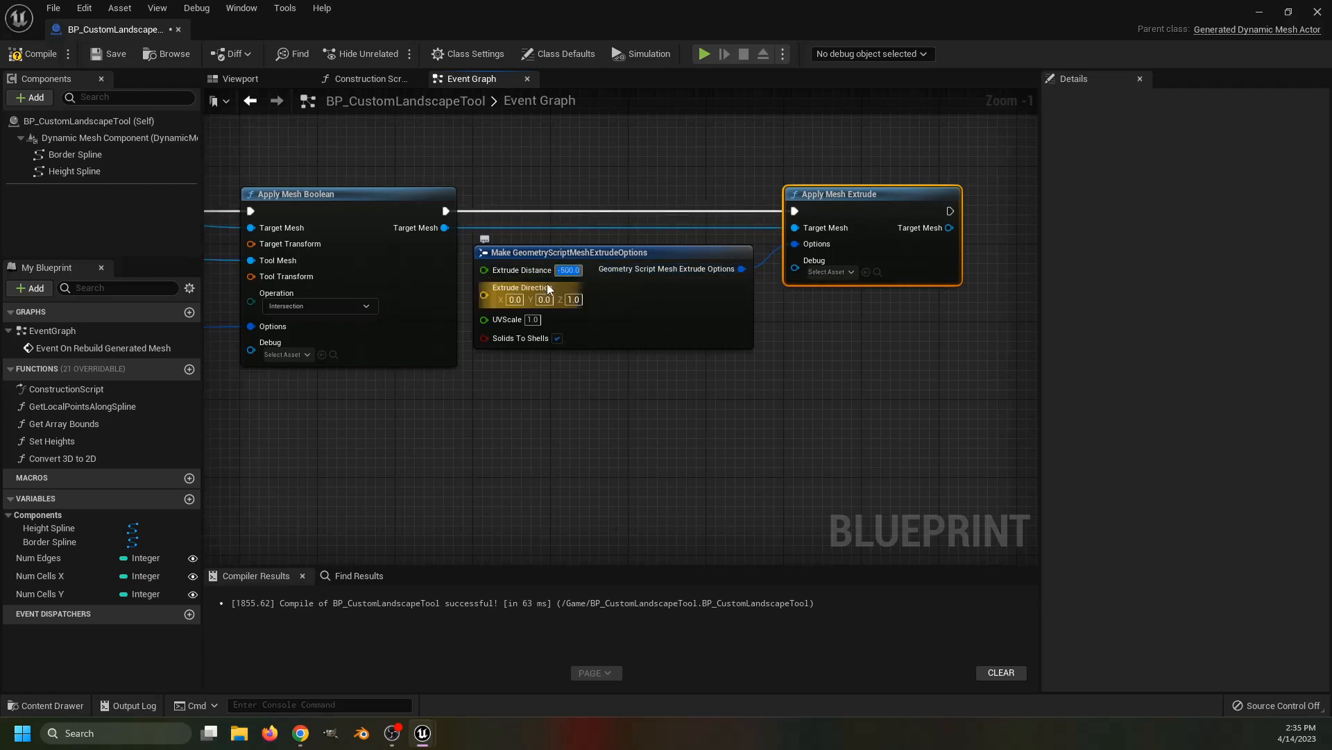
{"action": "mouse_move", "coordinate": [594, 400]}
{"action": "type", "text": "0.001"}
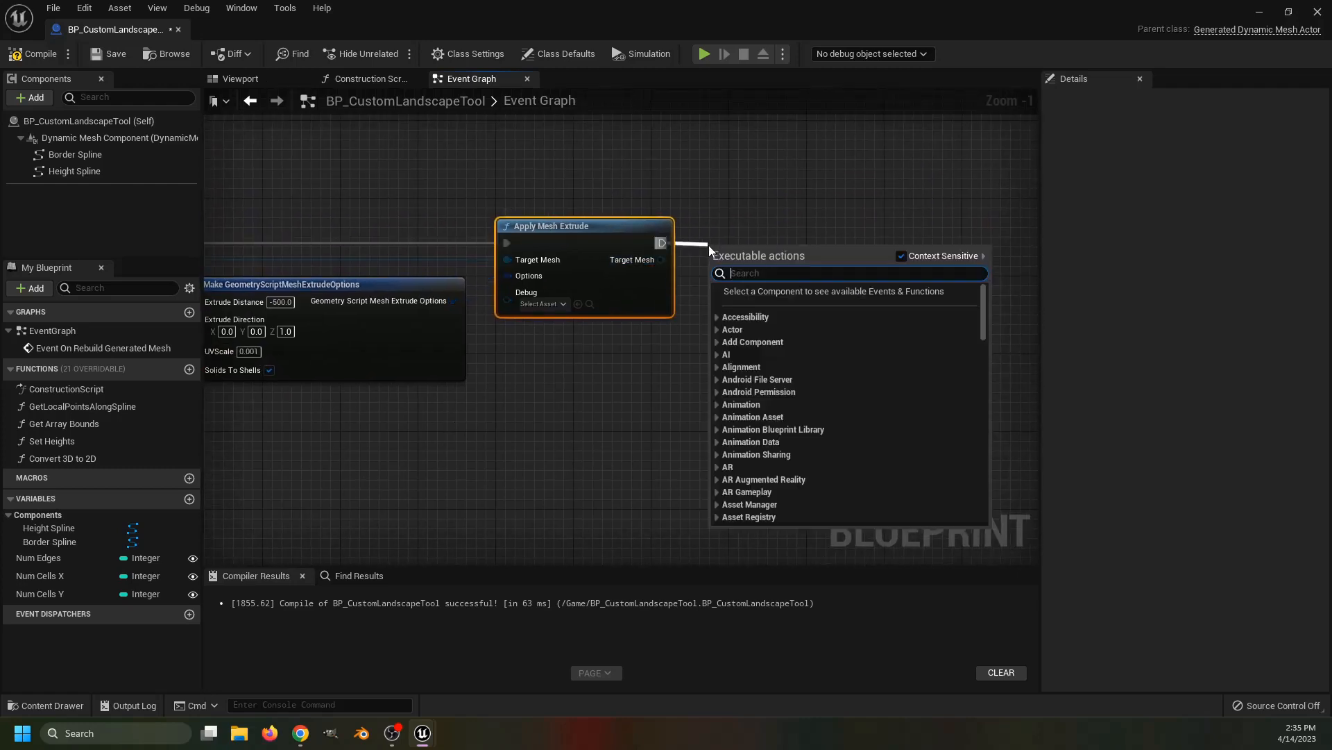
{"action": "type", "text": "release"}
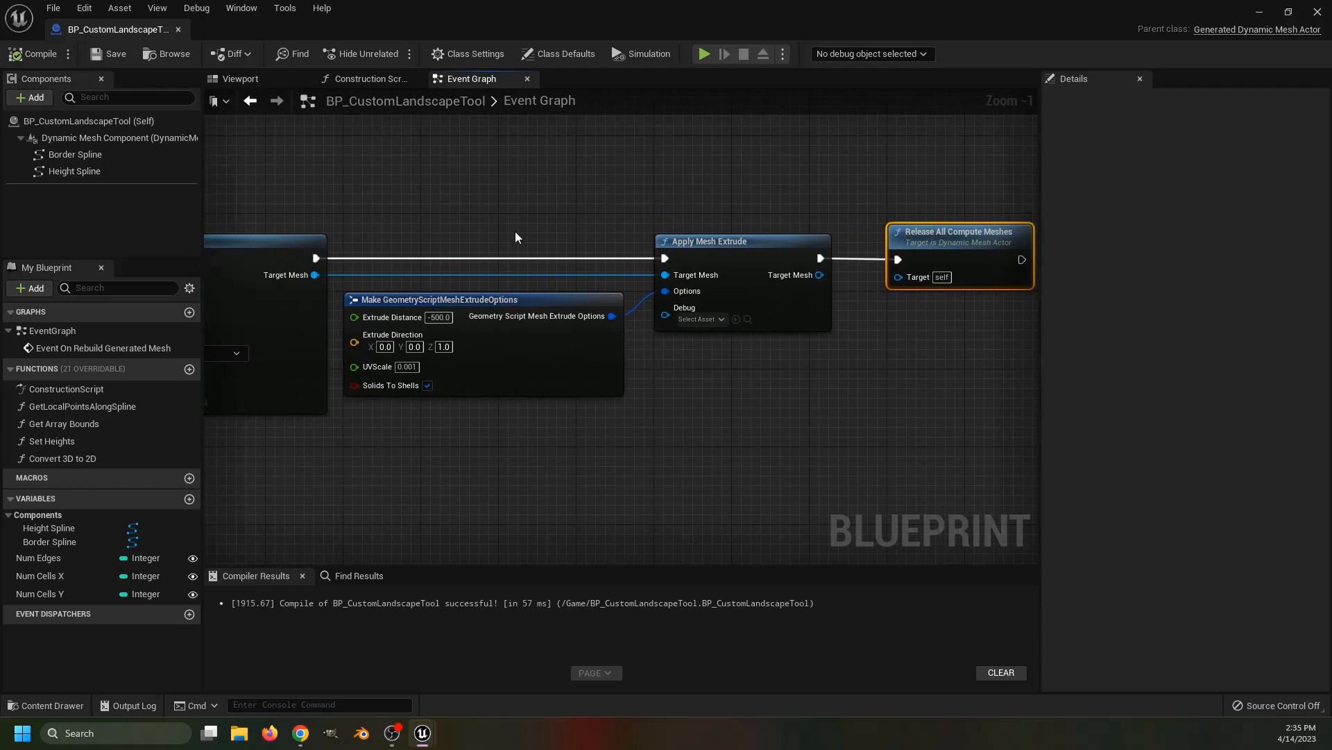
{"action": "left_click", "coordinate": [240, 78]}
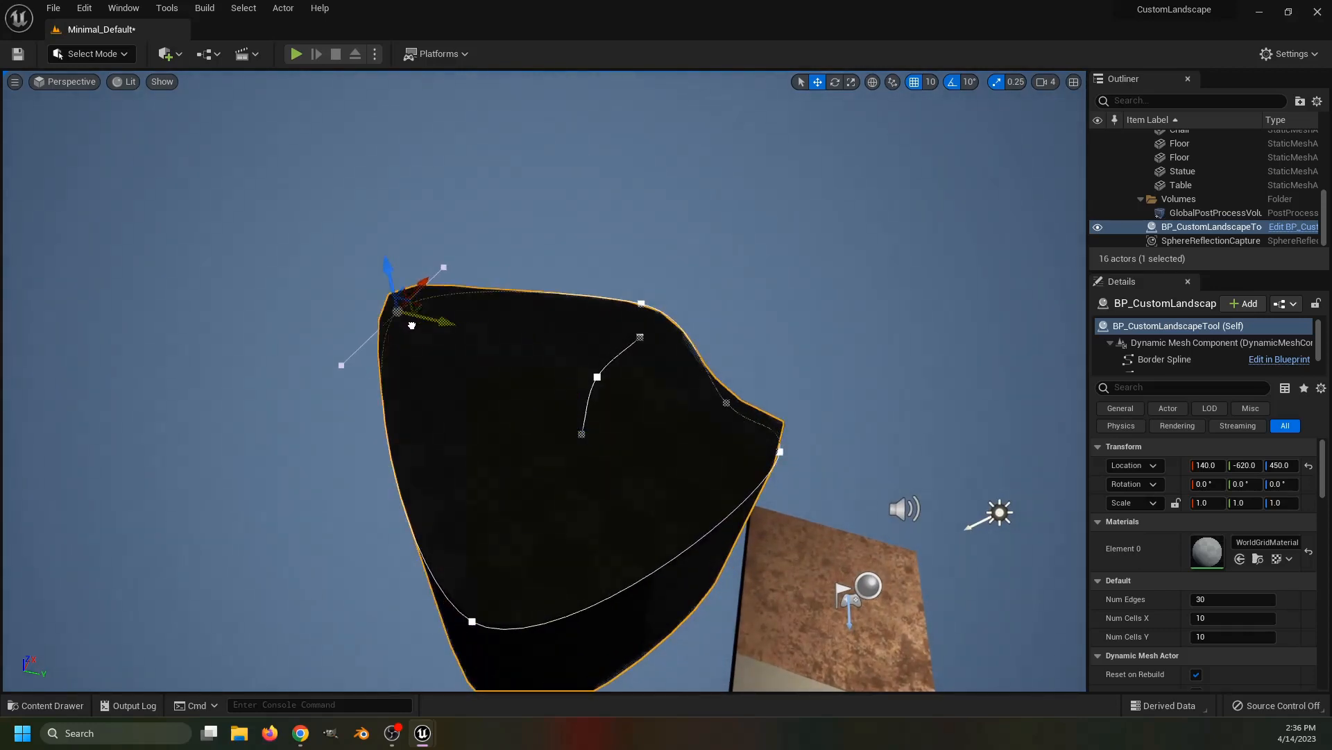
Select a height spline point and choose a play mode from the list
{"action": "left_click", "coordinate": [597, 376]}
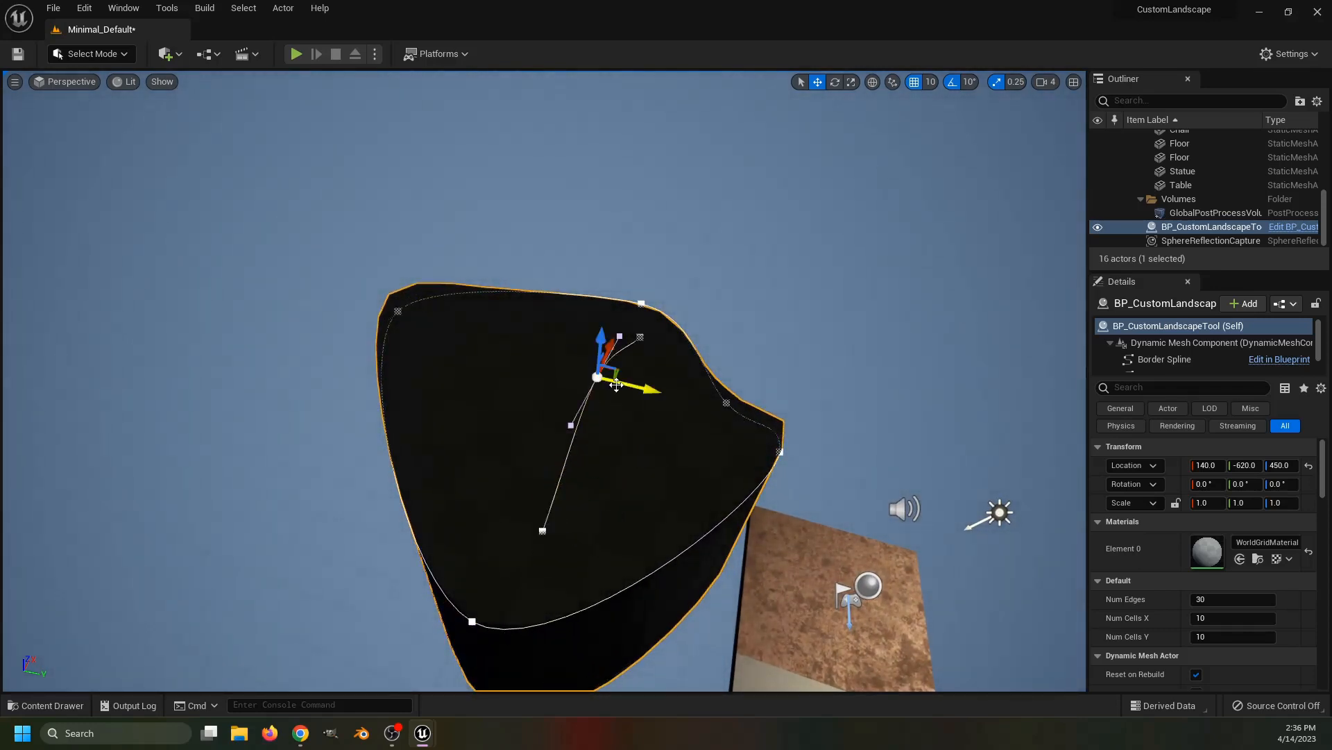
{"action": "left_click", "coordinate": [373, 54]}
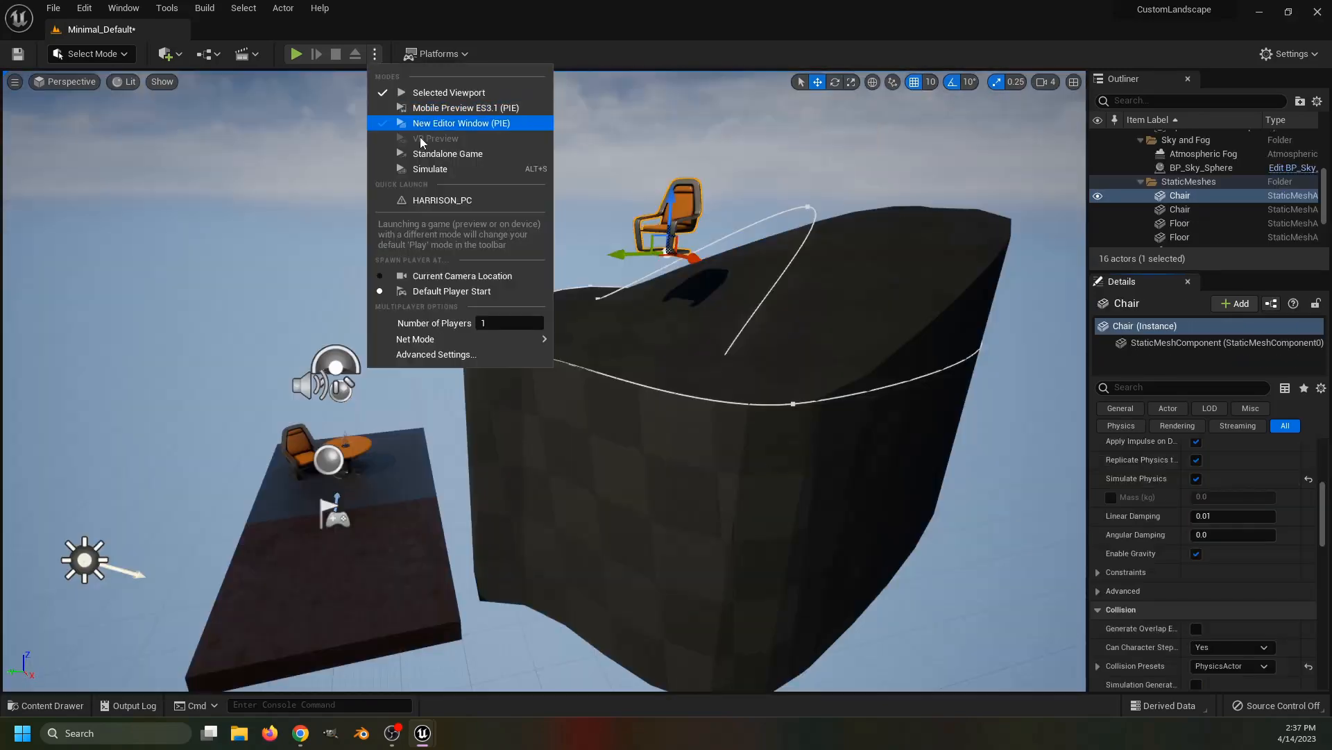
{"action": "left_click", "coordinate": [461, 122]}
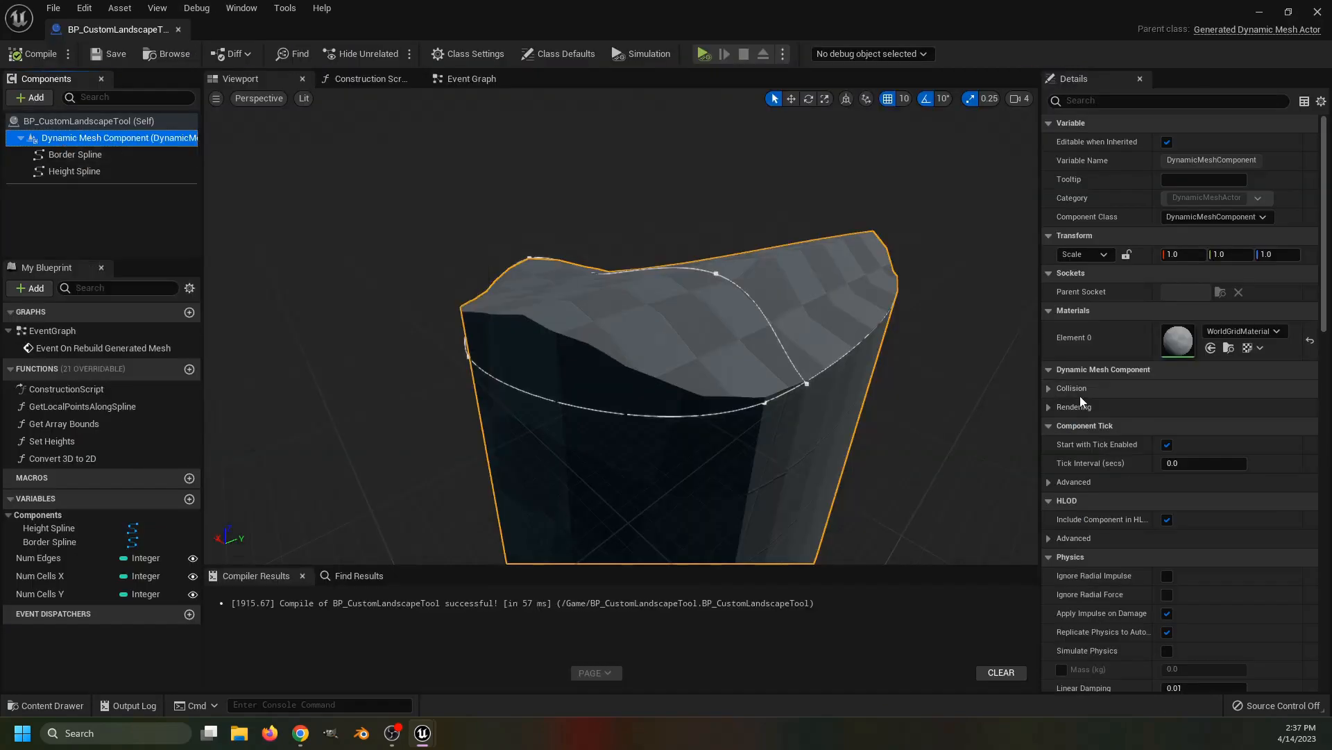
Set the mesh's Collision Type to Use Simple Collision As Complex and simulate the level
{"action": "left_click", "coordinate": [1046, 387]}
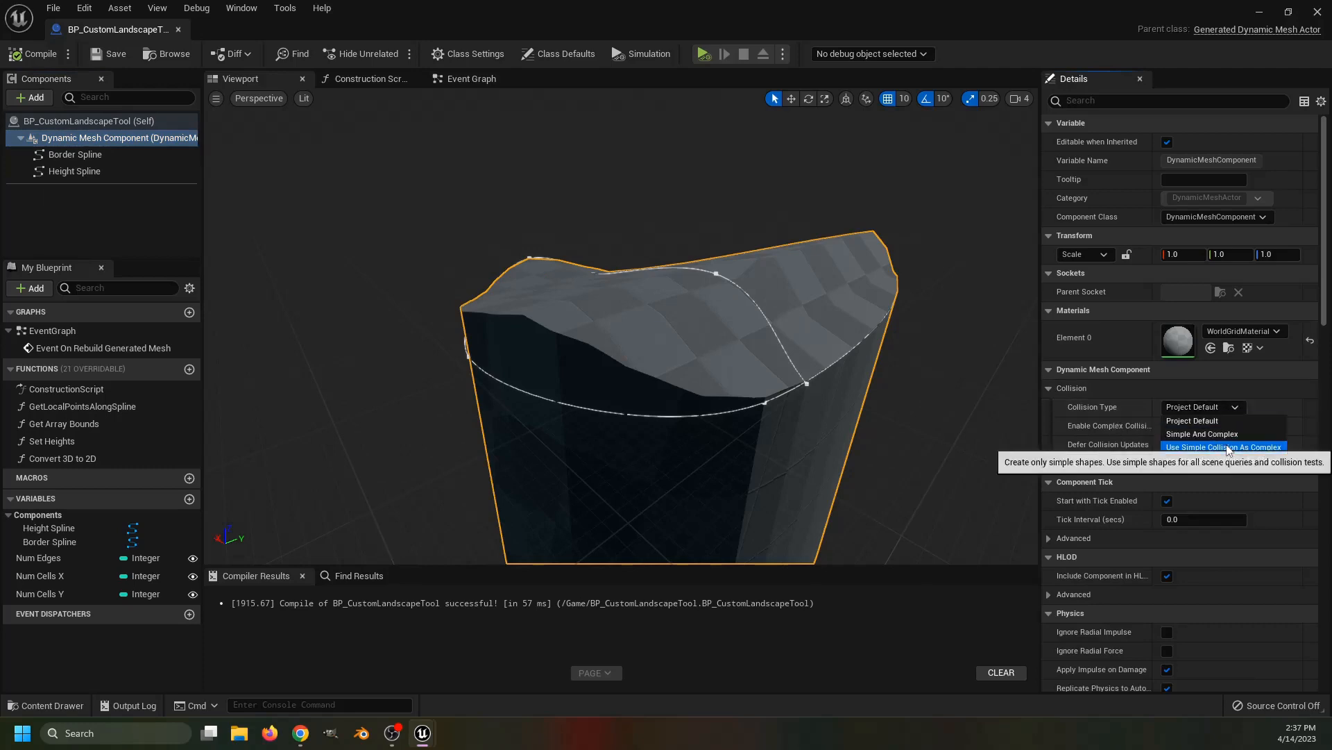
{"action": "left_click", "coordinate": [1225, 446]}
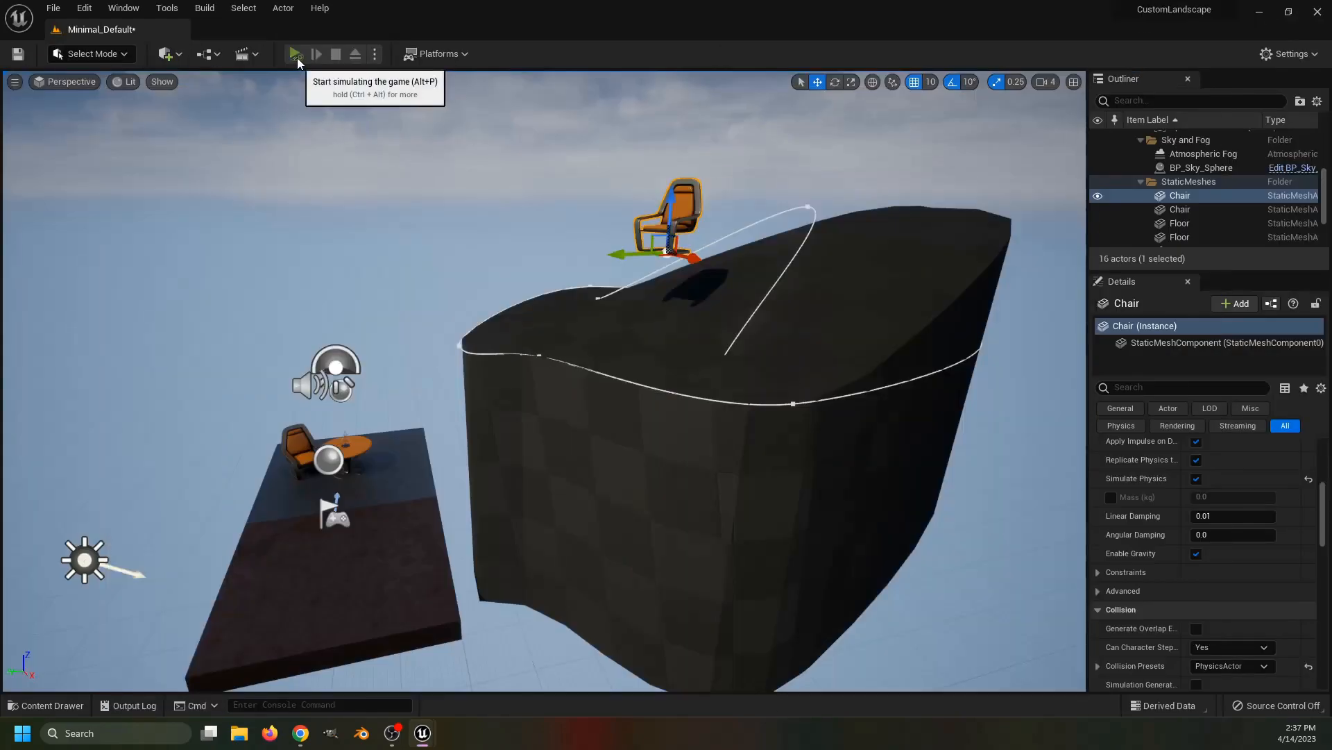
{"action": "left_click", "coordinate": [294, 54]}
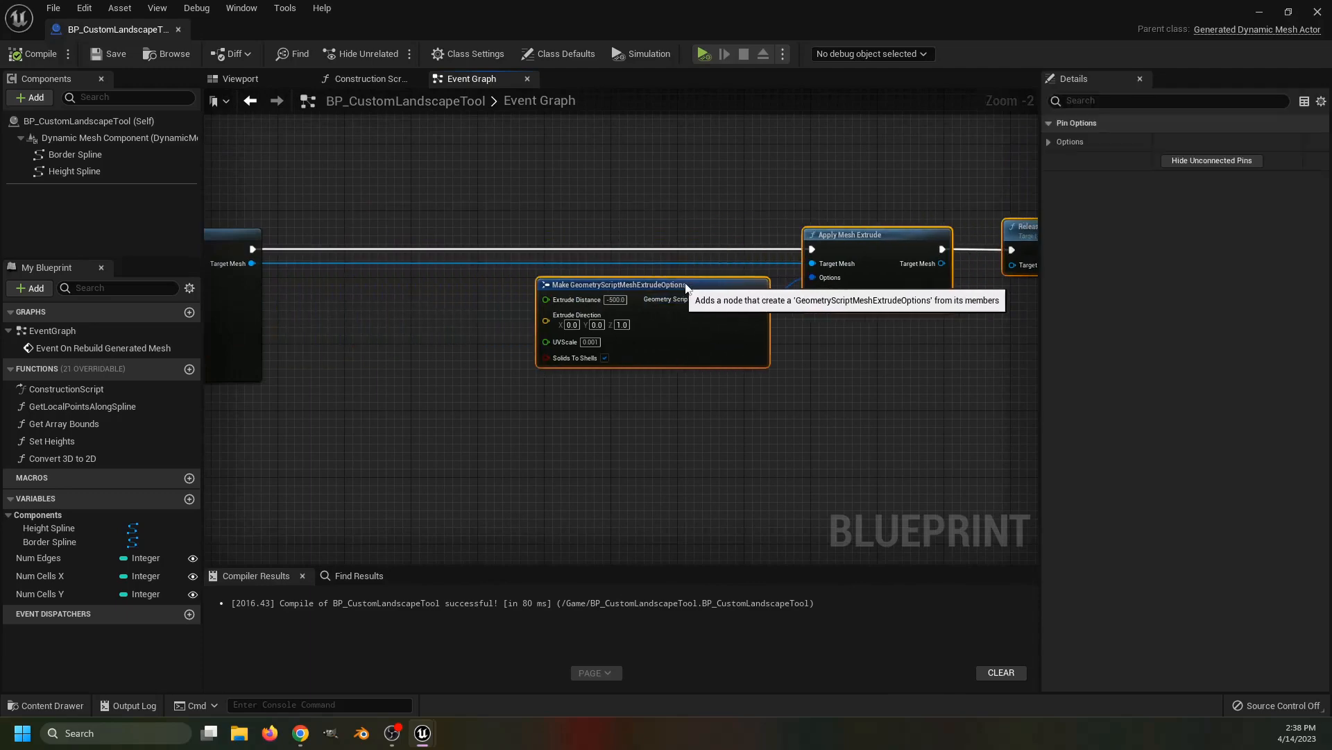
Set Remap Material IDs from 0 to 1 and check the rocky top on the border spline
{"action": "scroll", "scroll_direction": "up", "scroll_amount": 3}
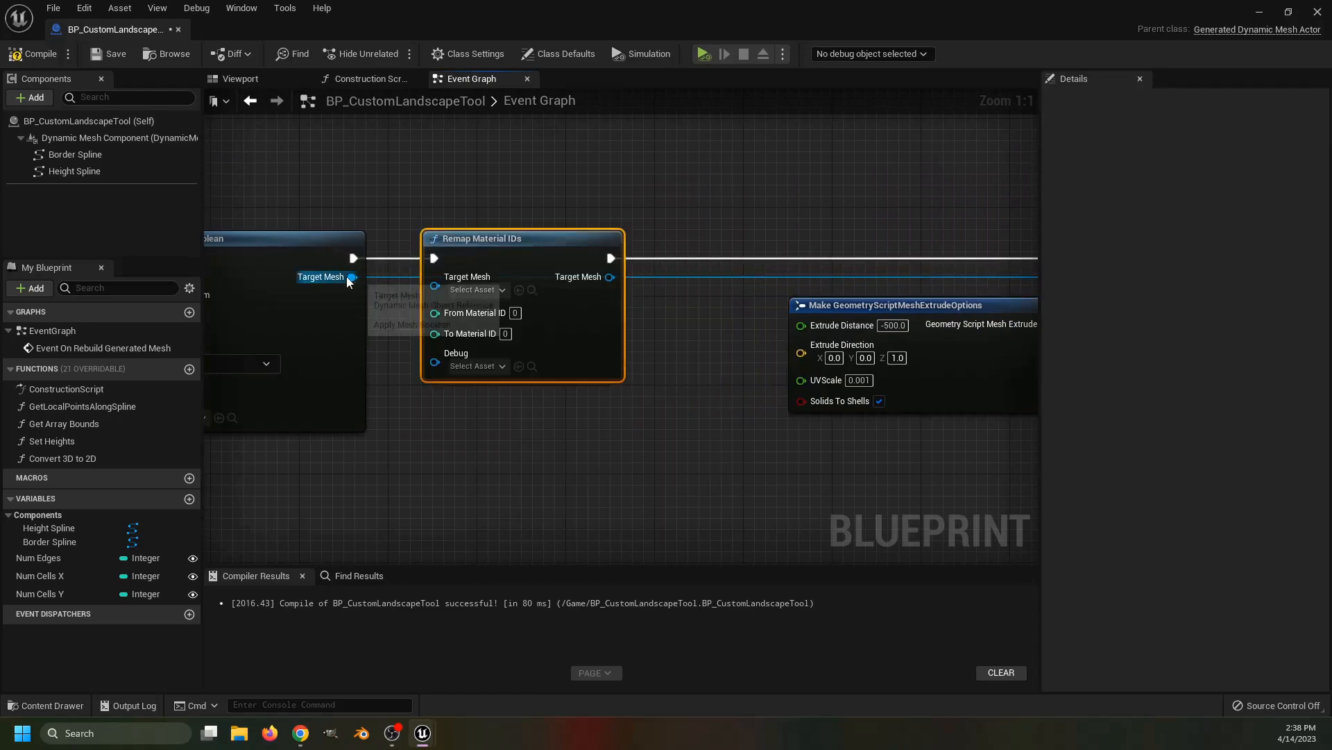
{"action": "mouse_move", "coordinate": [513, 296]}
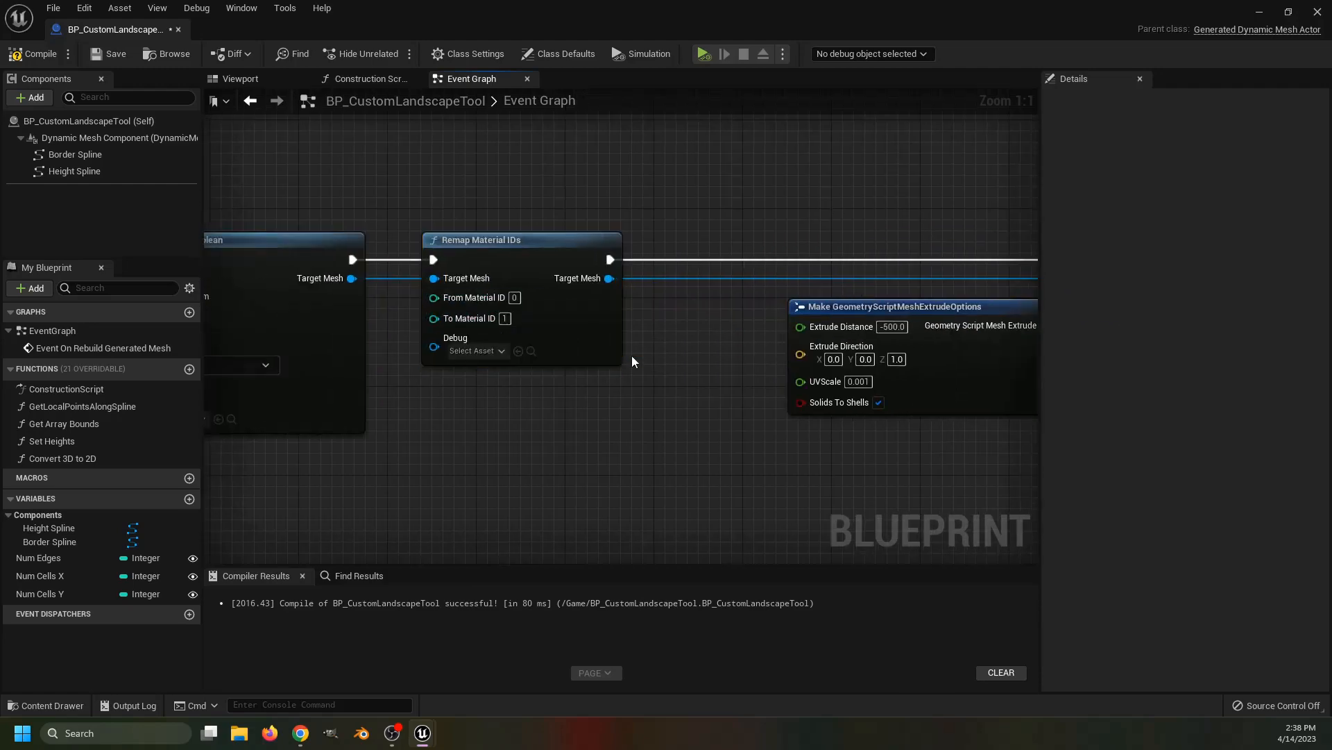
{"action": "left_click", "coordinate": [111, 137]}
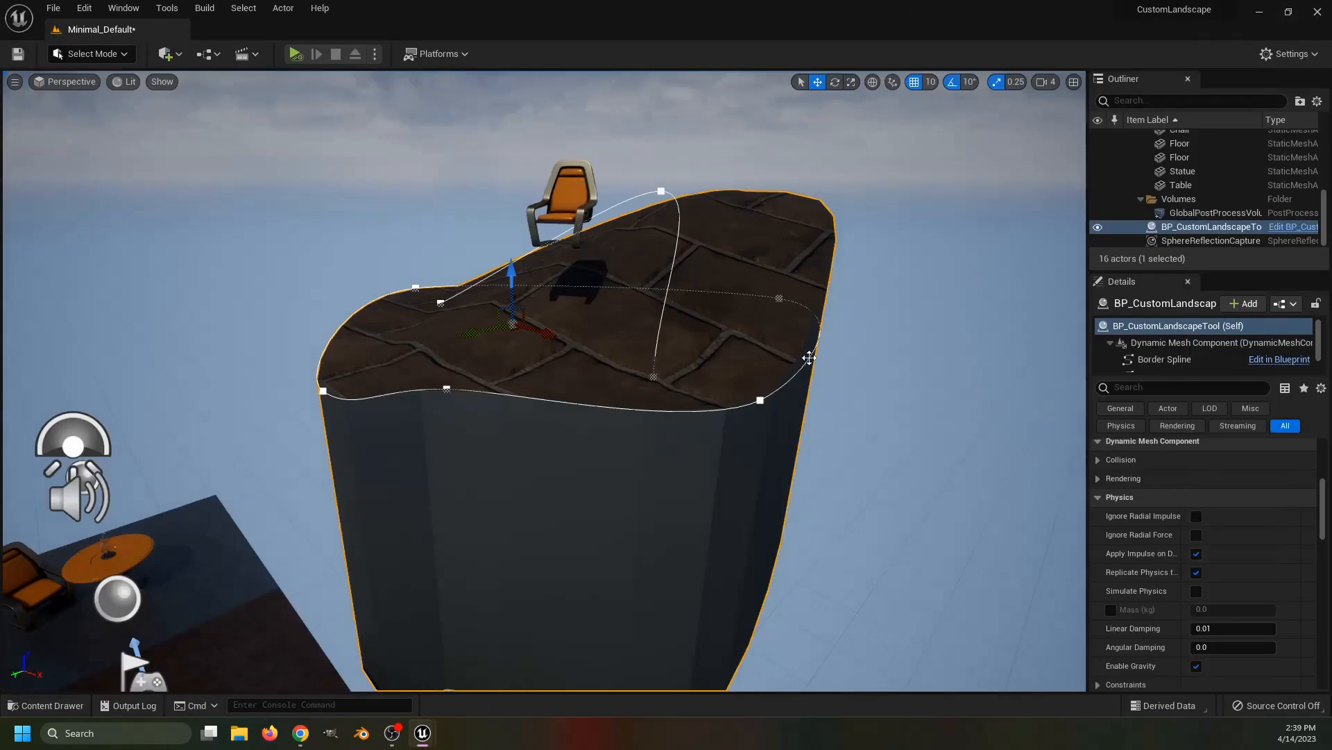
{"action": "left_click", "coordinate": [1278, 358]}
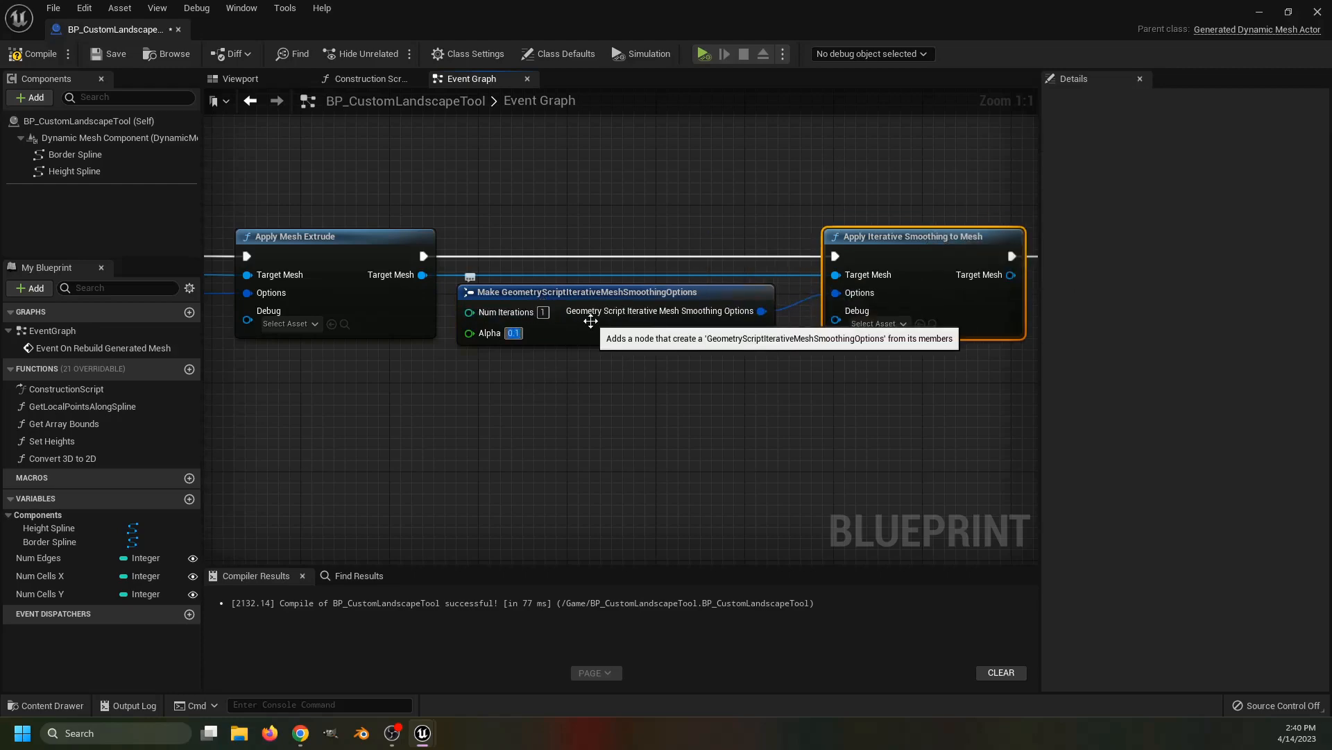
Preview the landscape smoothed with 1 iteration at alpha 0.1 in the viewport
{"action": "left_click", "coordinate": [240, 77]}
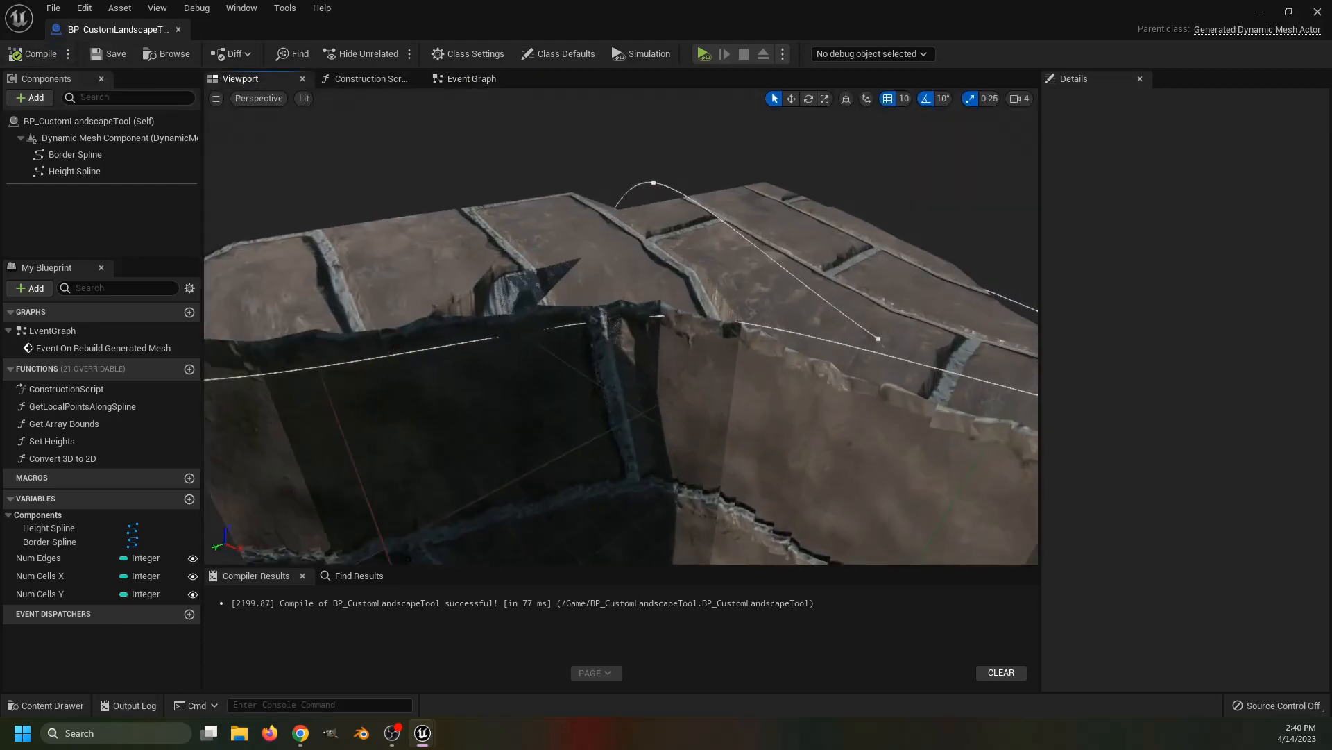